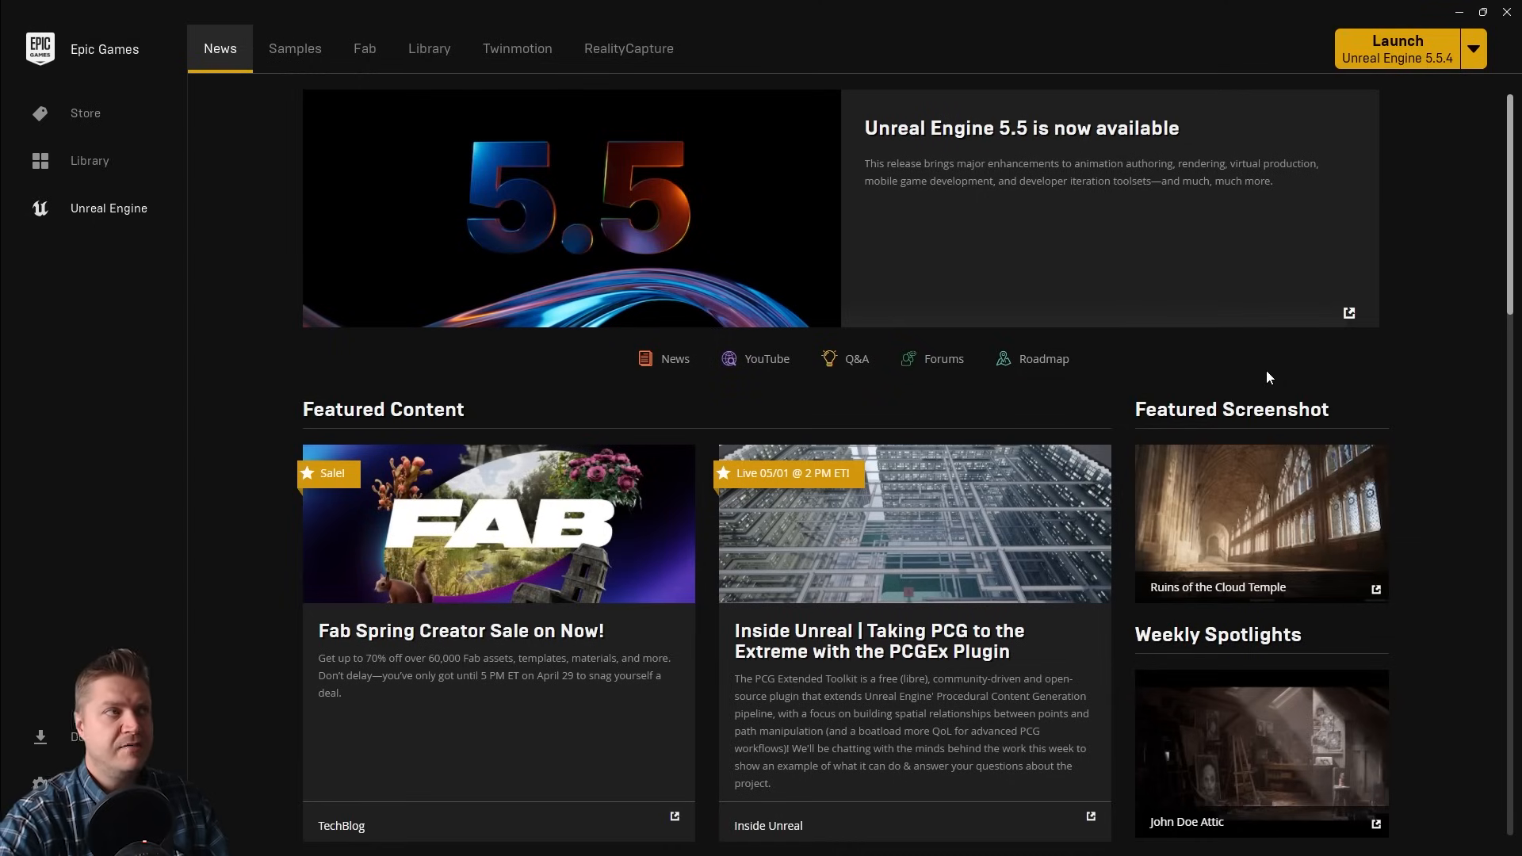
pyautogui.moveTo(385, 29)
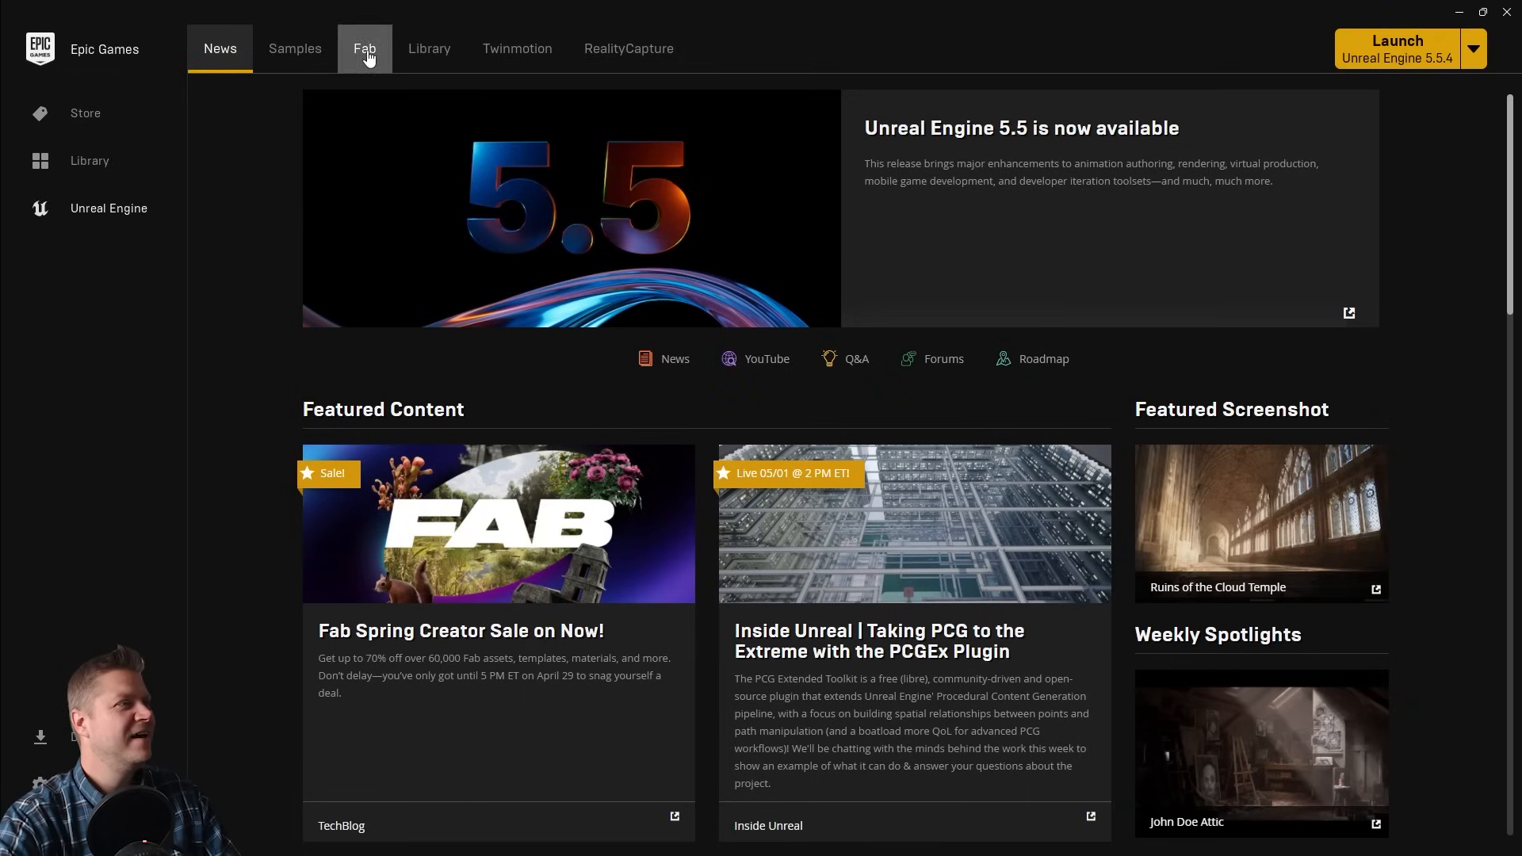
# - Show the launcher's Fab page and open the fab.com marketplace site in the browser
pyautogui.click(364, 49)
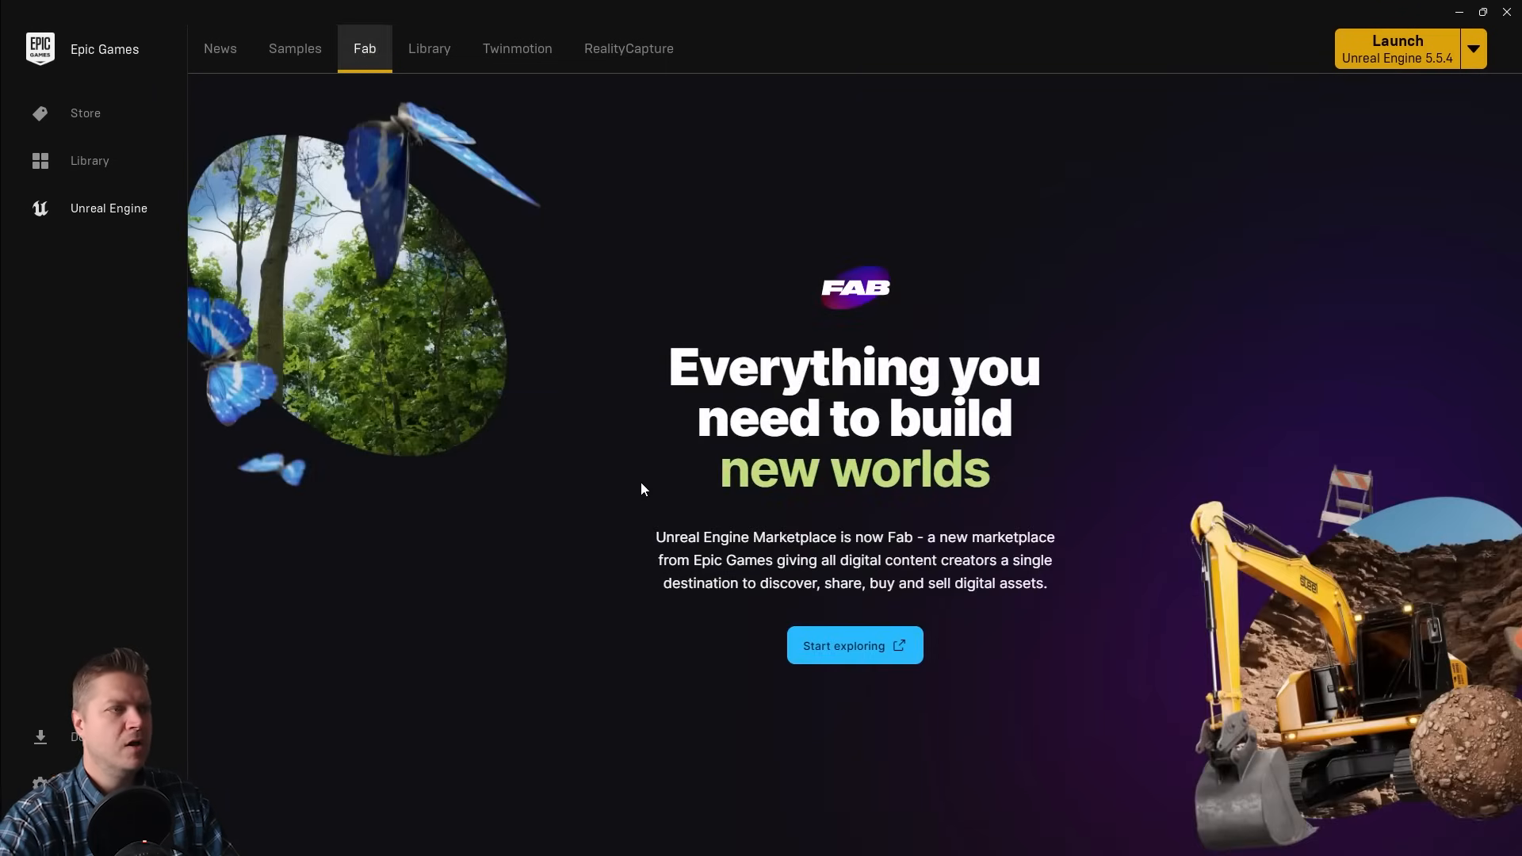
pyautogui.moveTo(872, 654)
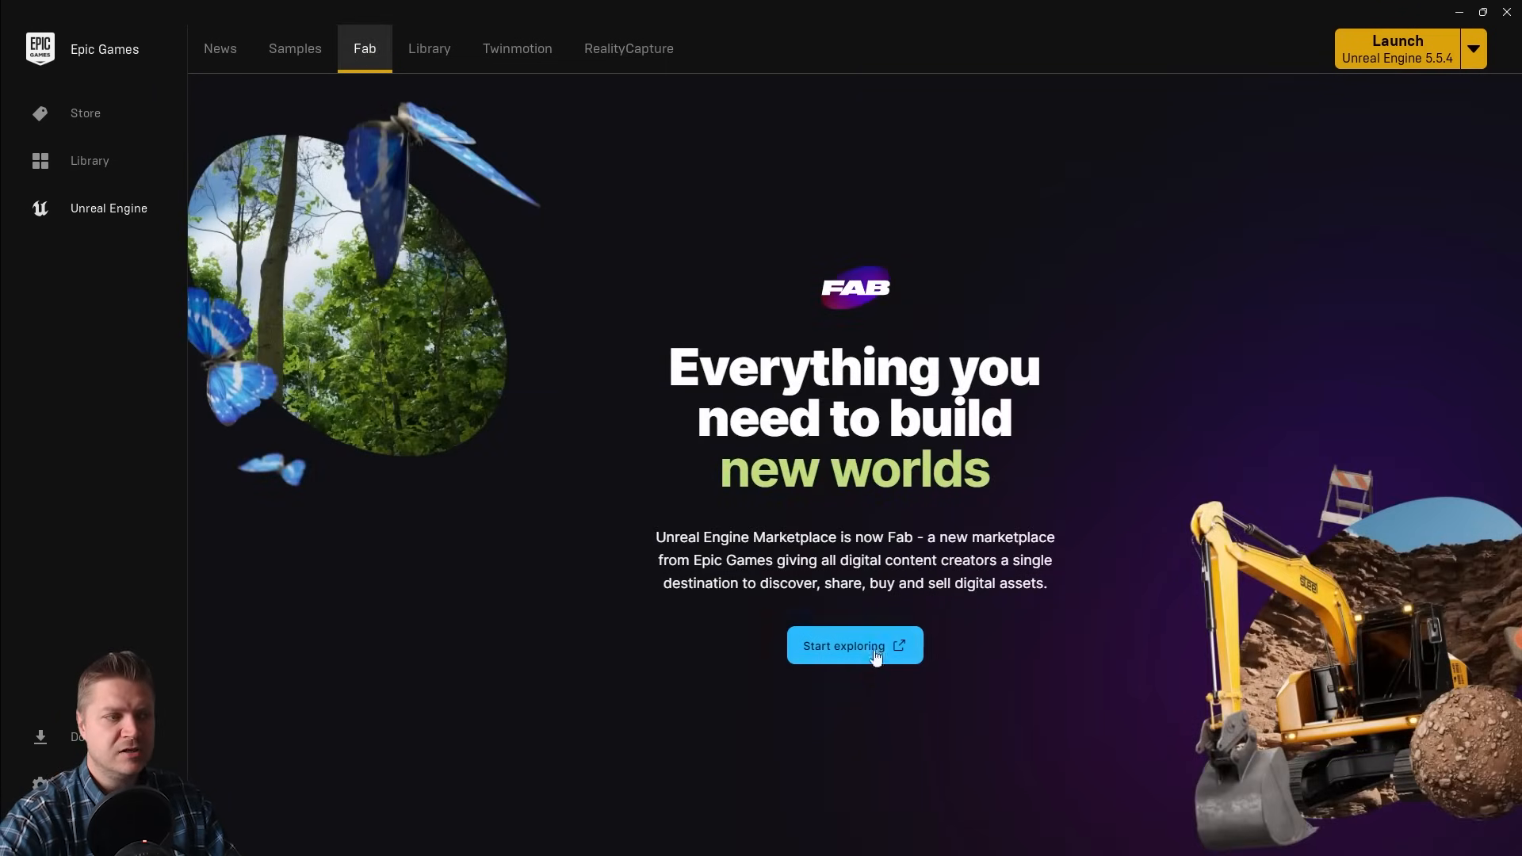
pyautogui.click(853, 645)
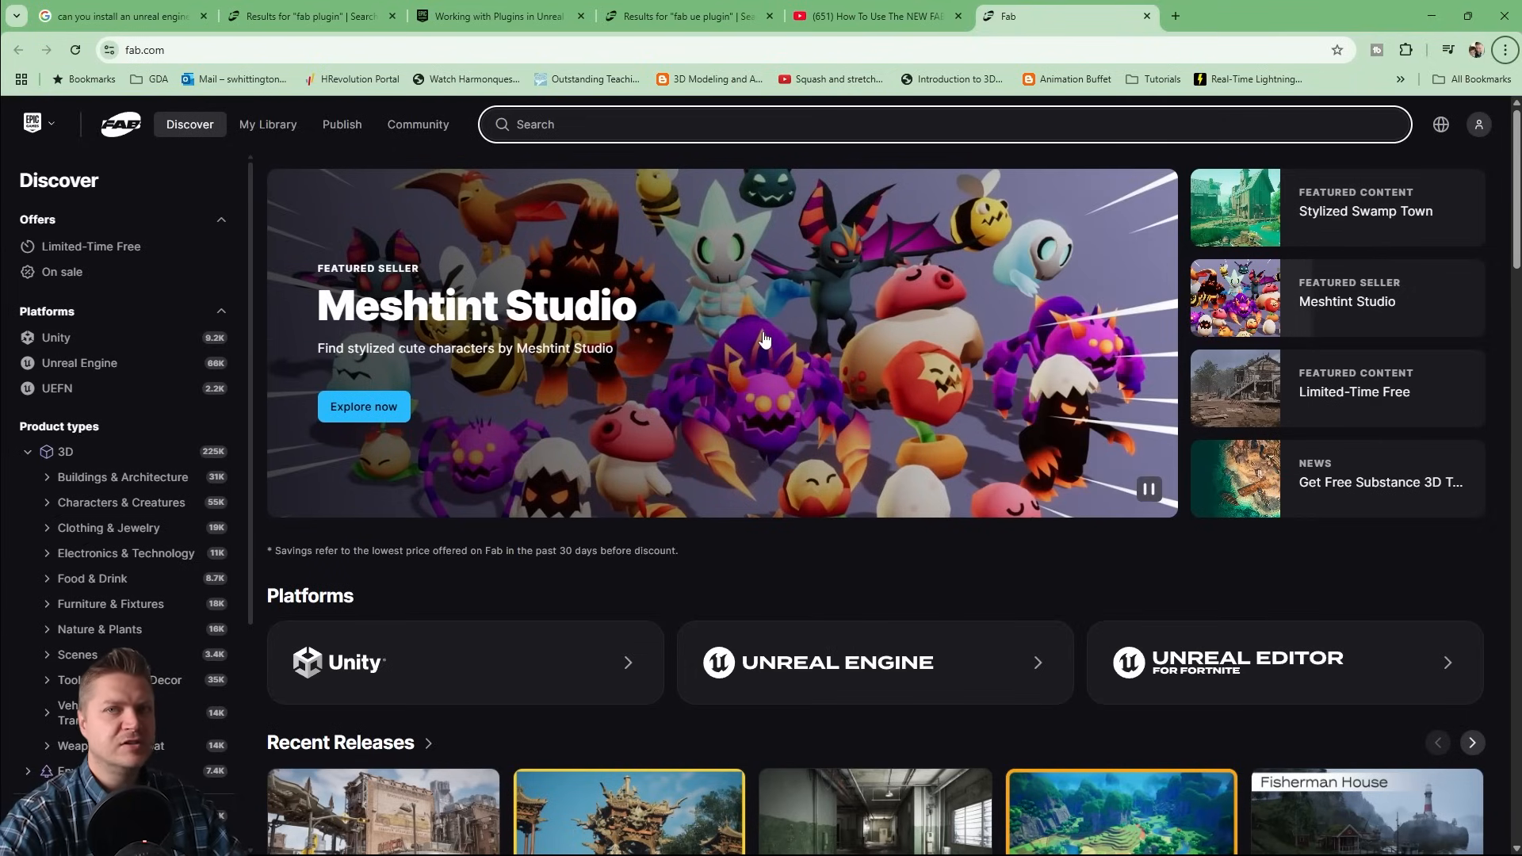
pyautogui.moveTo(775, 327)
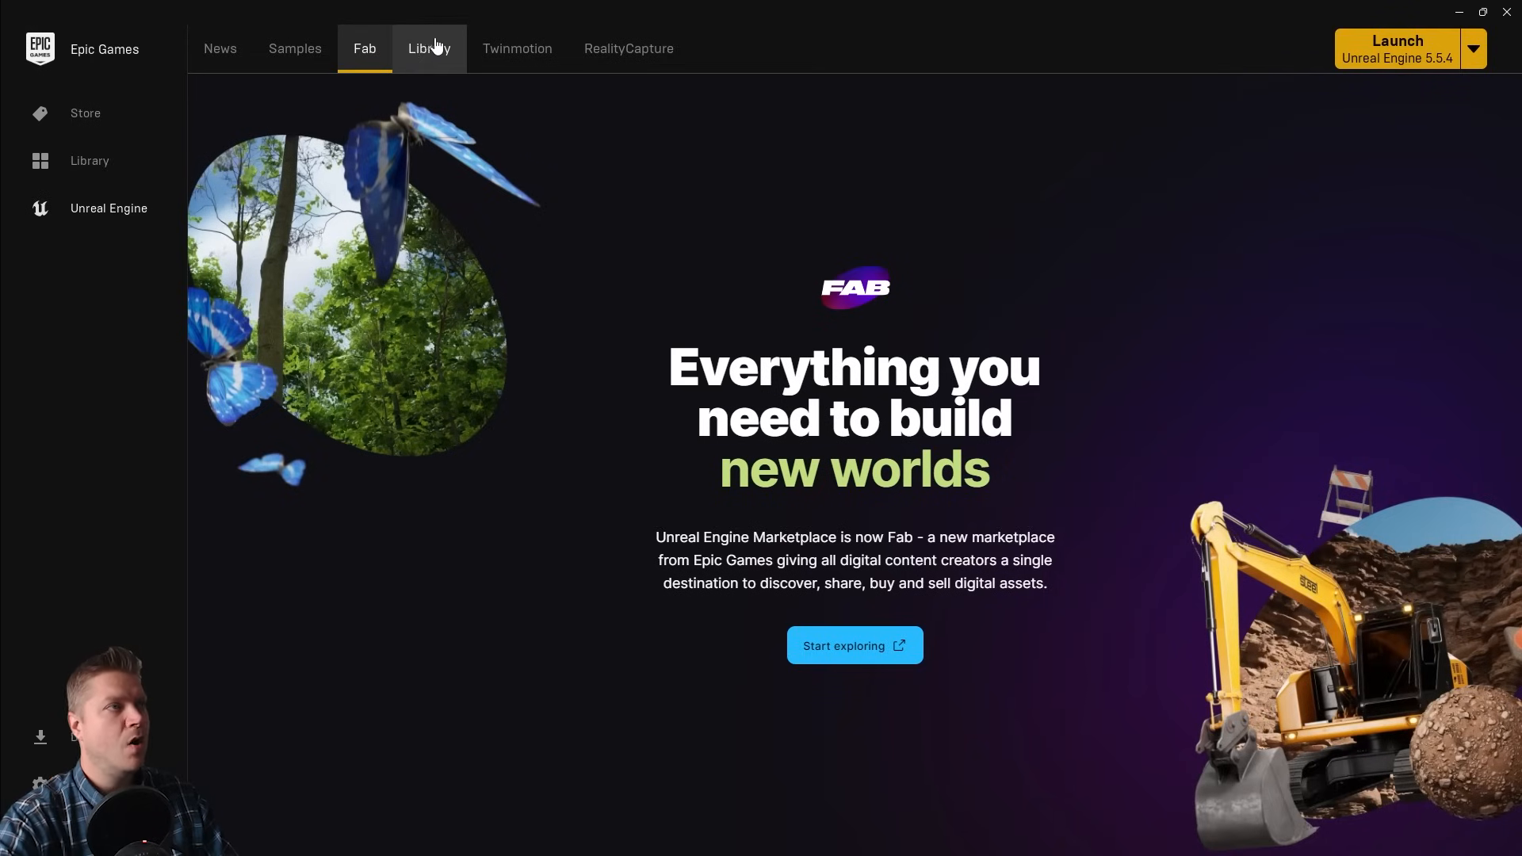
pyautogui.moveTo(430, 49)
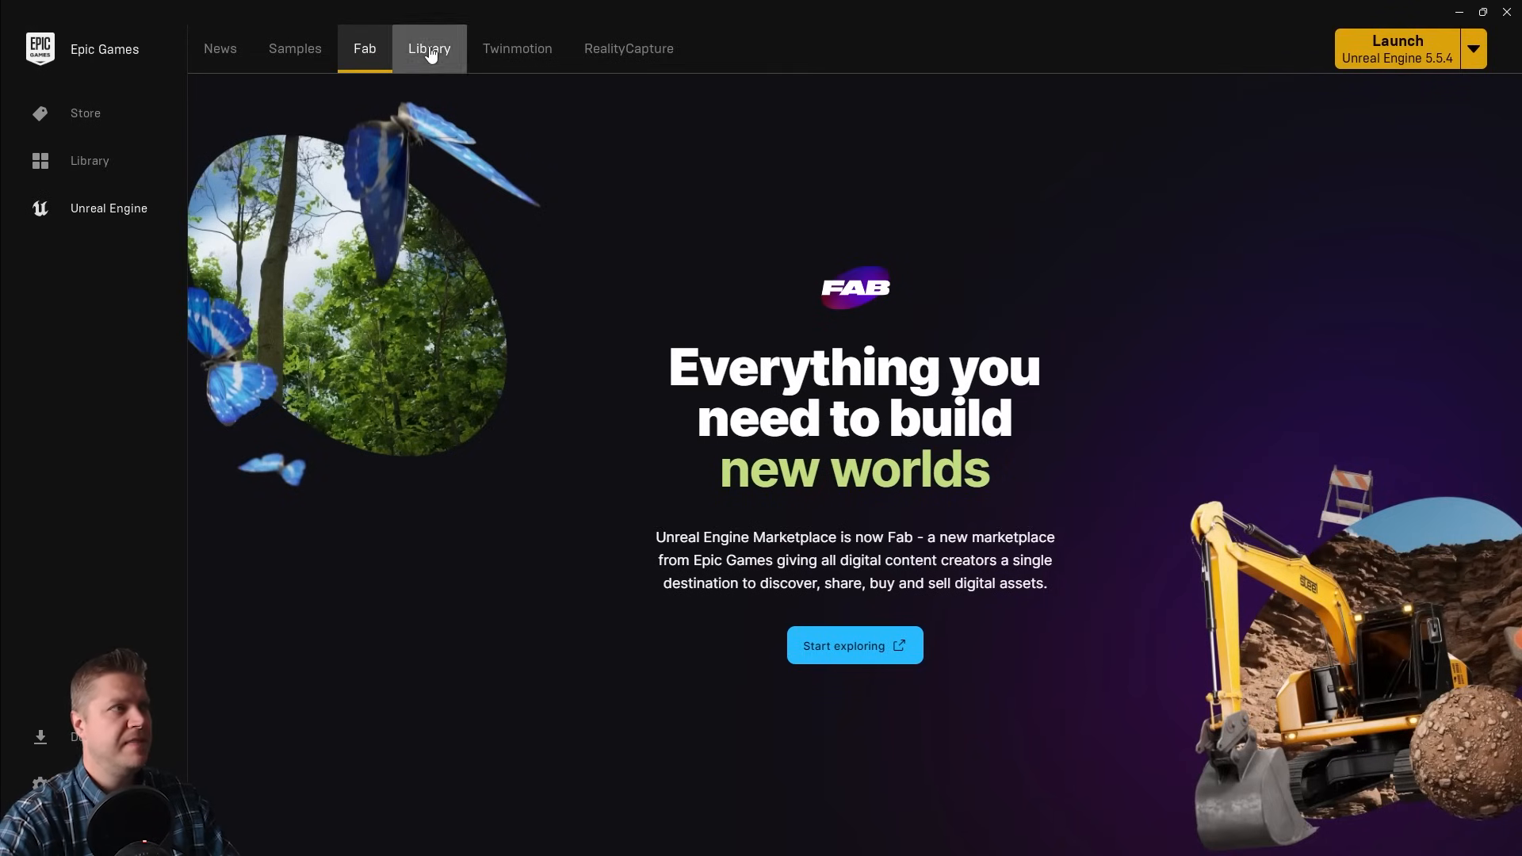
# - Show the owned Fab library filtered by the search 'fab'
pyautogui.click(428, 49)
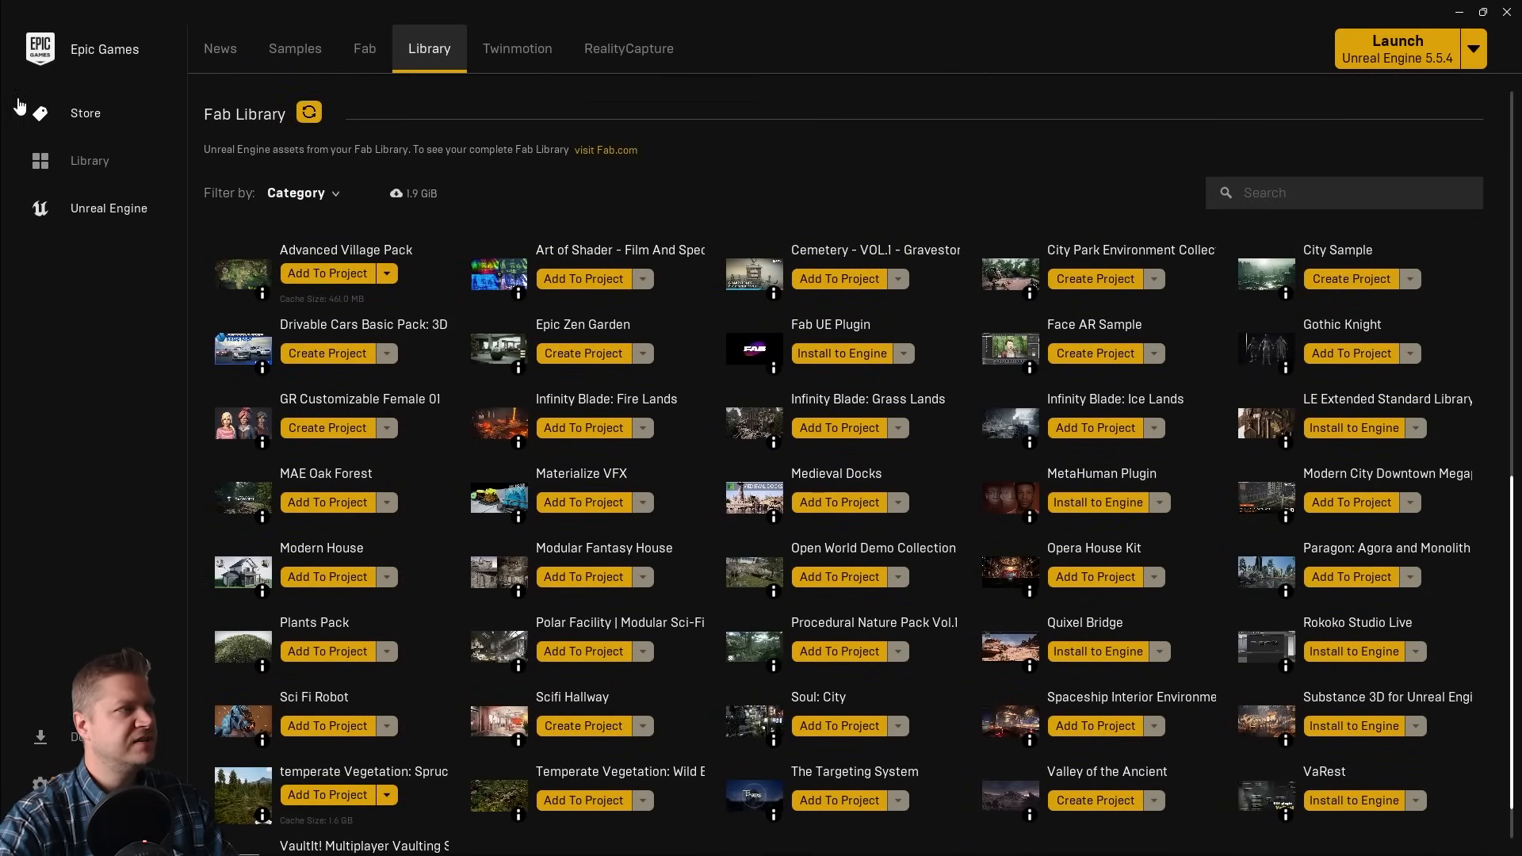
pyautogui.moveTo(244, 114)
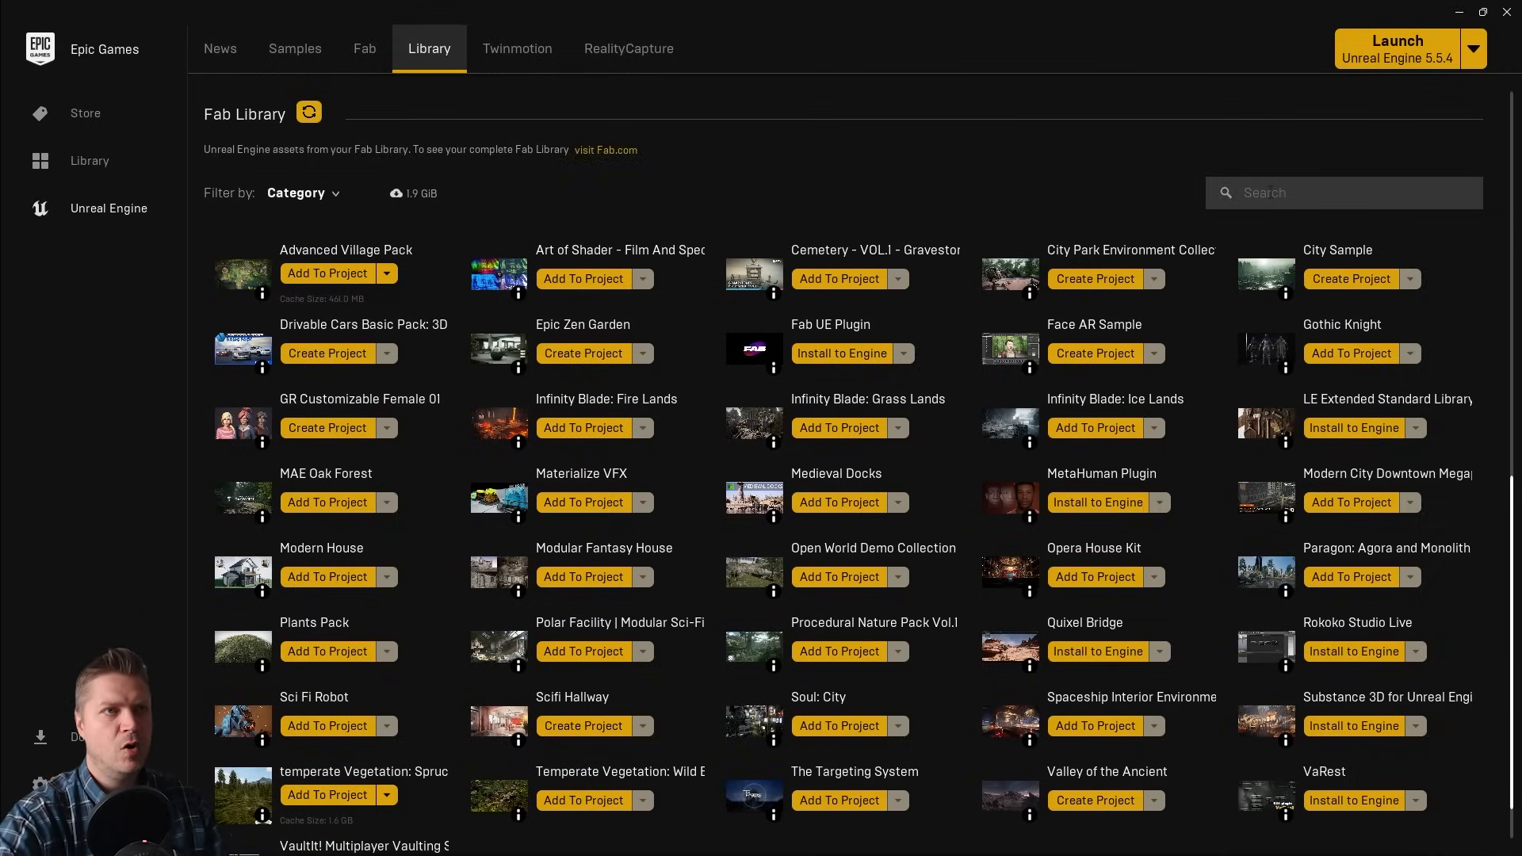
pyautogui.write('fab')
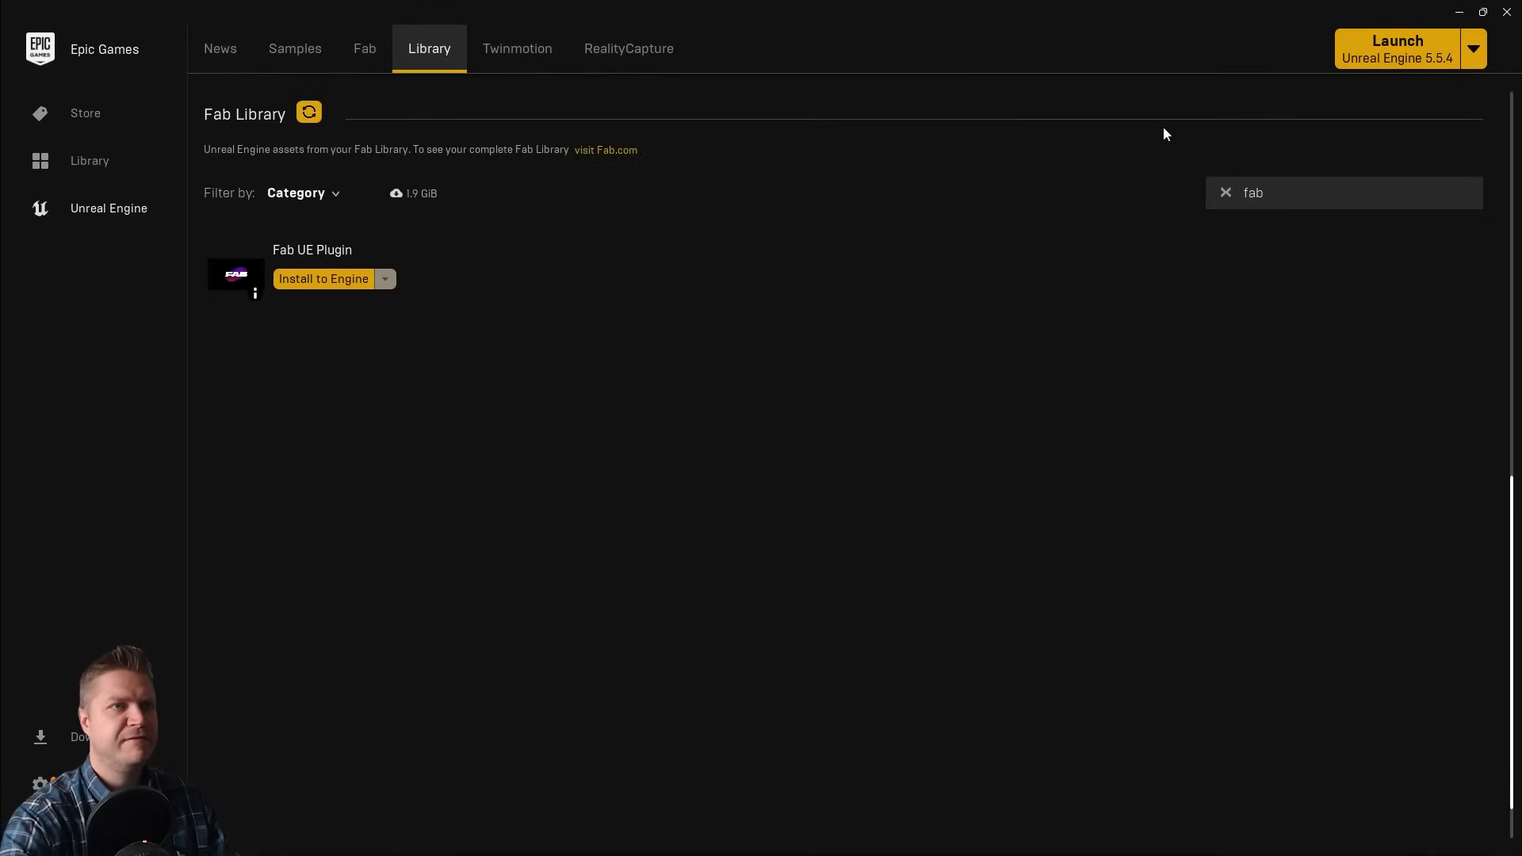
pyautogui.moveTo(391, 227)
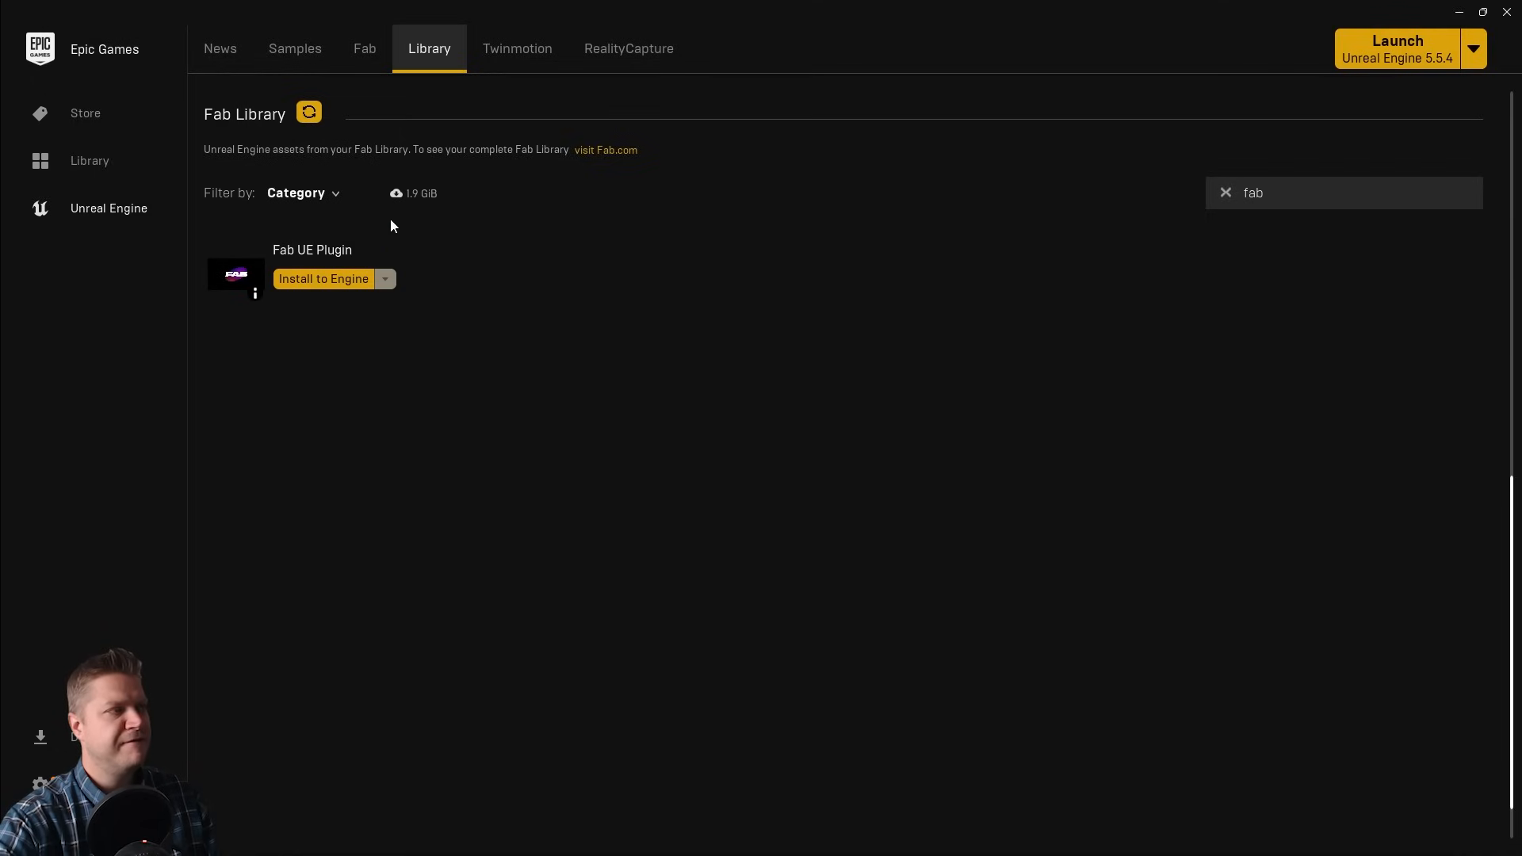
pyautogui.moveTo(326, 296)
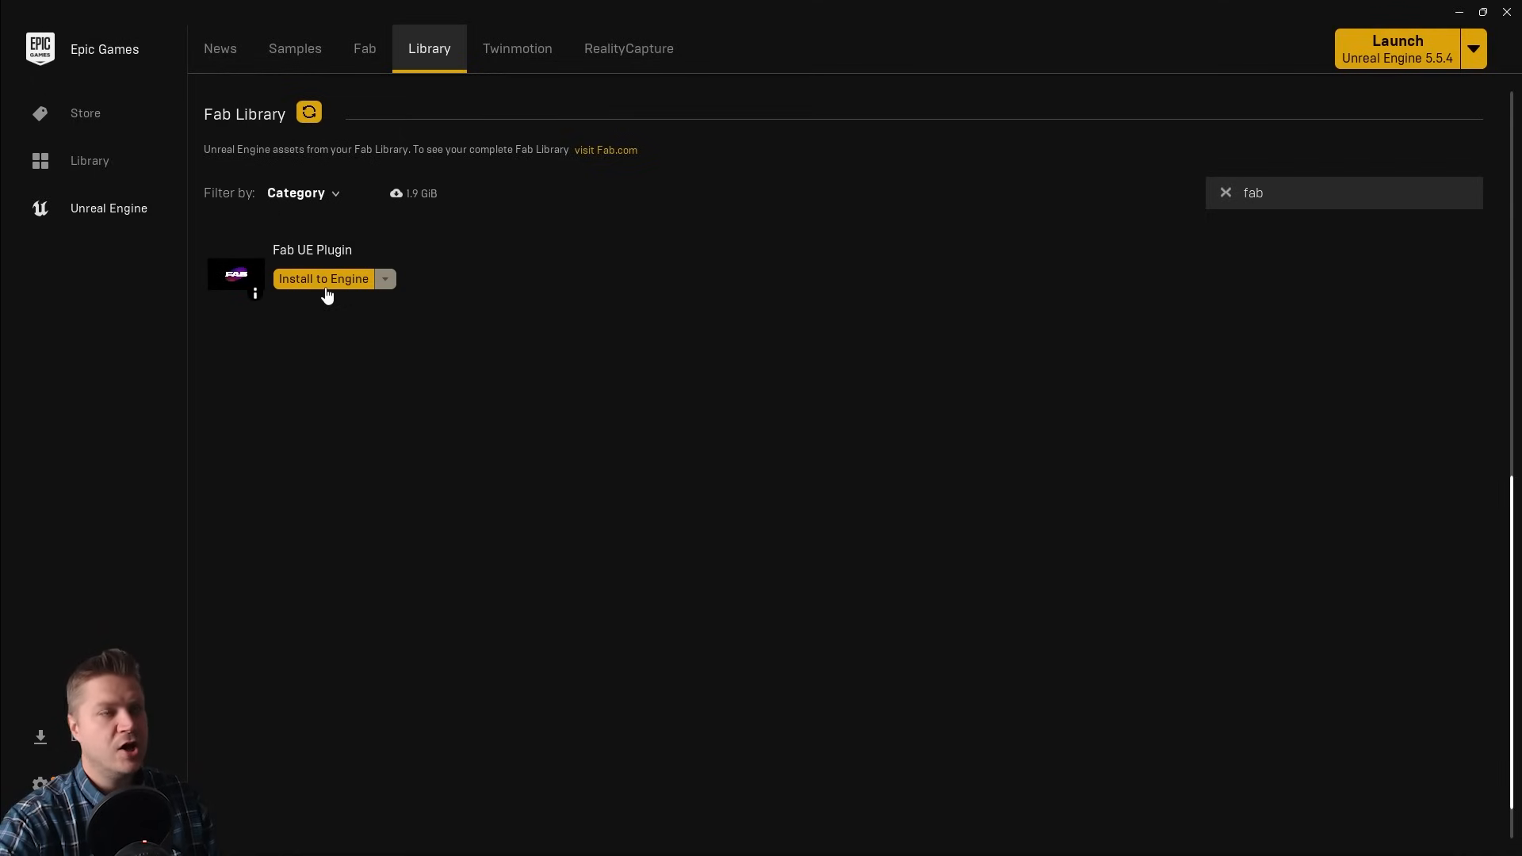
# - Install the Fab UE Plugin to engine version 5.5
pyautogui.click(322, 279)
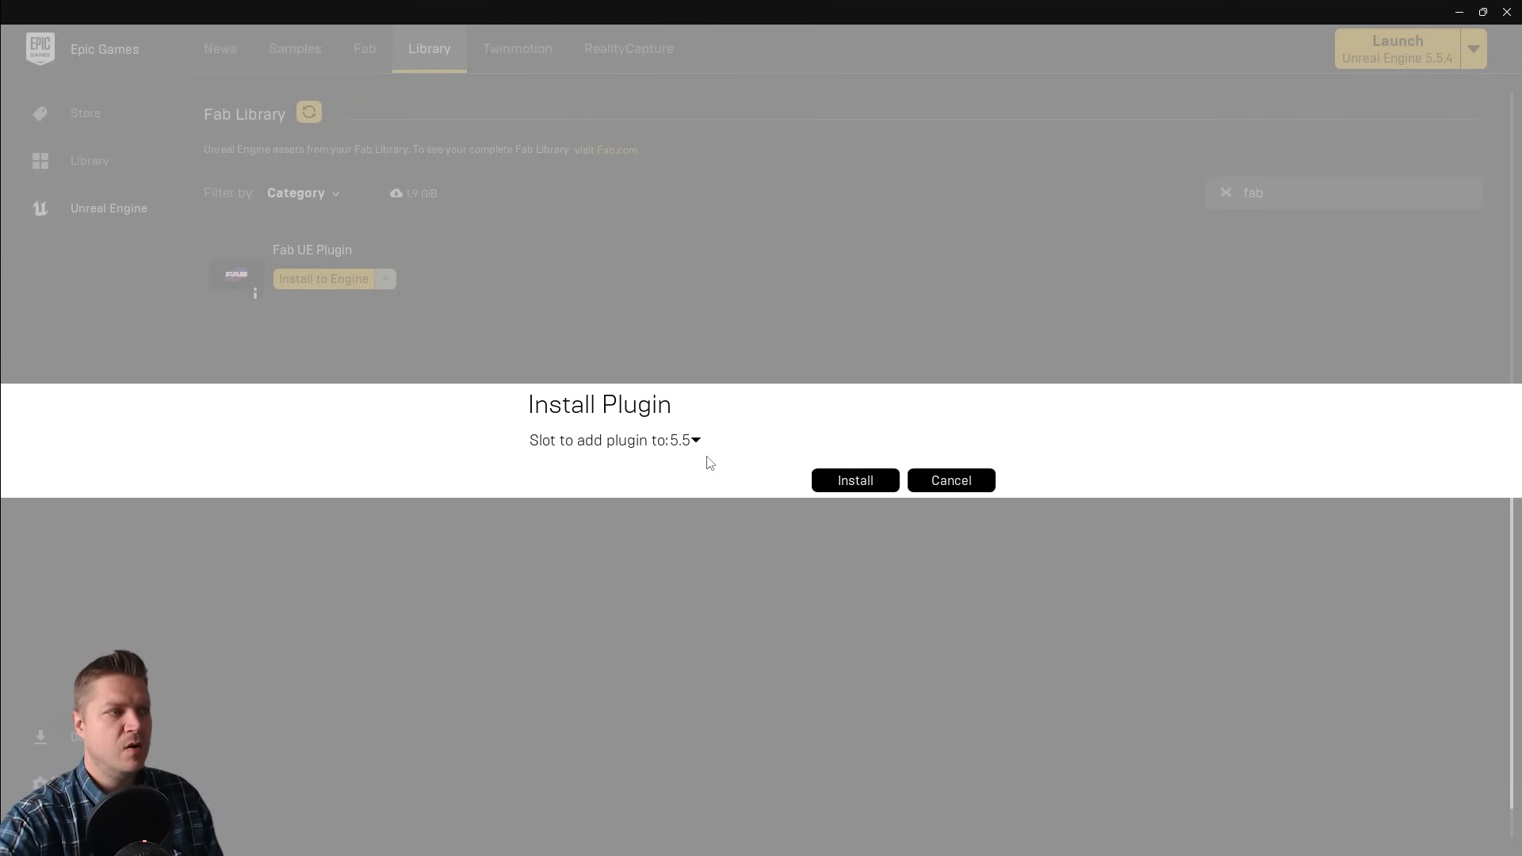
pyautogui.moveTo(693, 440)
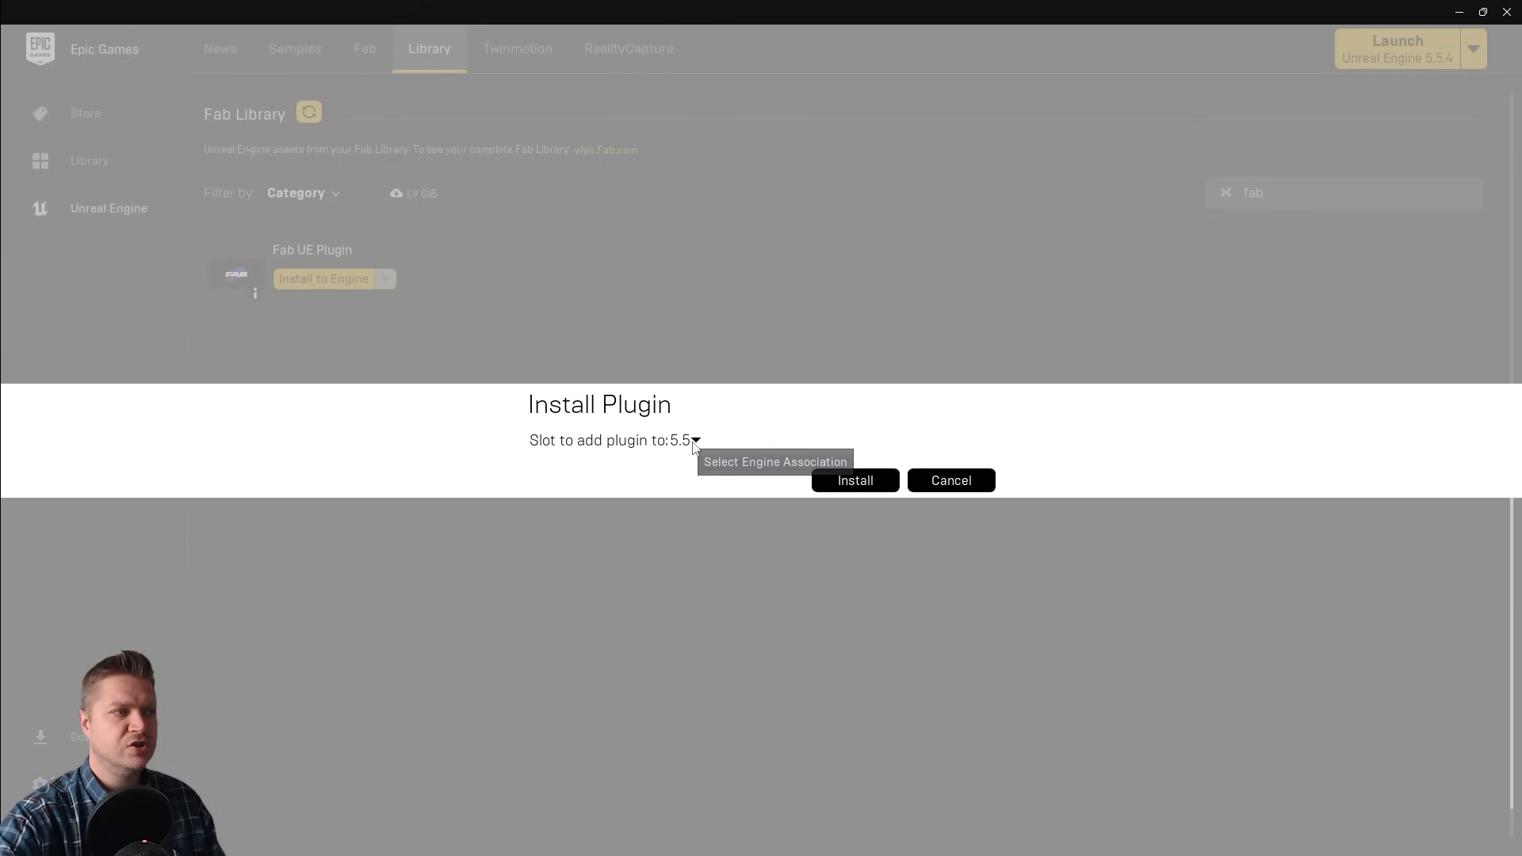
pyautogui.click(685, 439)
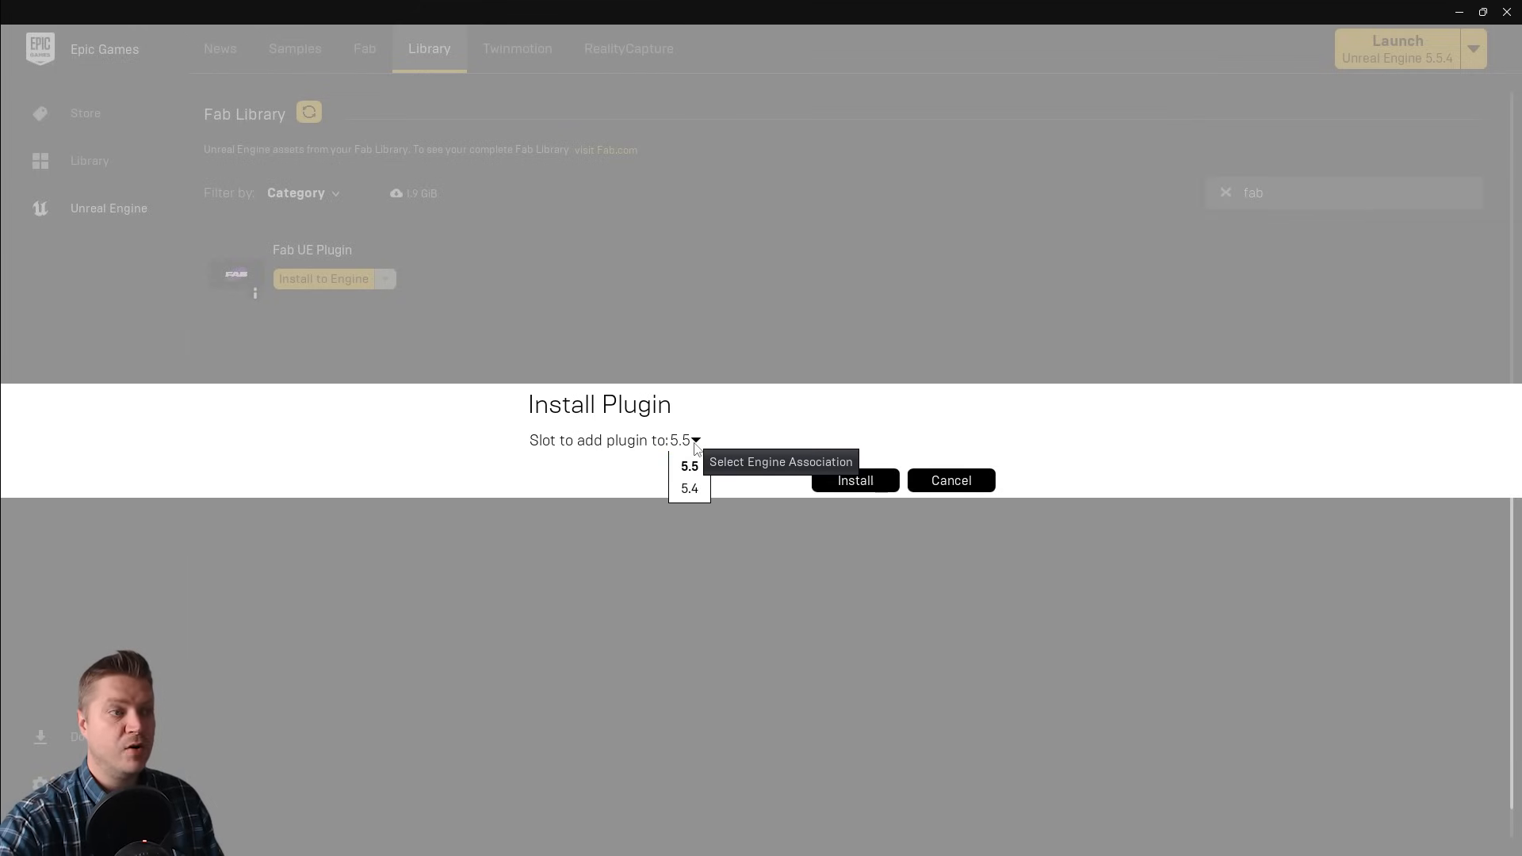
pyautogui.click(689, 467)
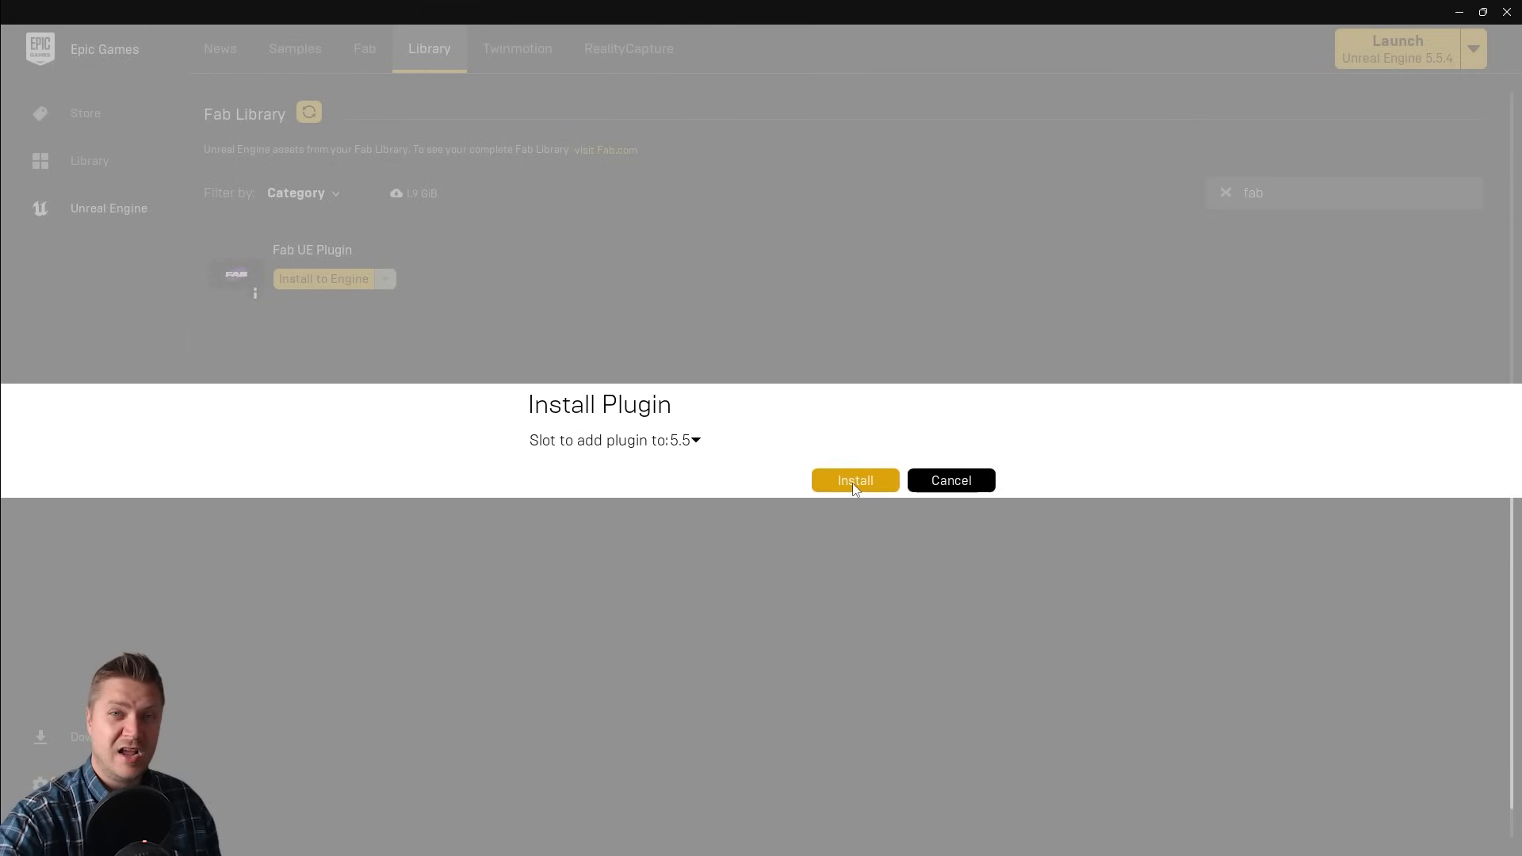
pyautogui.click(853, 481)
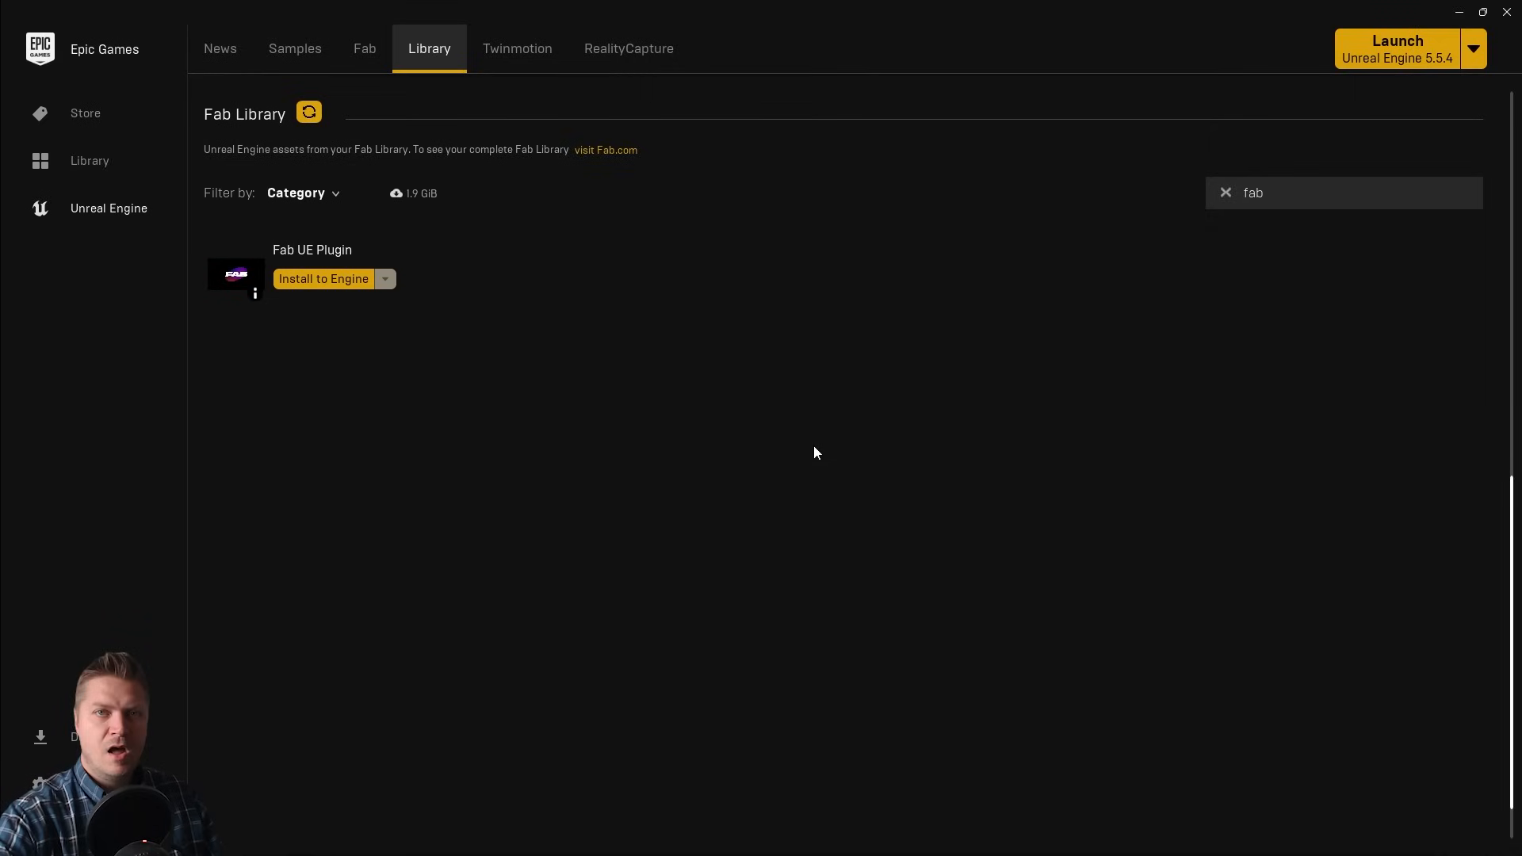
pyautogui.moveTo(1182, 252)
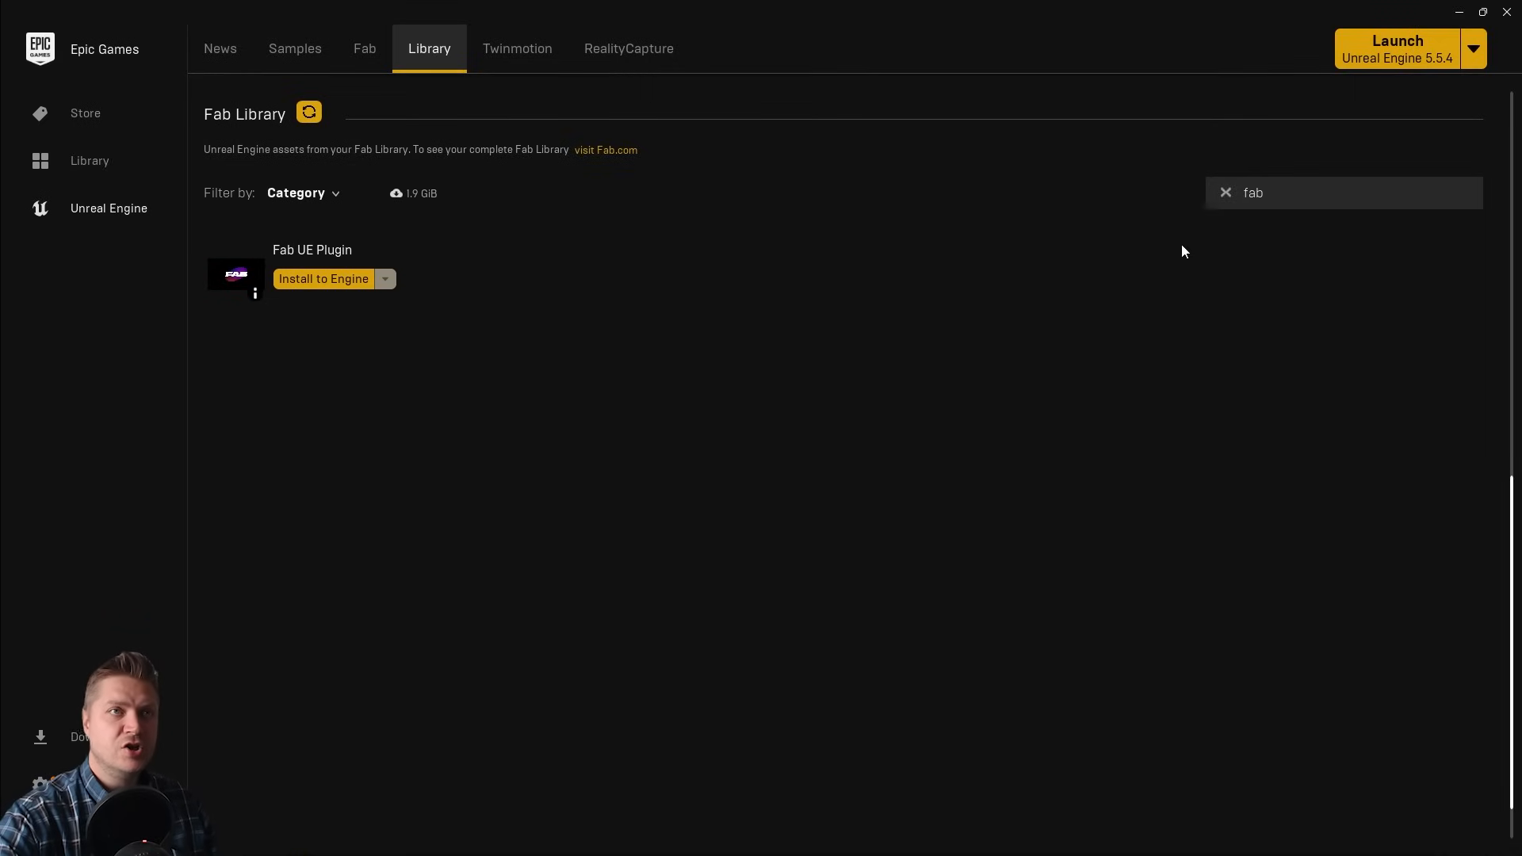
# - Launch the Unreal Engine editor from the launcher
pyautogui.click(1395, 49)
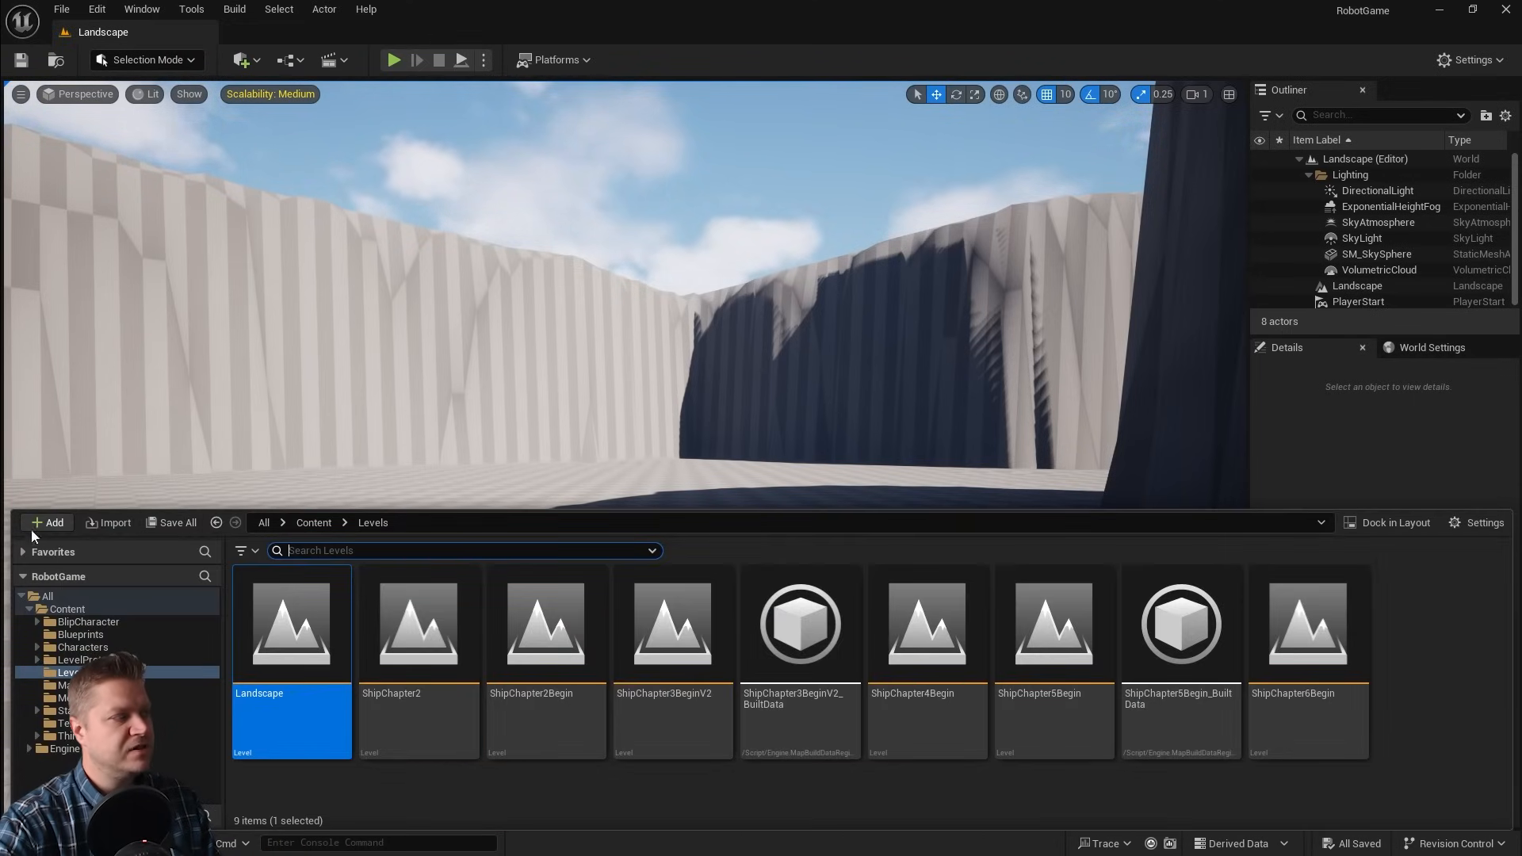
pyautogui.moveTo(114, 521)
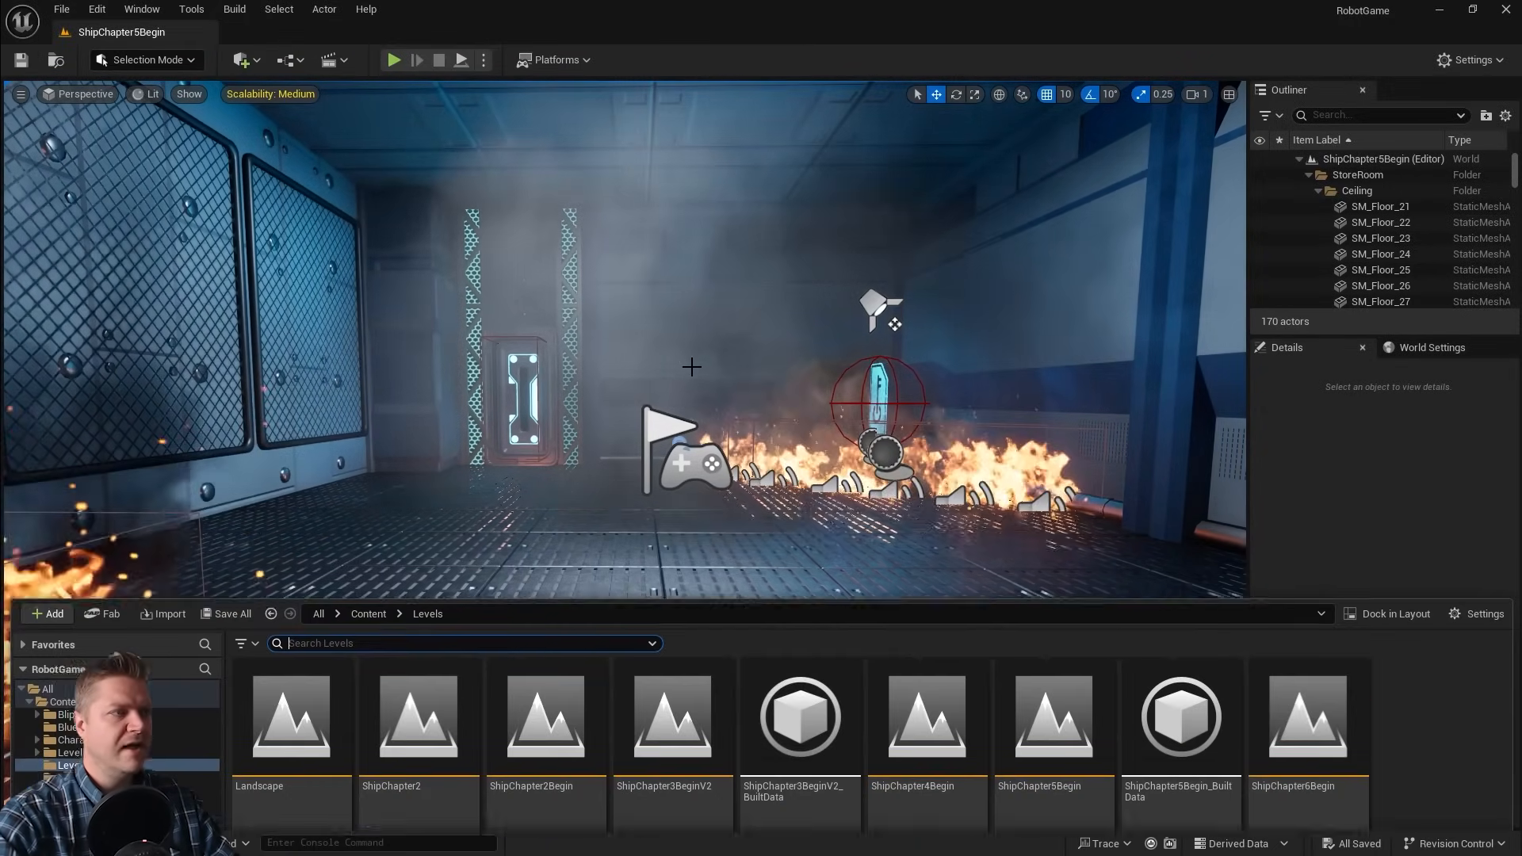
pyautogui.moveTo(304, 627)
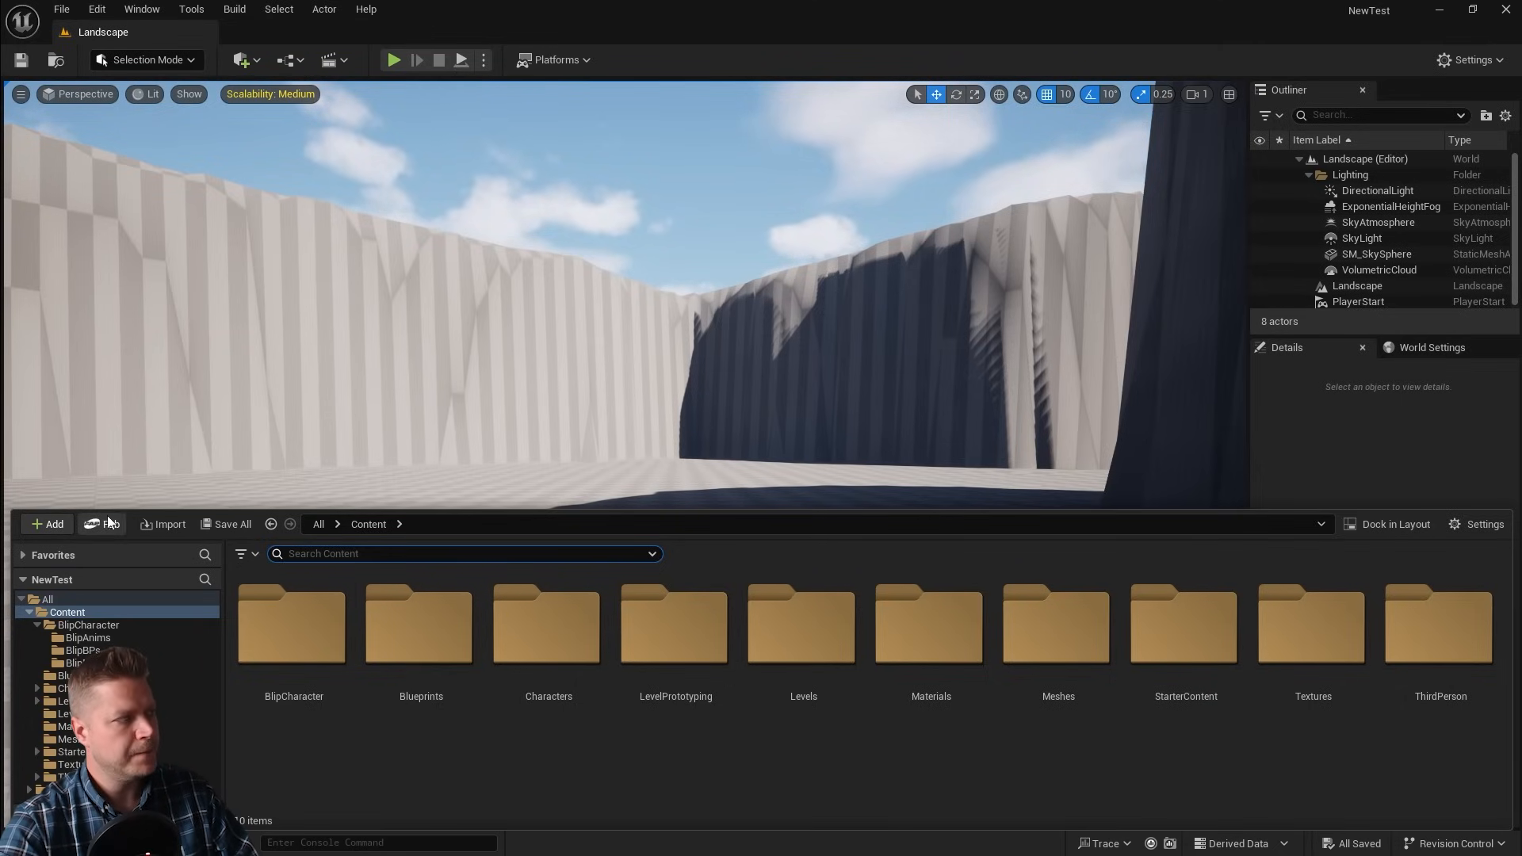
pyautogui.moveTo(111, 525)
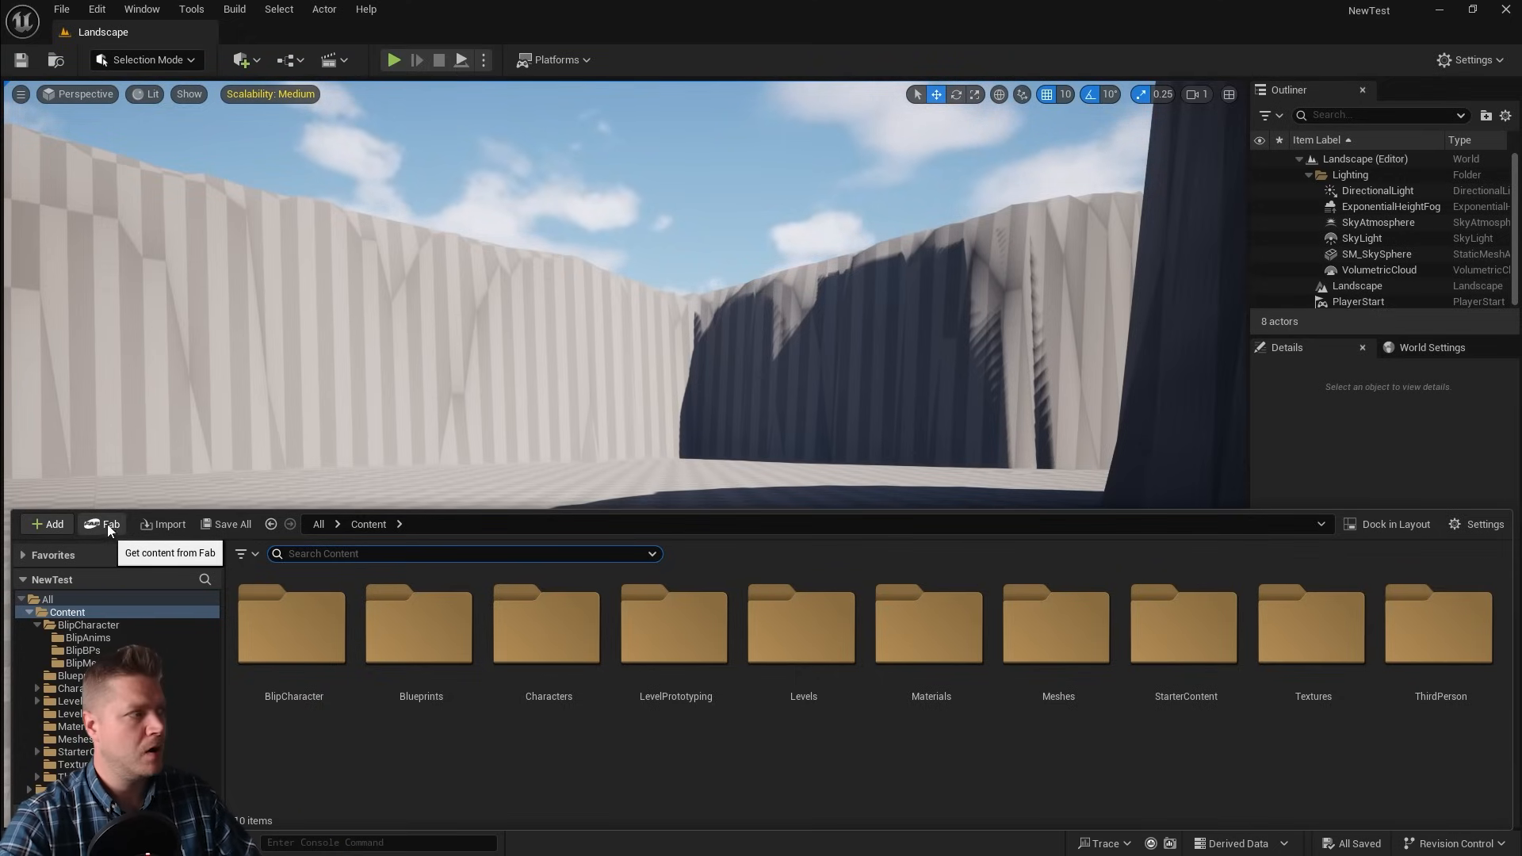
# - Search the in-editor Fab marketplace for 'quarr' to list the Quixel quarry assets
pyautogui.click(104, 525)
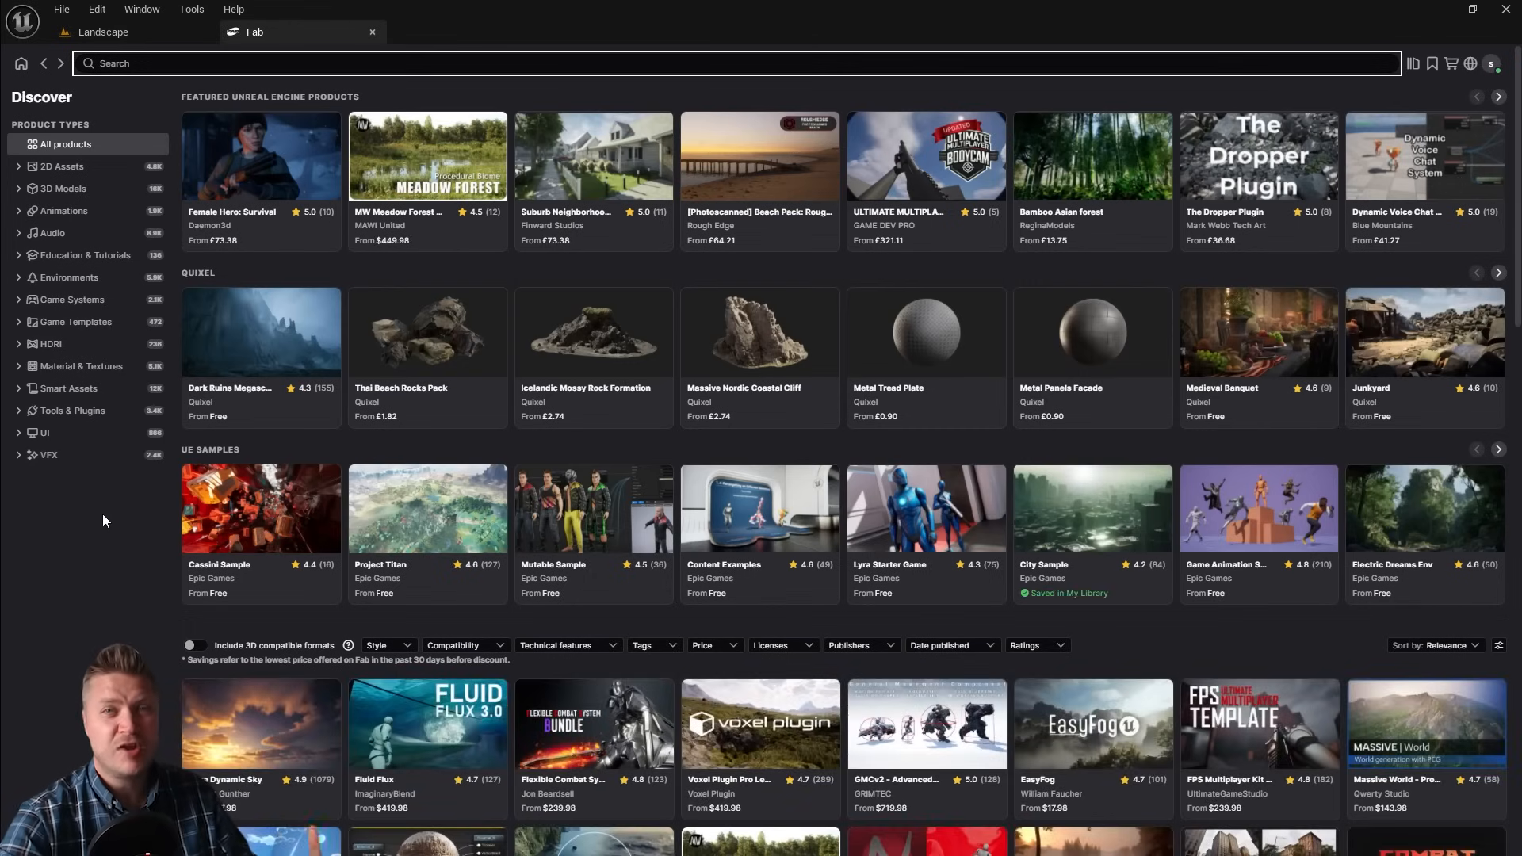
pyautogui.moveTo(1329, 10)
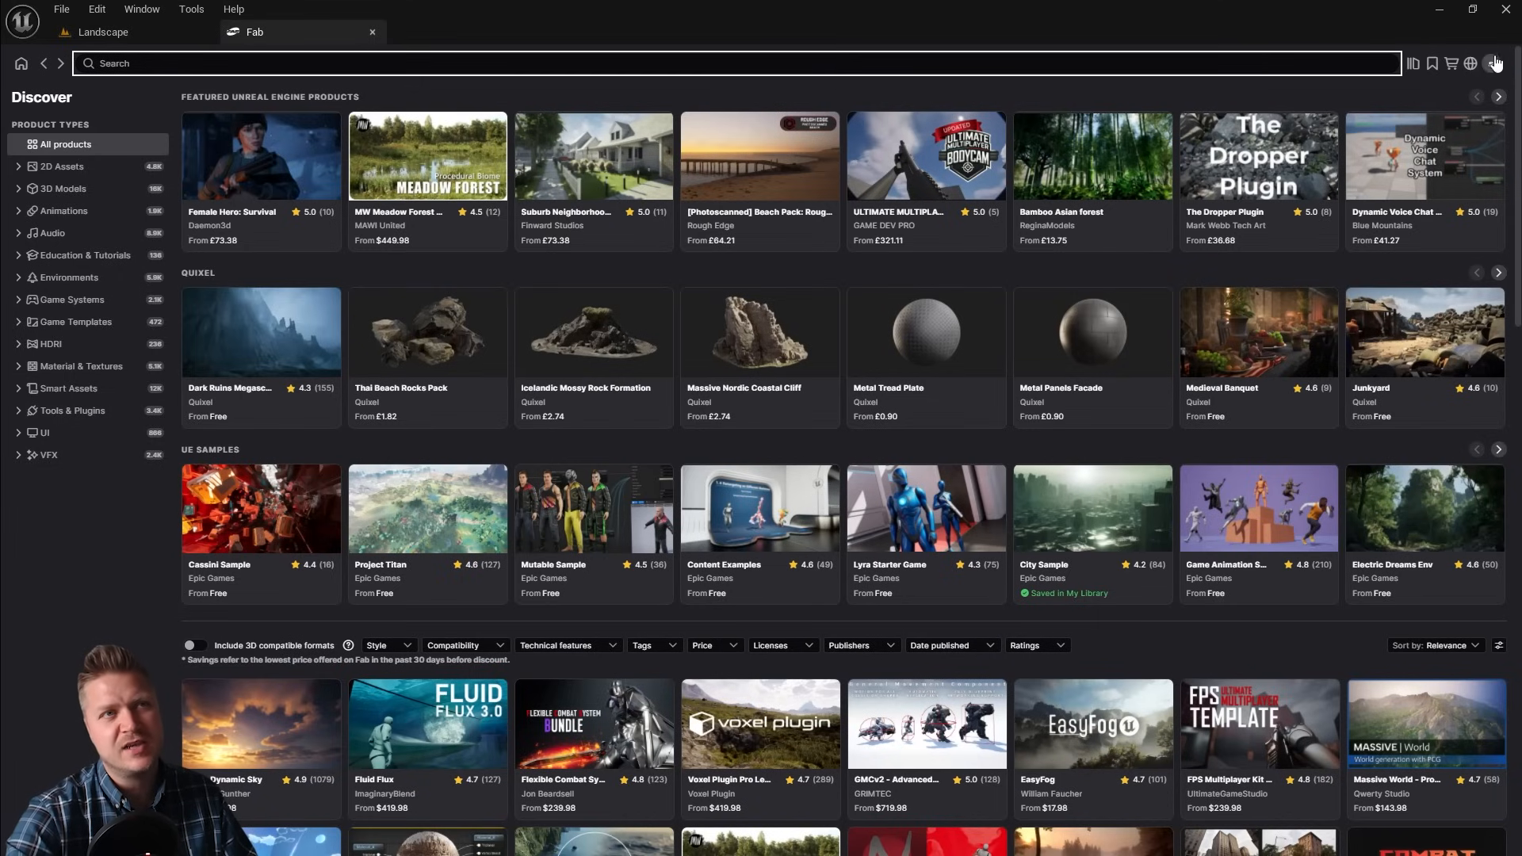
pyautogui.moveTo(1025, 320)
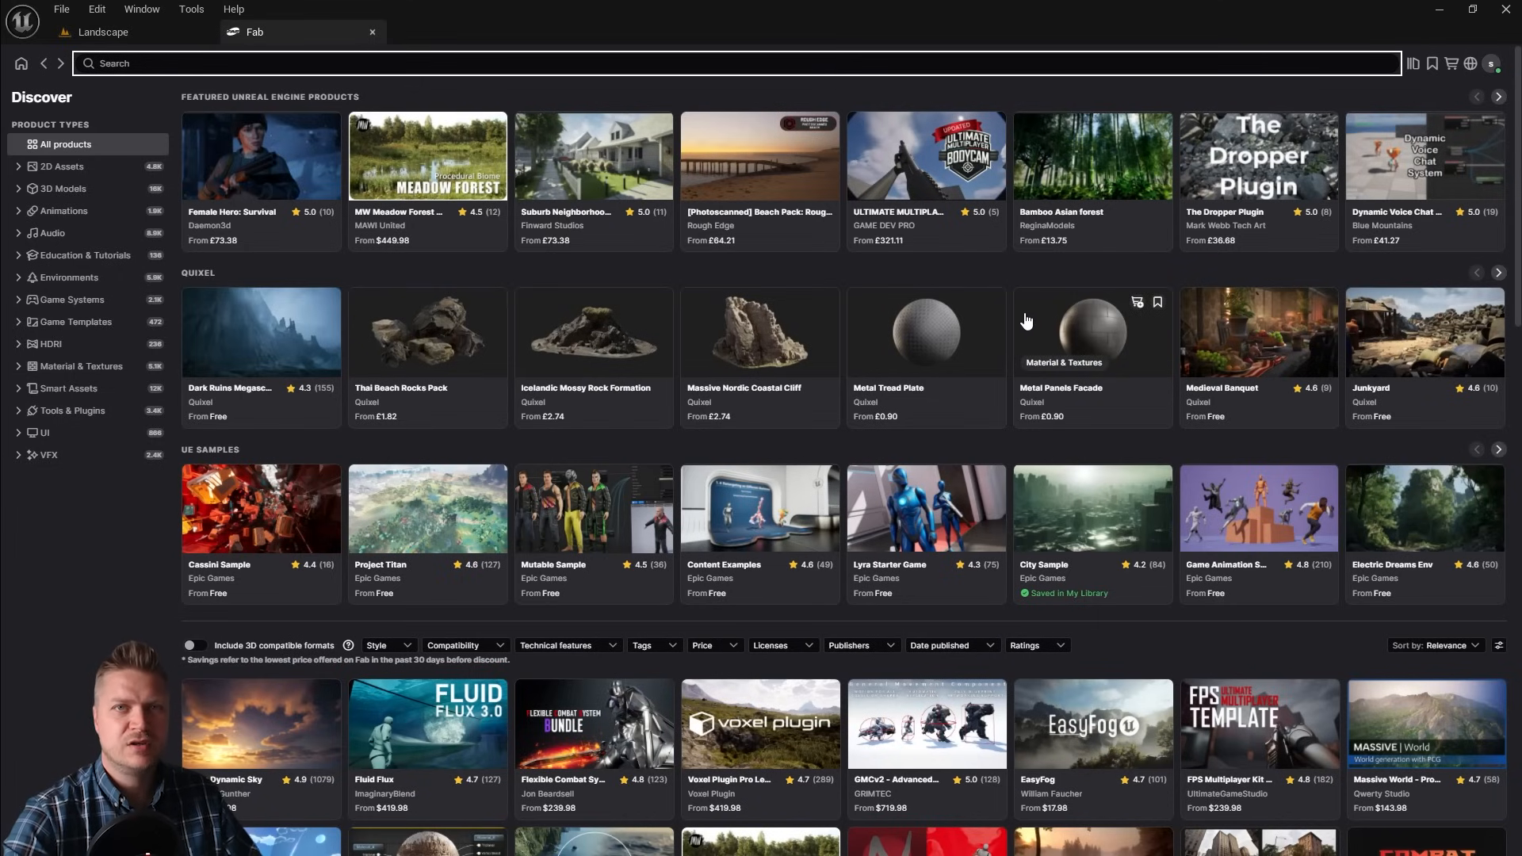
pyautogui.moveTo(978, 334)
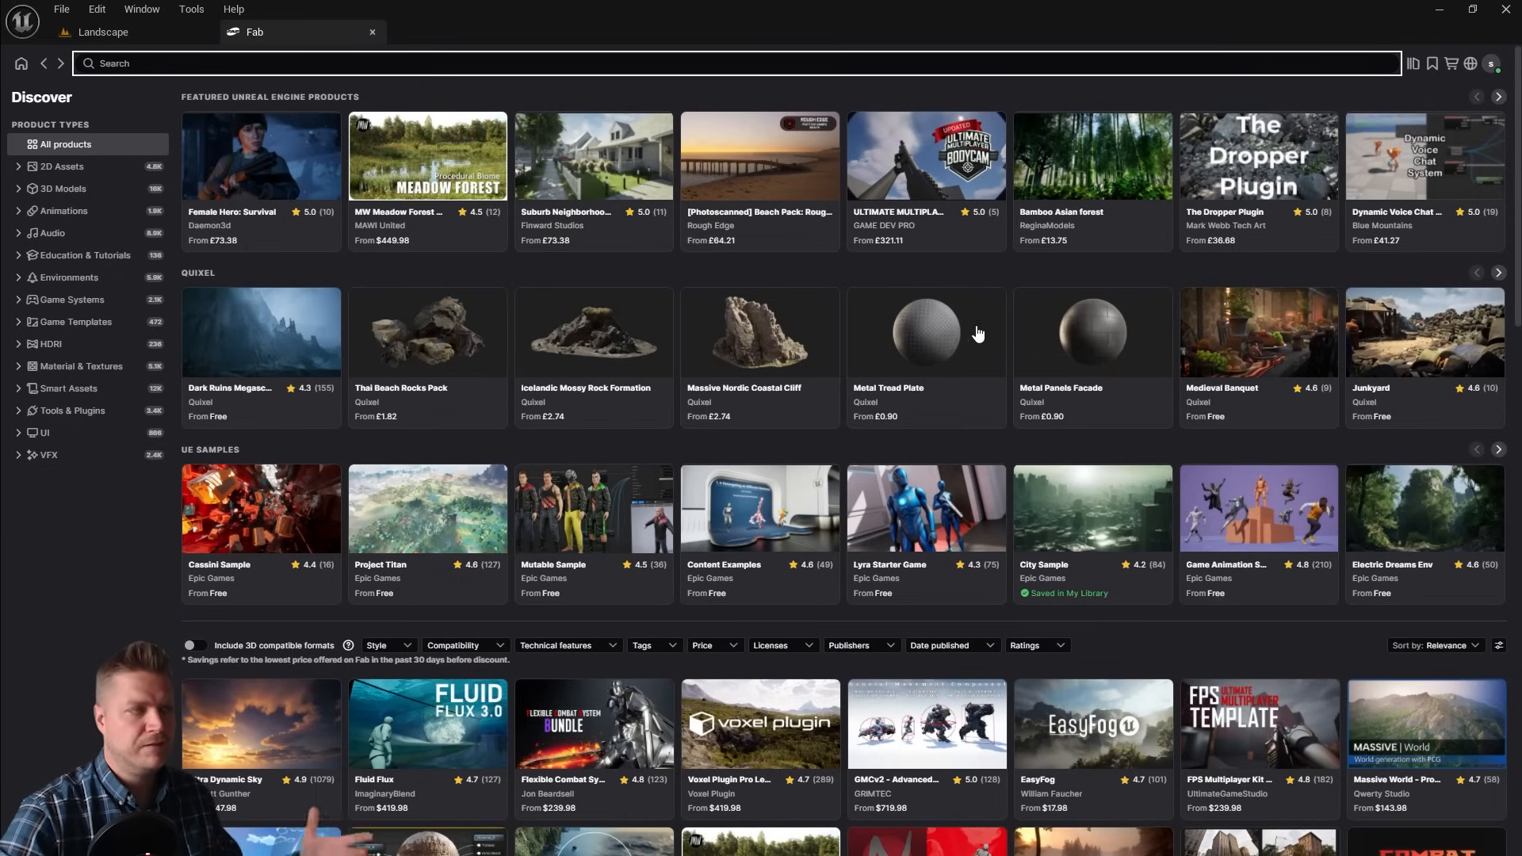
pyautogui.moveTo(951, 333)
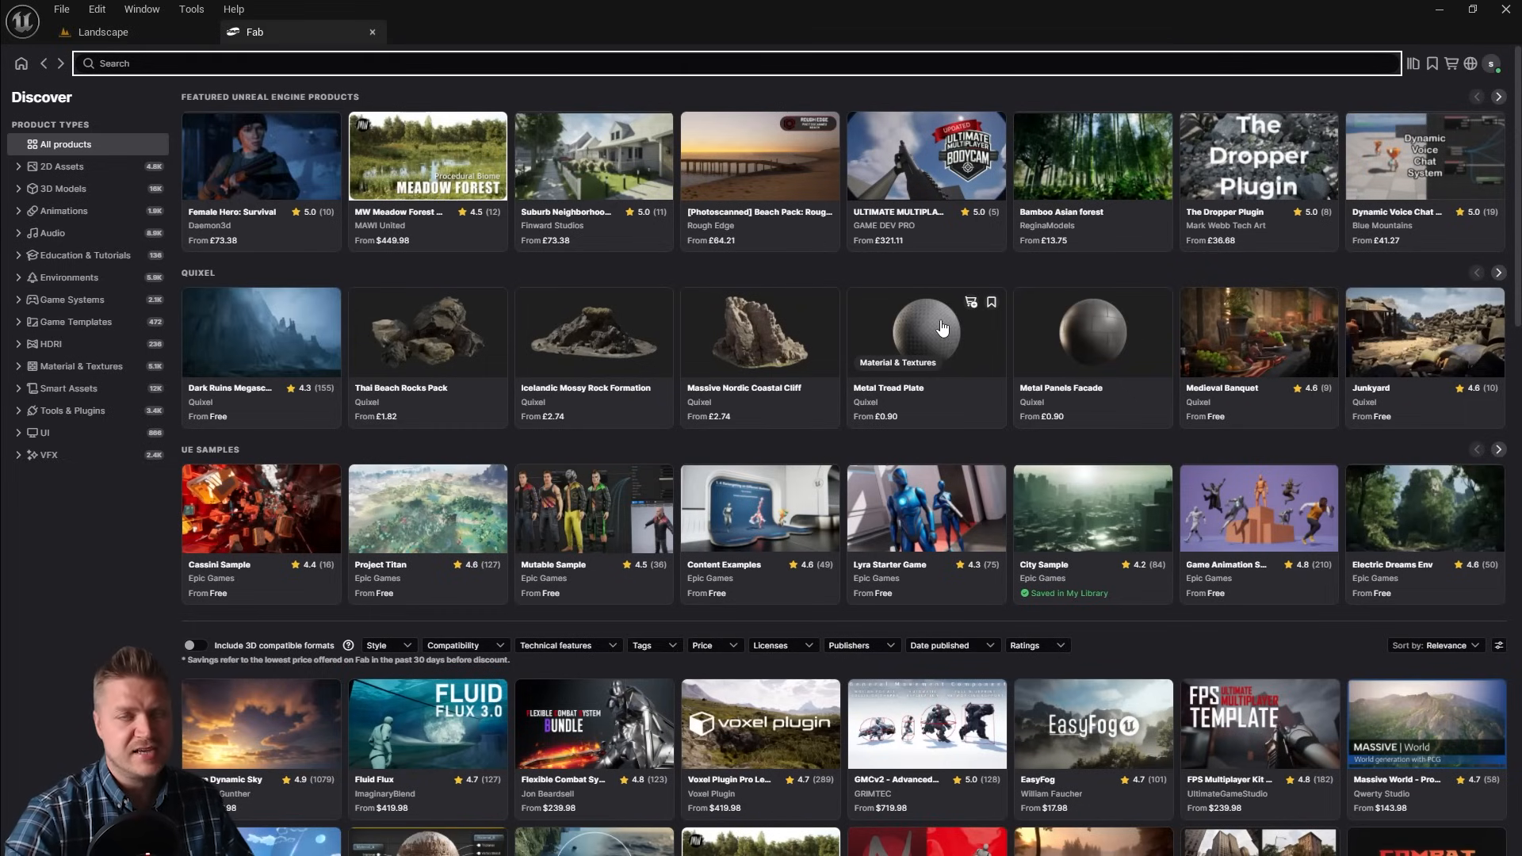
pyautogui.moveTo(309, 343)
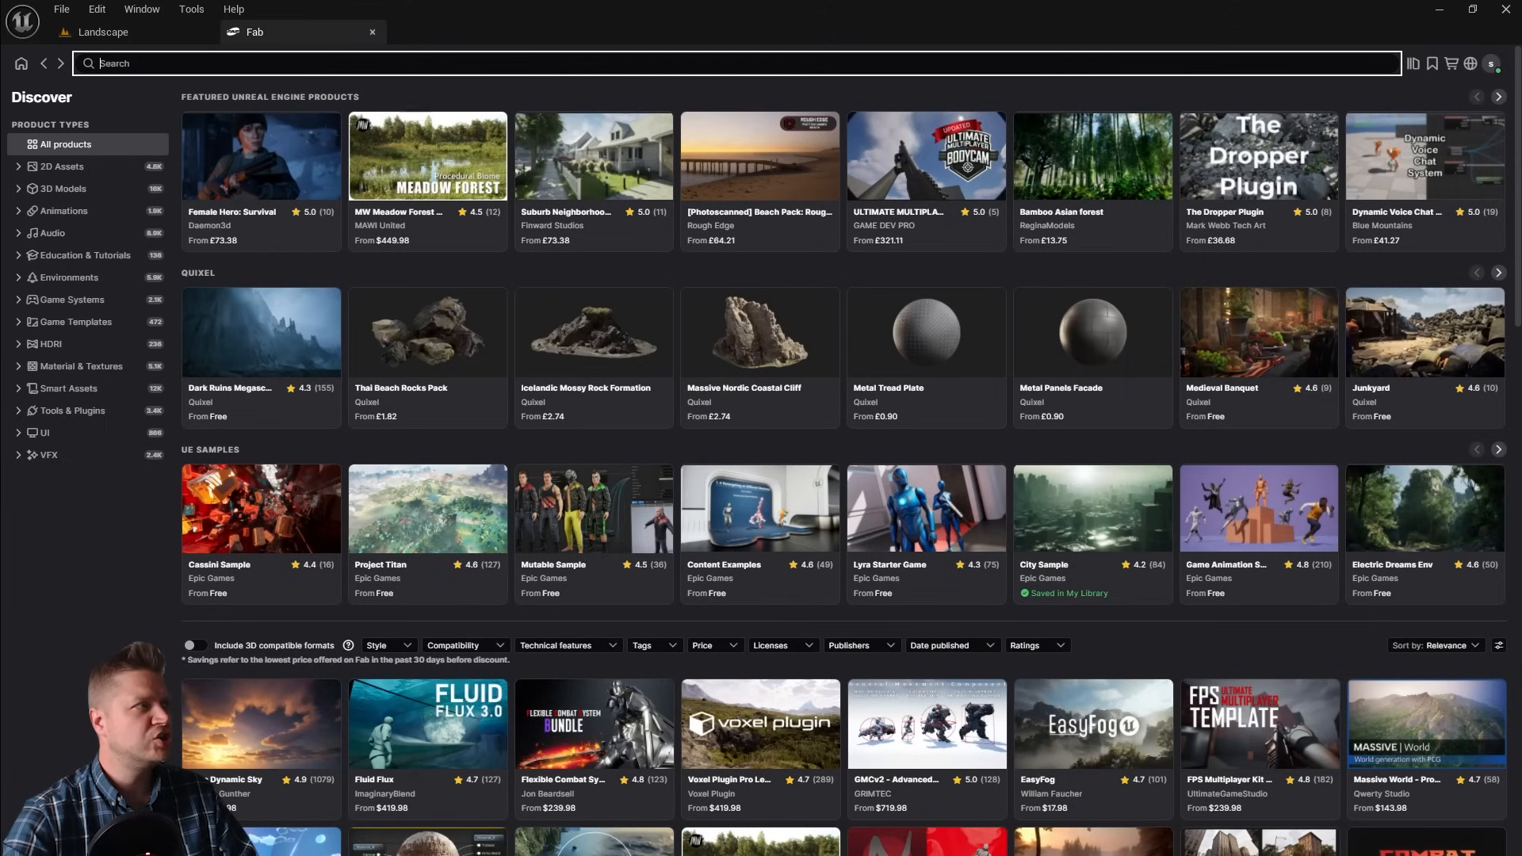
pyautogui.moveTo(566, 115)
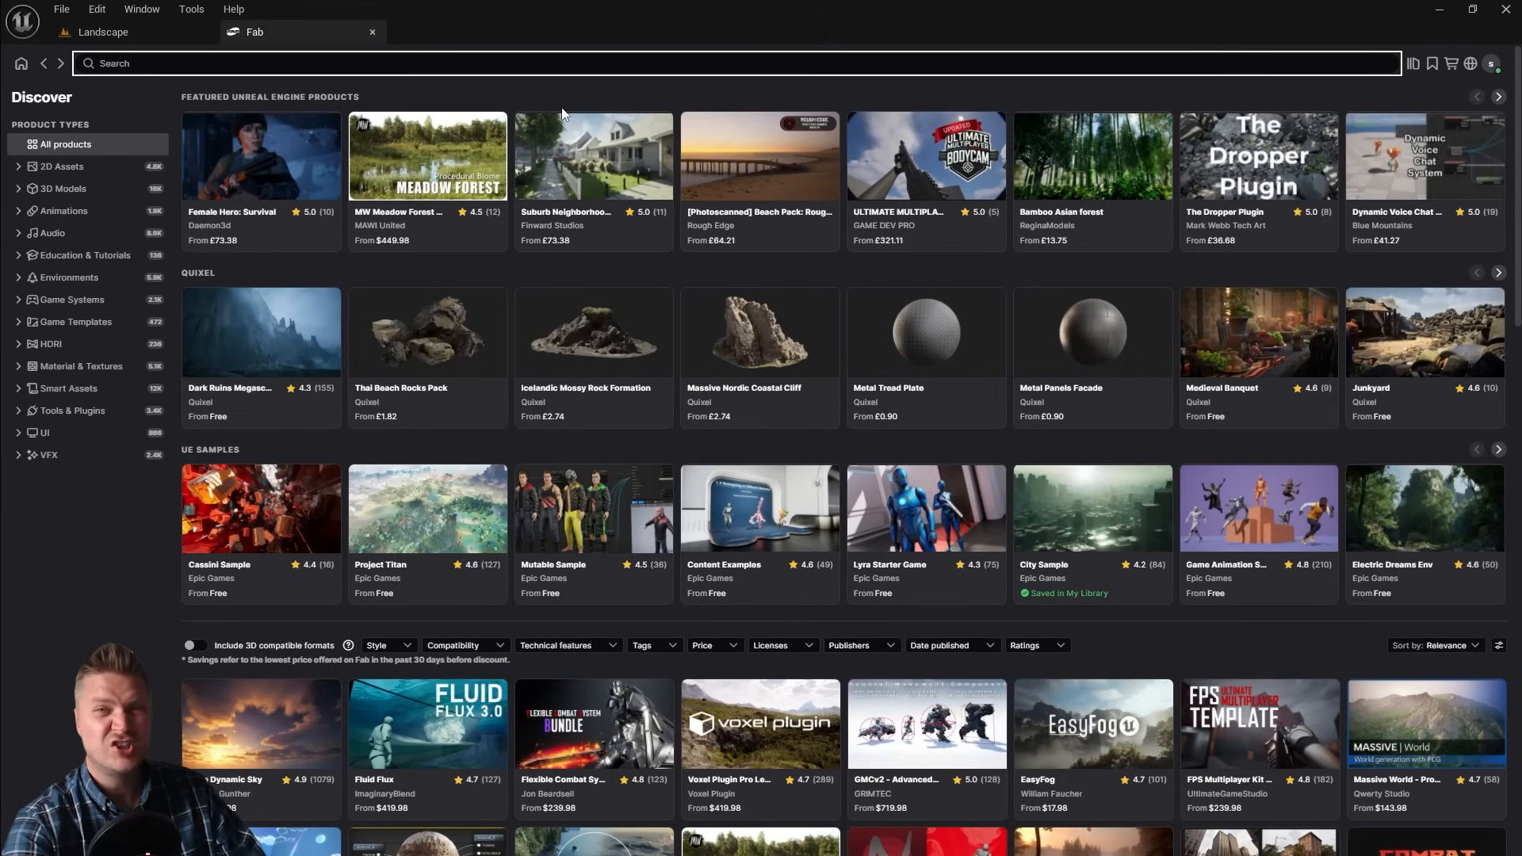
pyautogui.write('quarr')
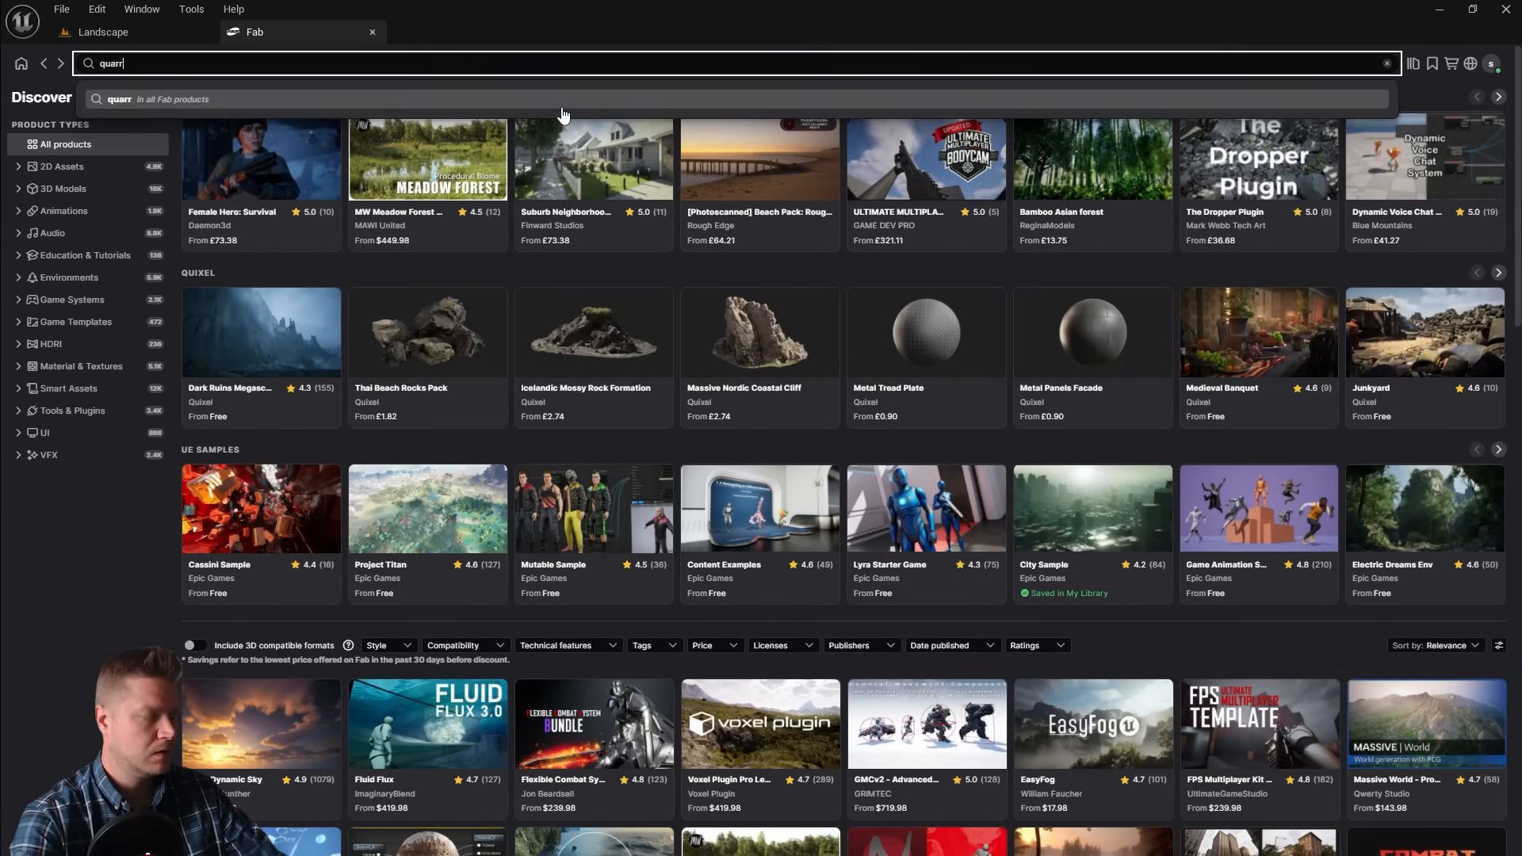
pyautogui.press('Return')
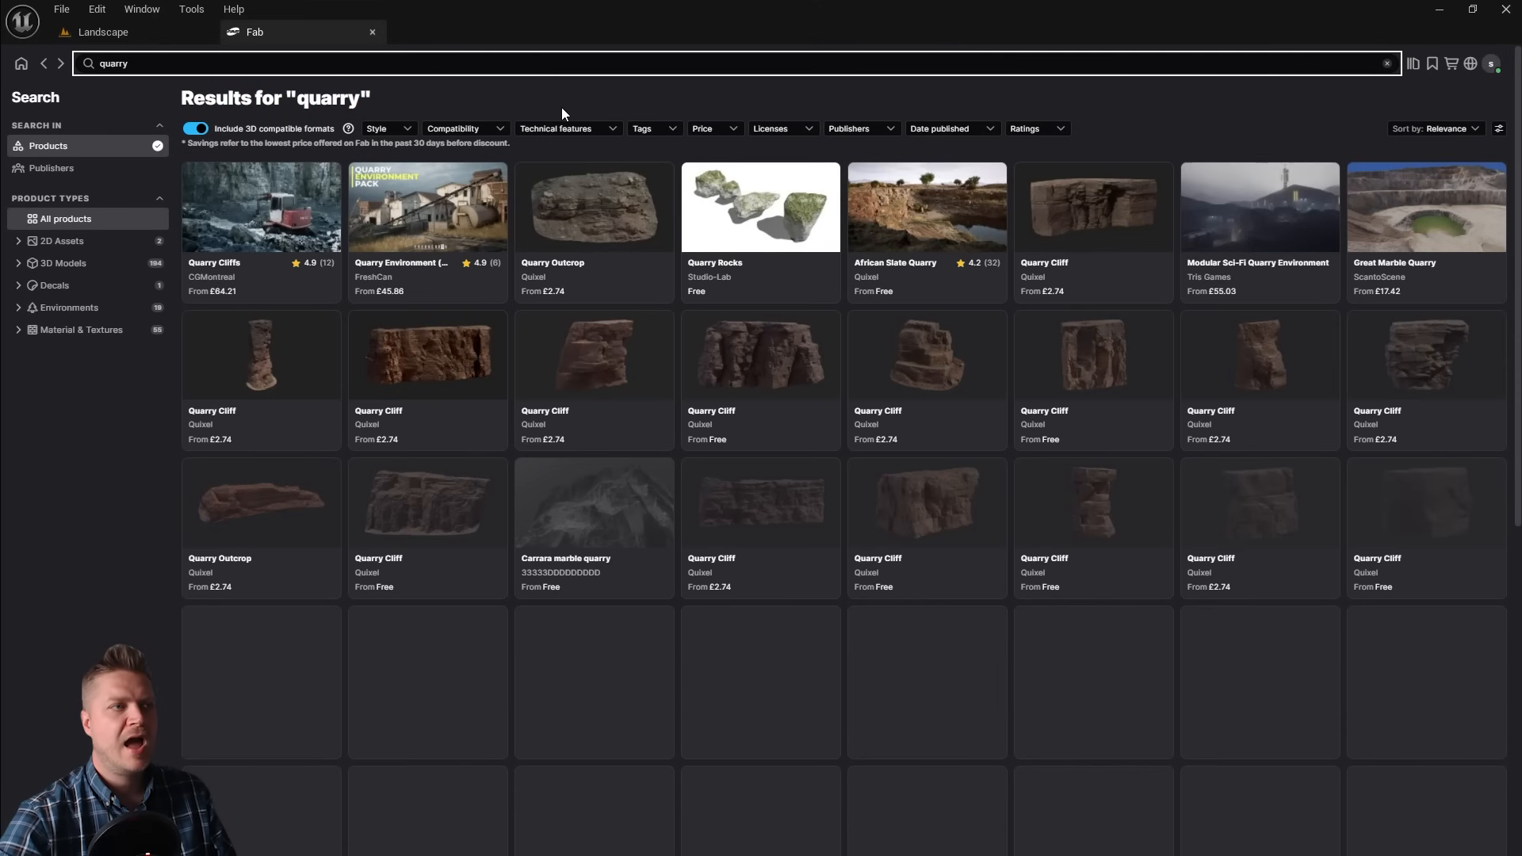
pyautogui.scroll(-3)
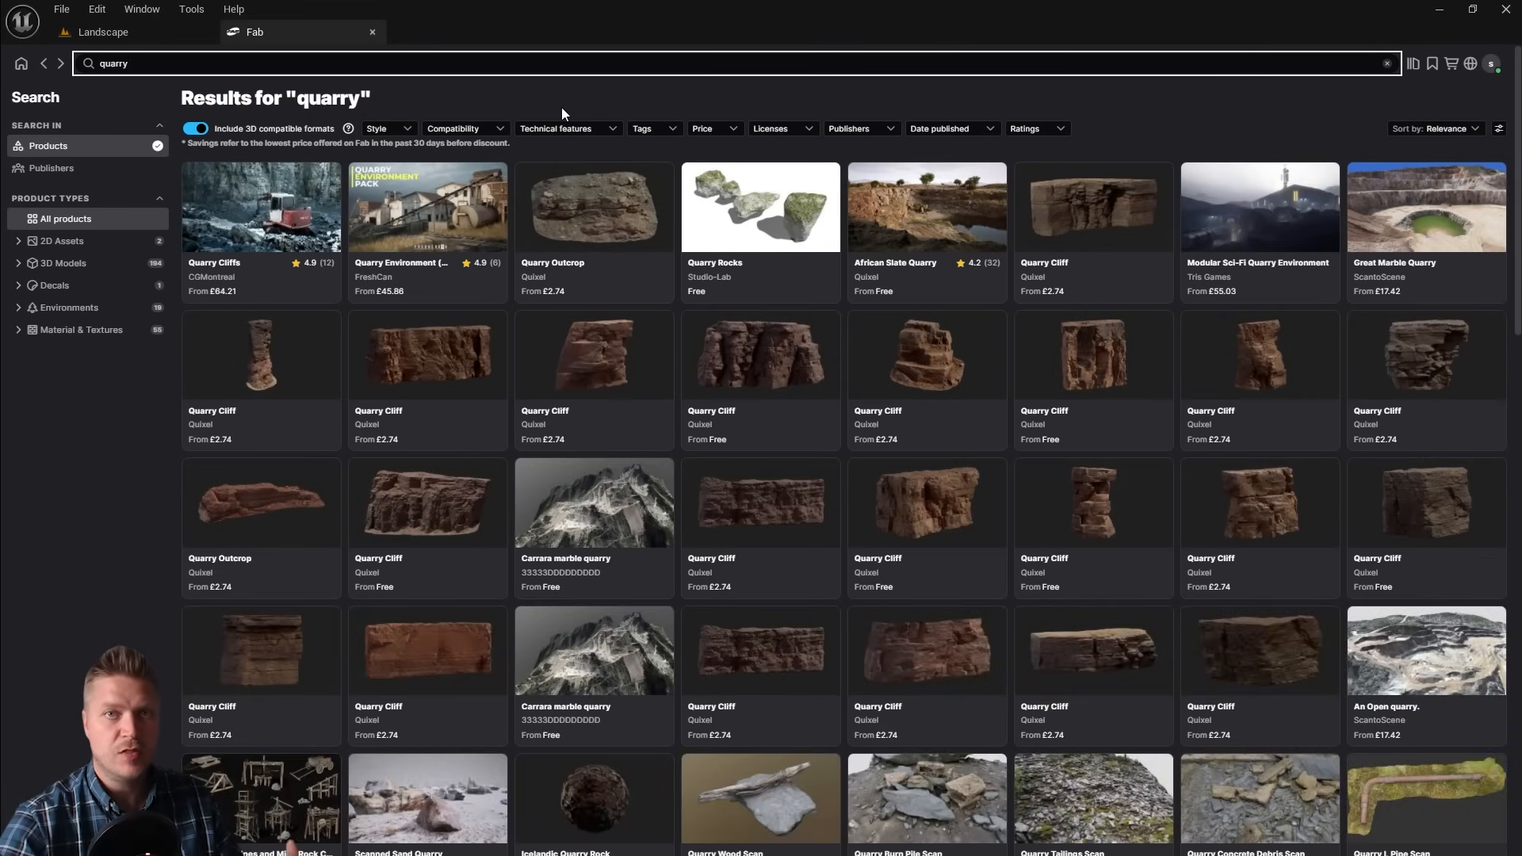
pyautogui.moveTo(1160, 435)
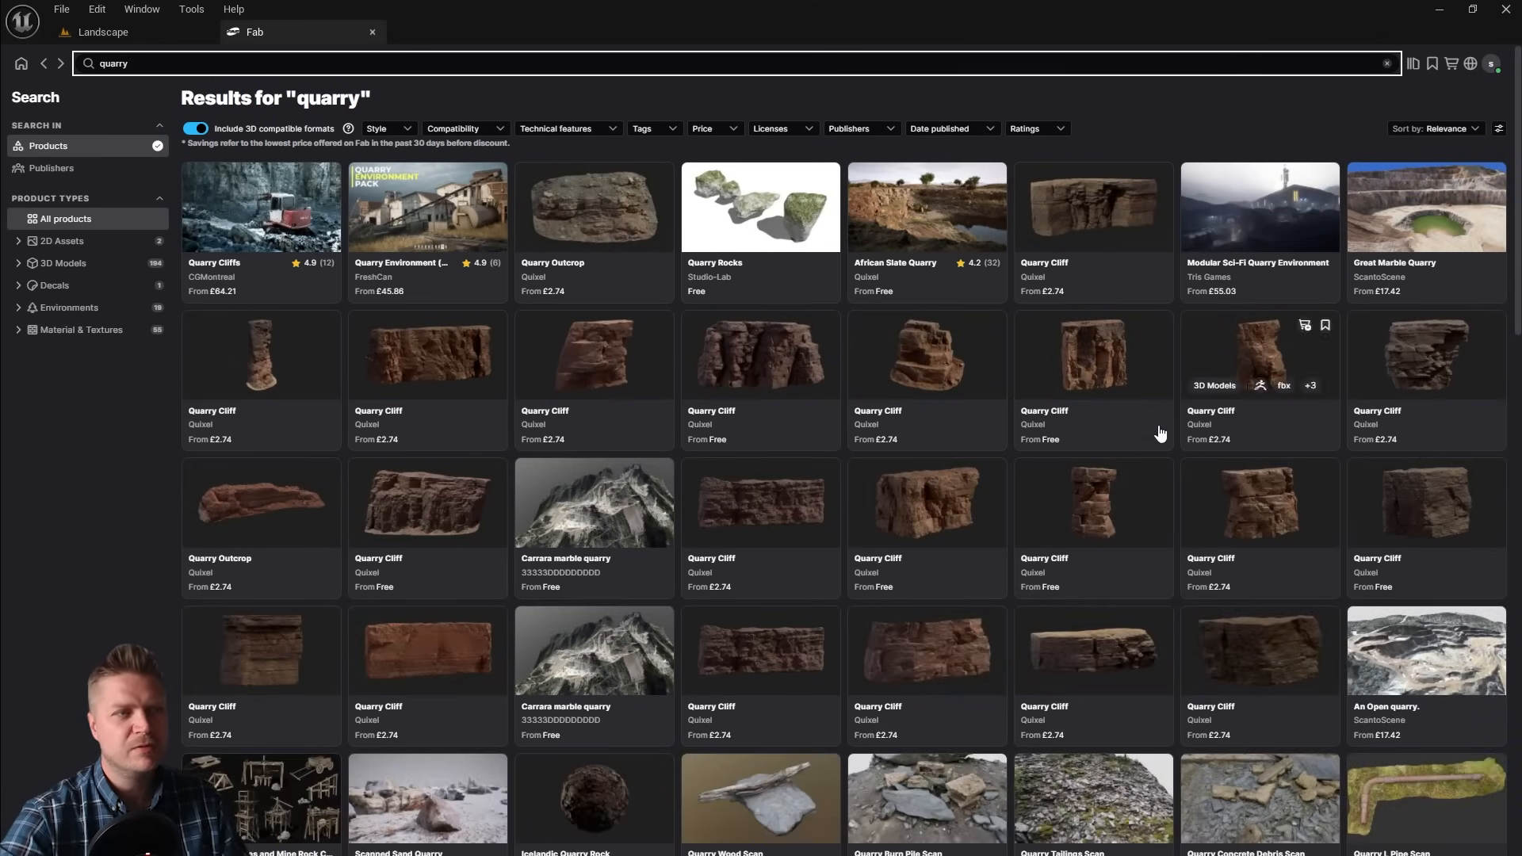
pyautogui.moveTo(1116, 425)
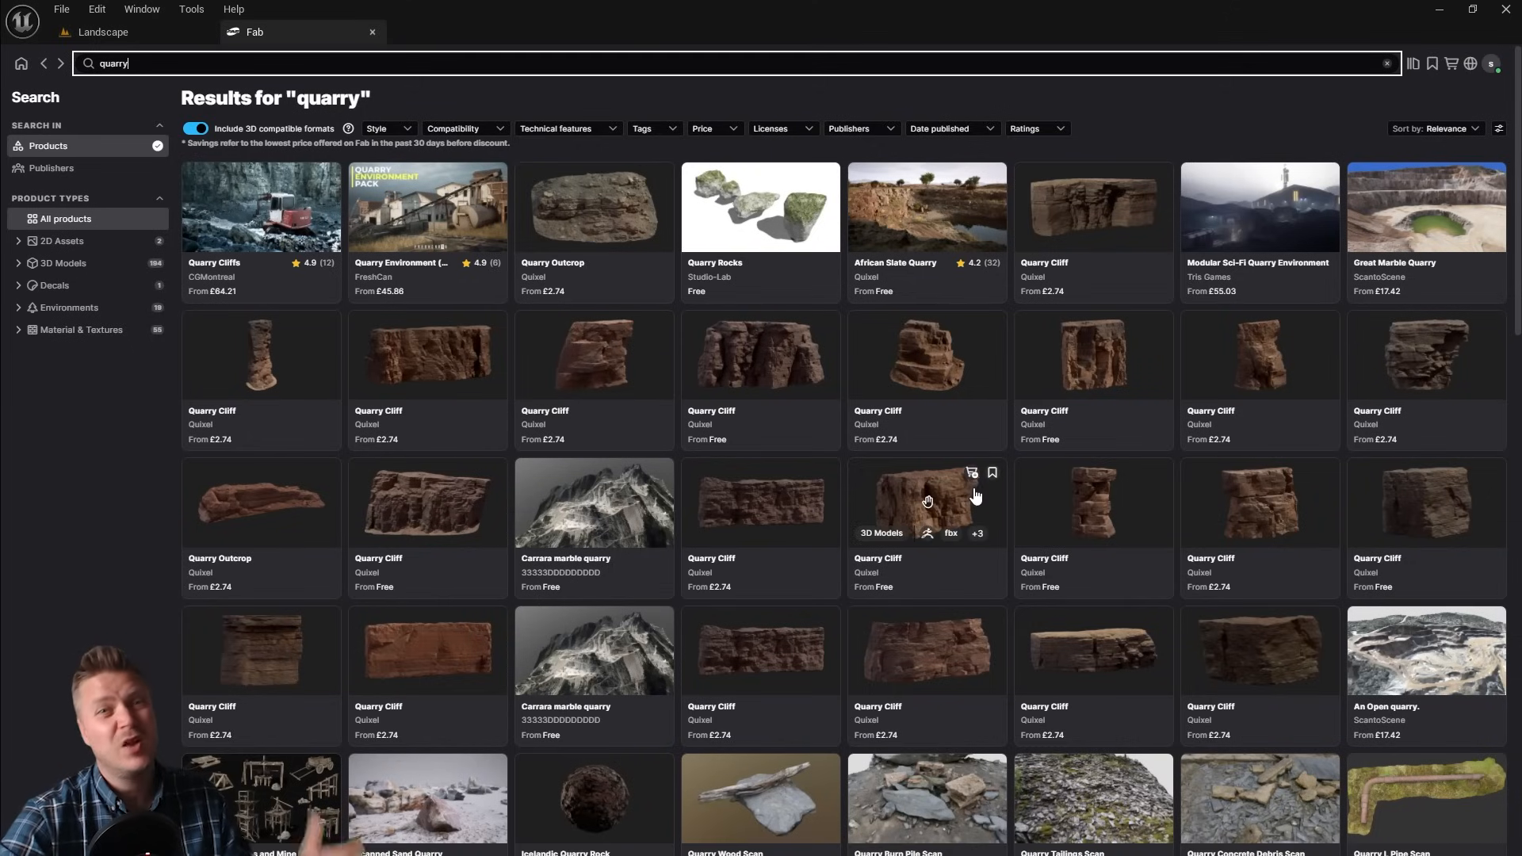
pyautogui.moveTo(723, 92)
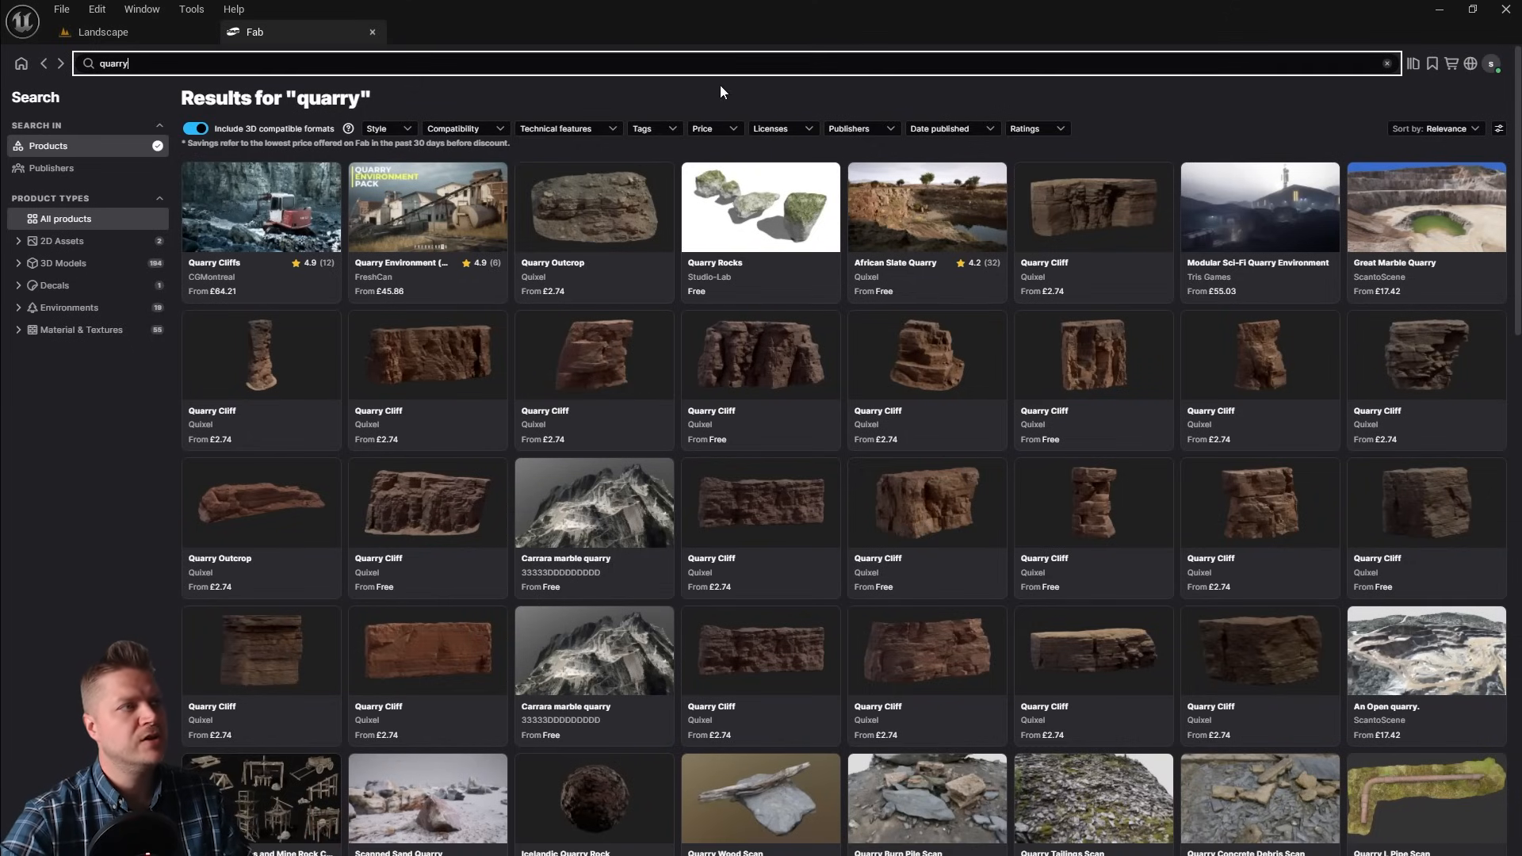
# - Filter the quarry results to Free only and scroll to the Quixel ground texture sets
pyautogui.click(702, 128)
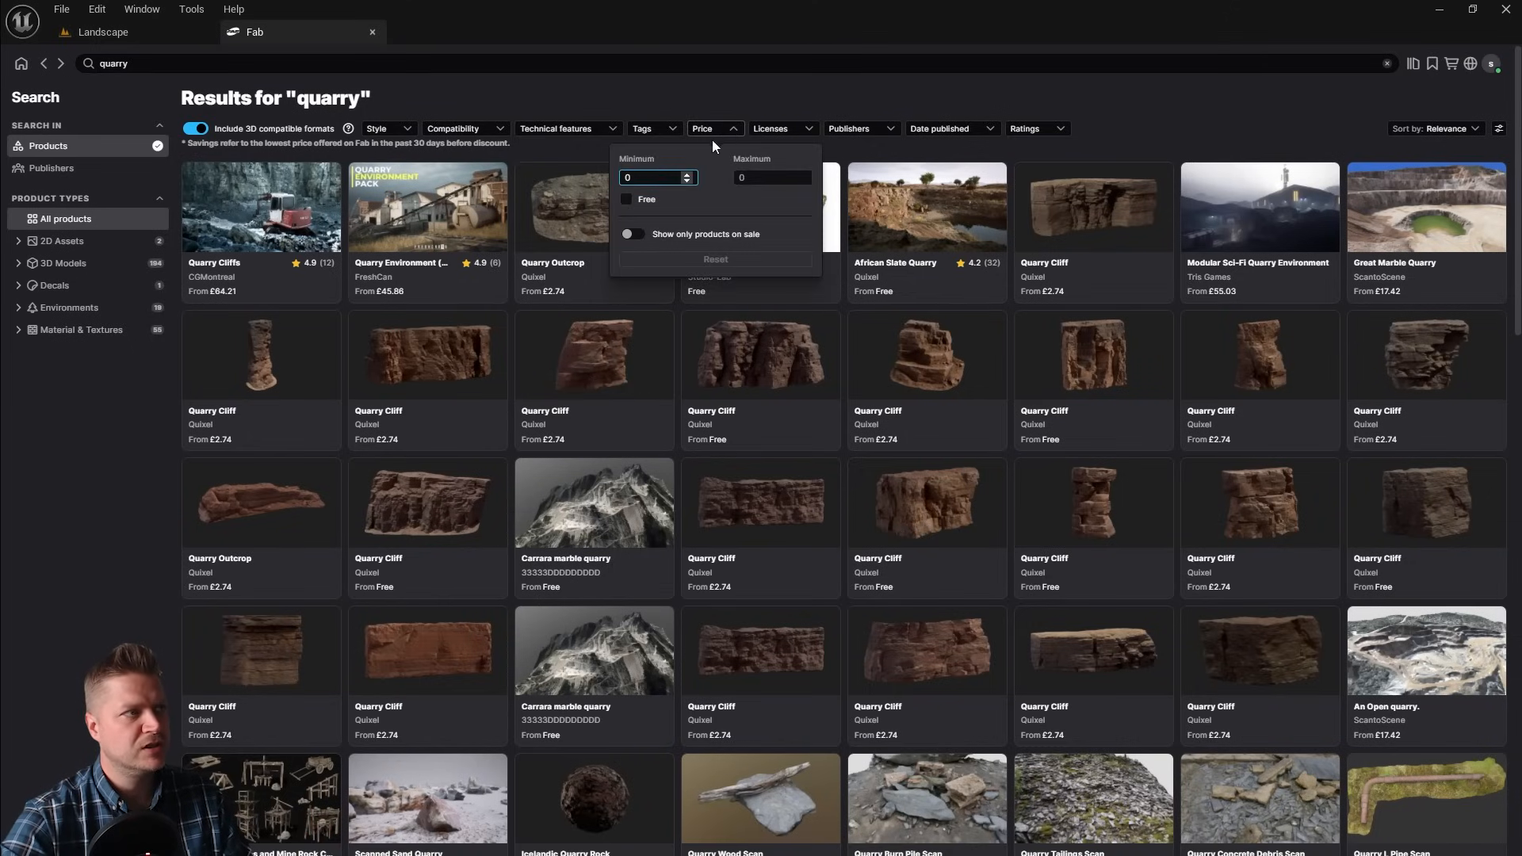
pyautogui.click(628, 200)
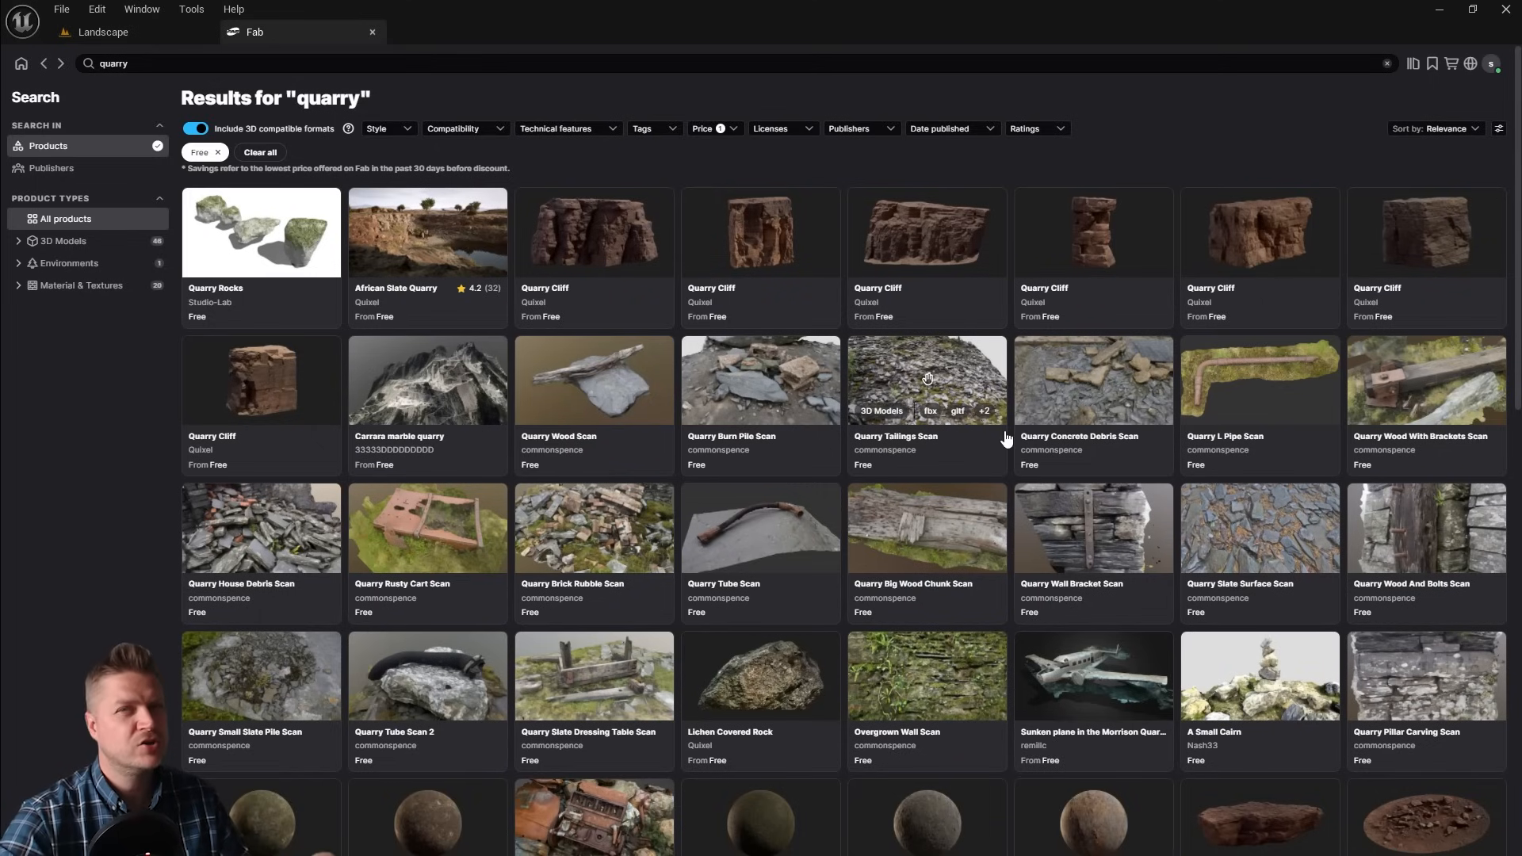
pyautogui.moveTo(862, 458)
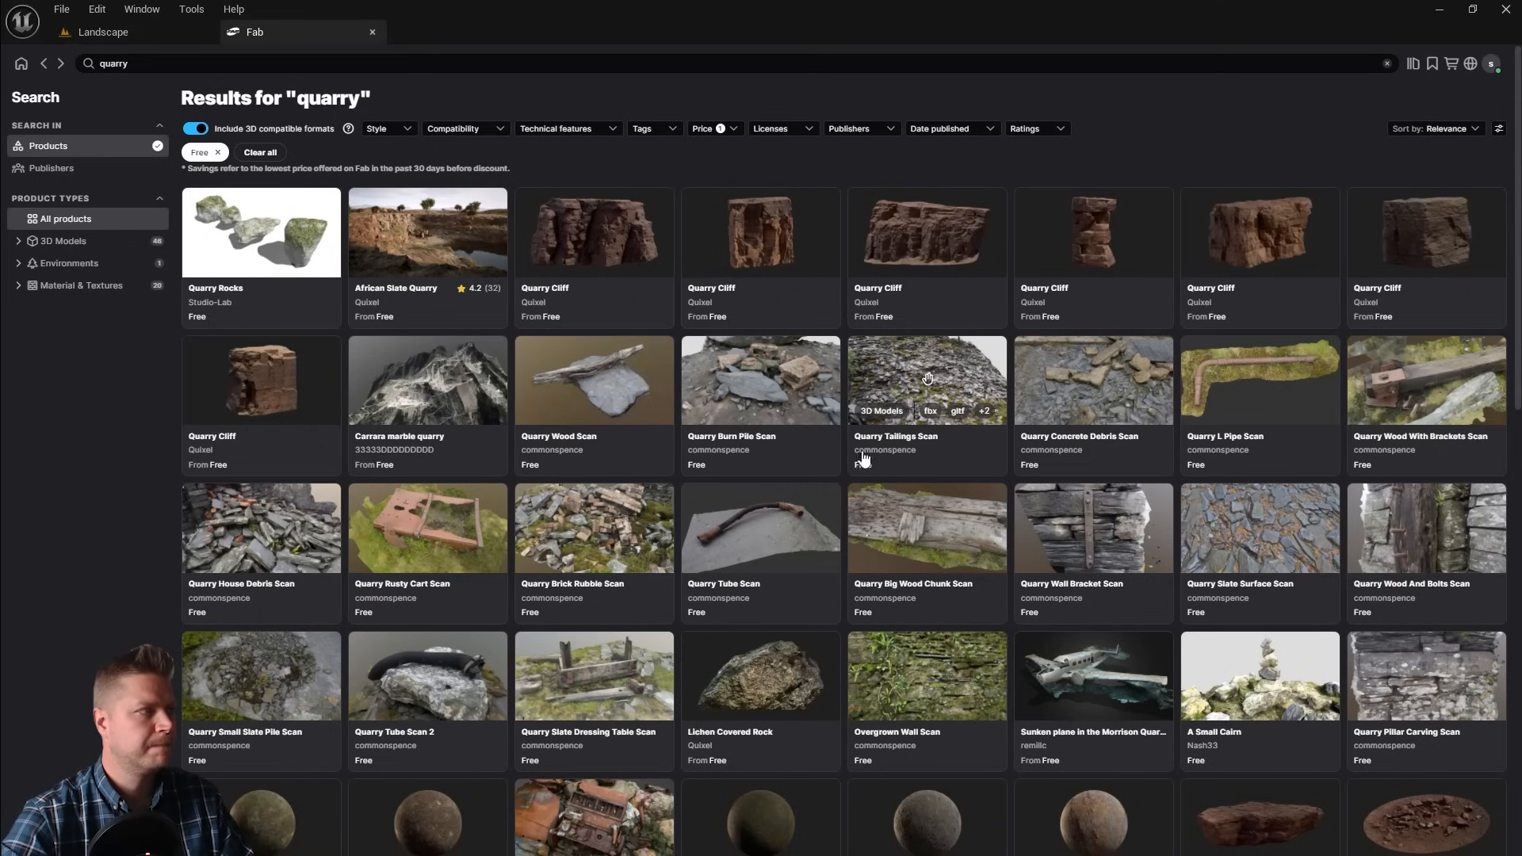
pyautogui.scroll(-3)
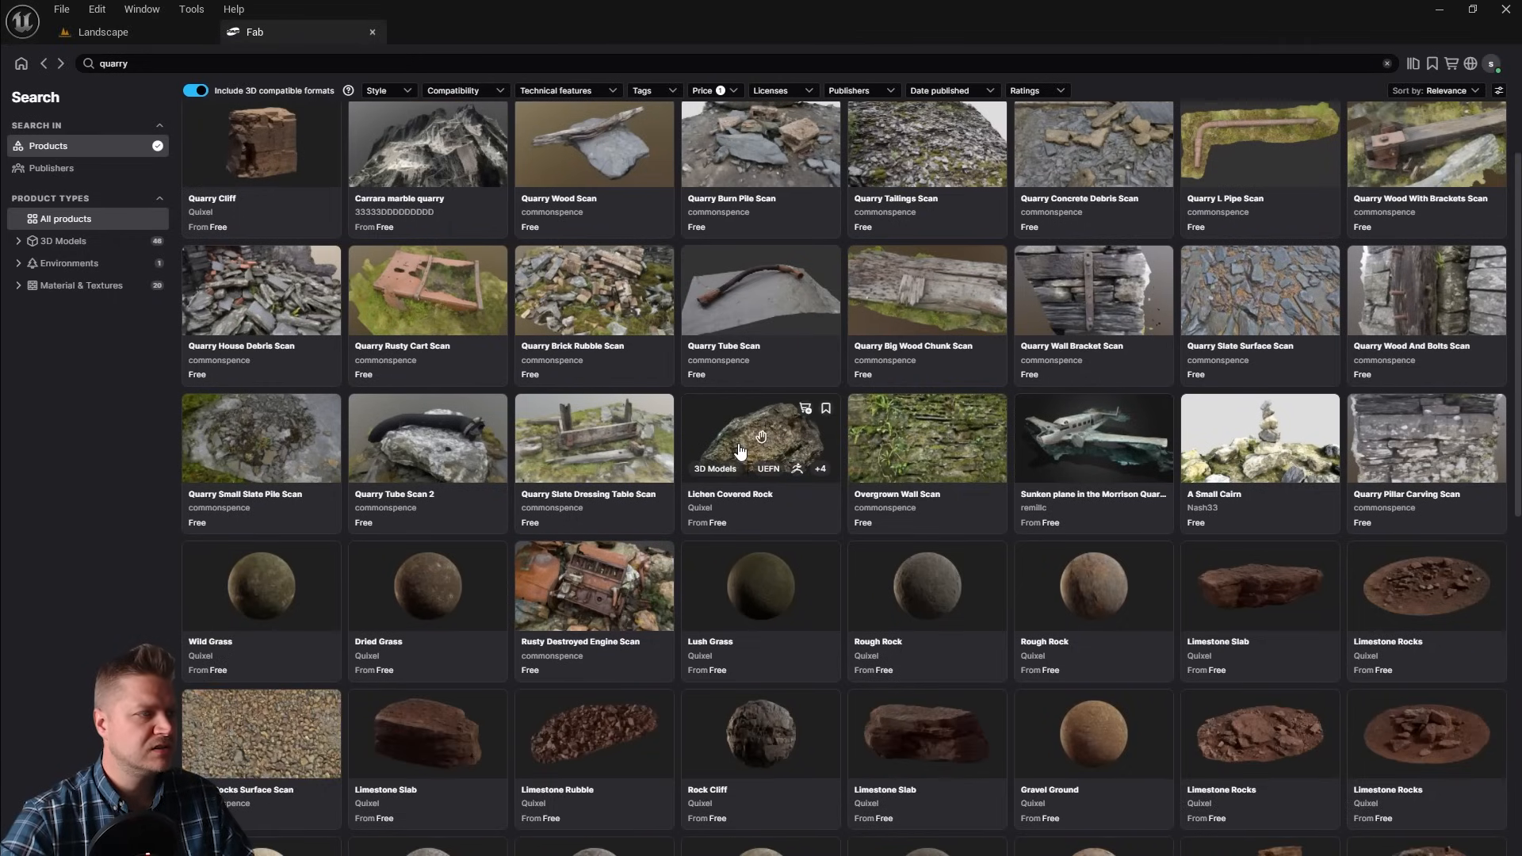
pyautogui.scroll(-3)
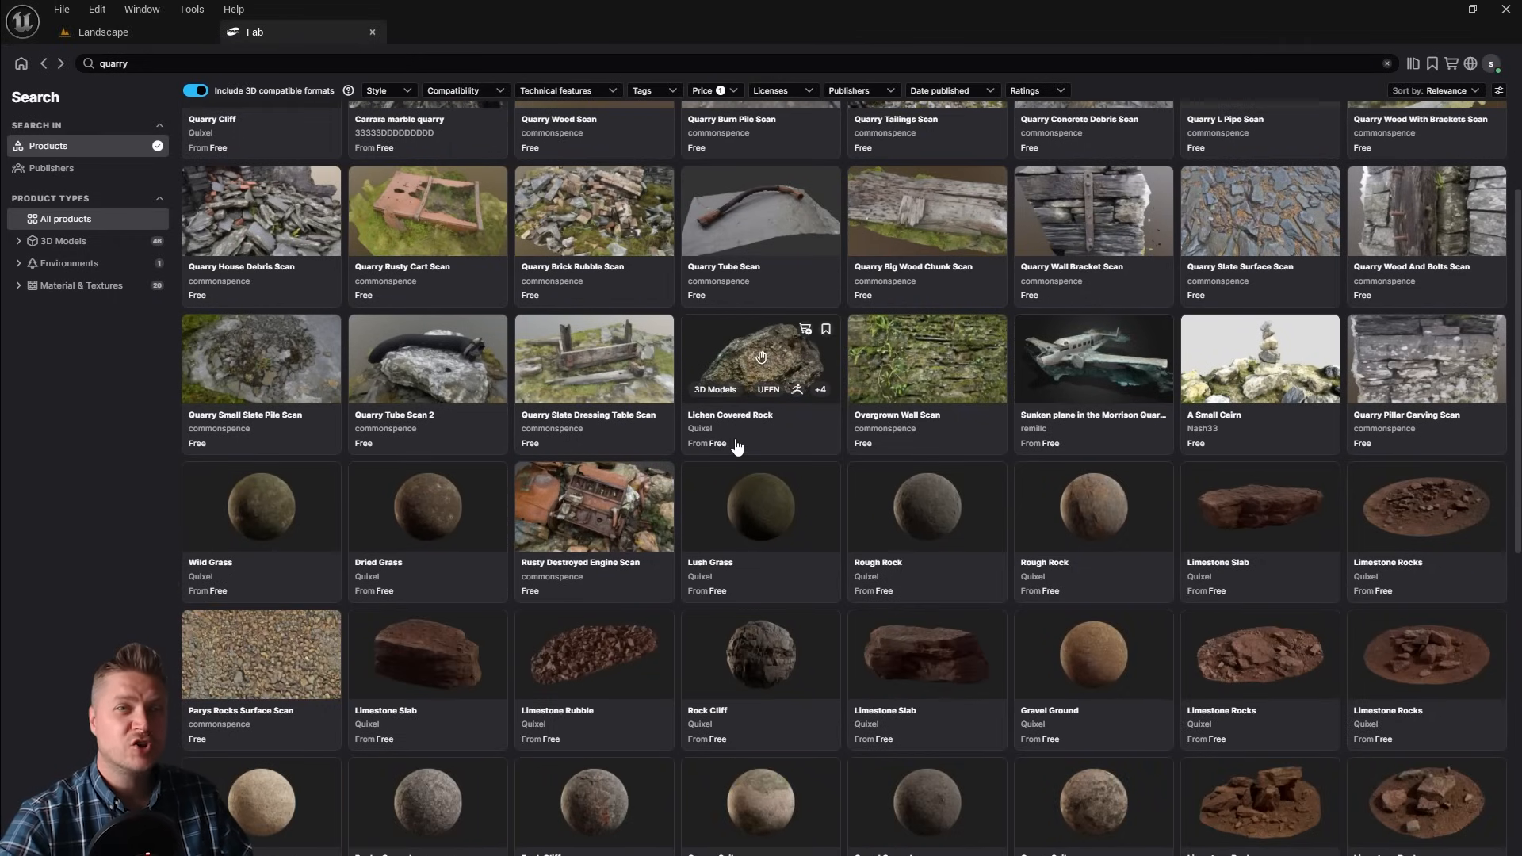
pyautogui.scroll(-3)
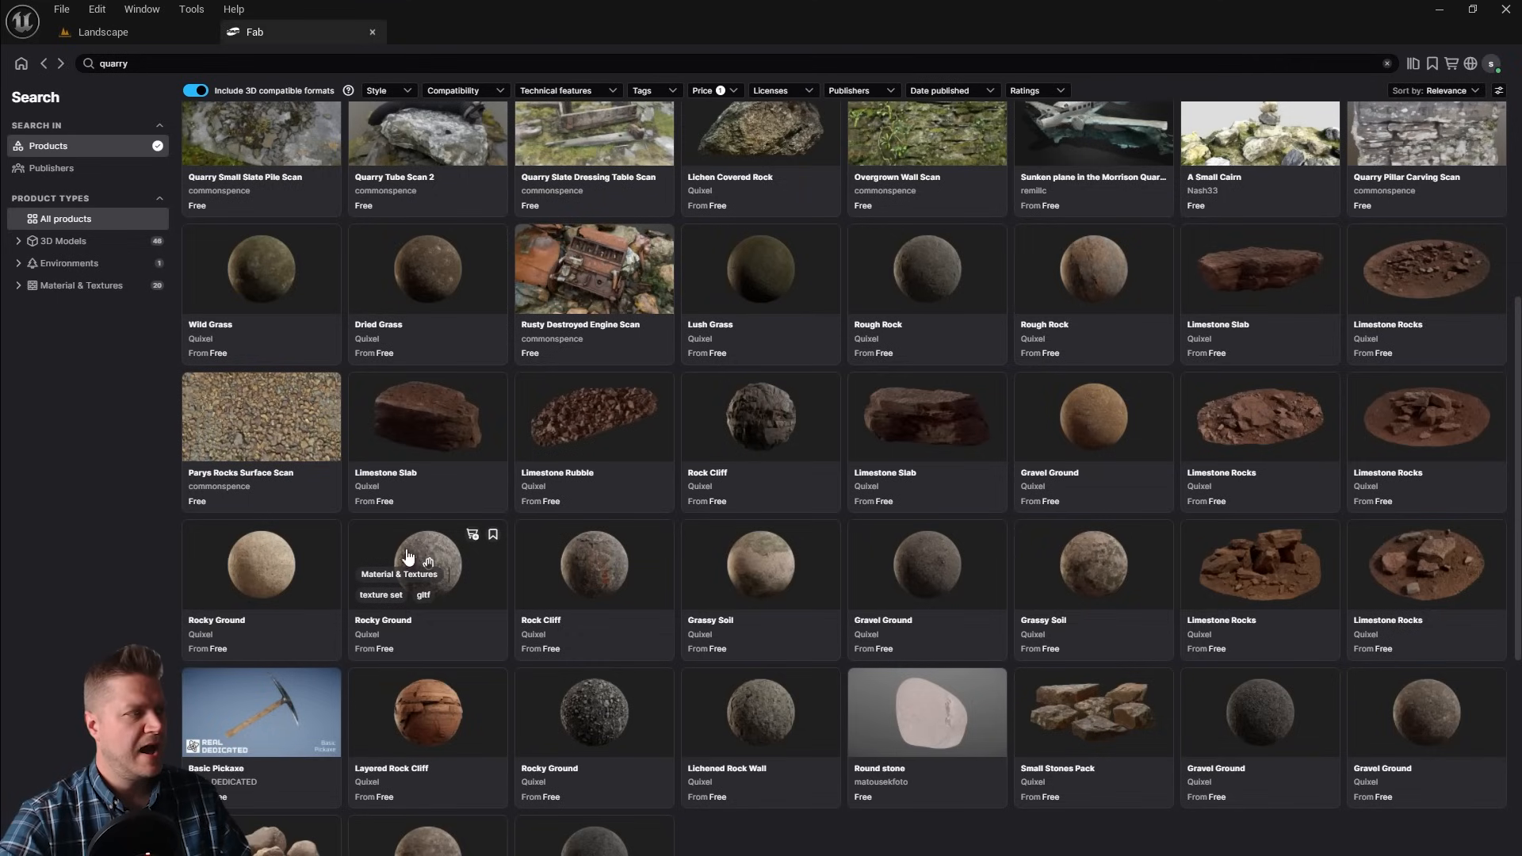
pyautogui.moveTo(455, 613)
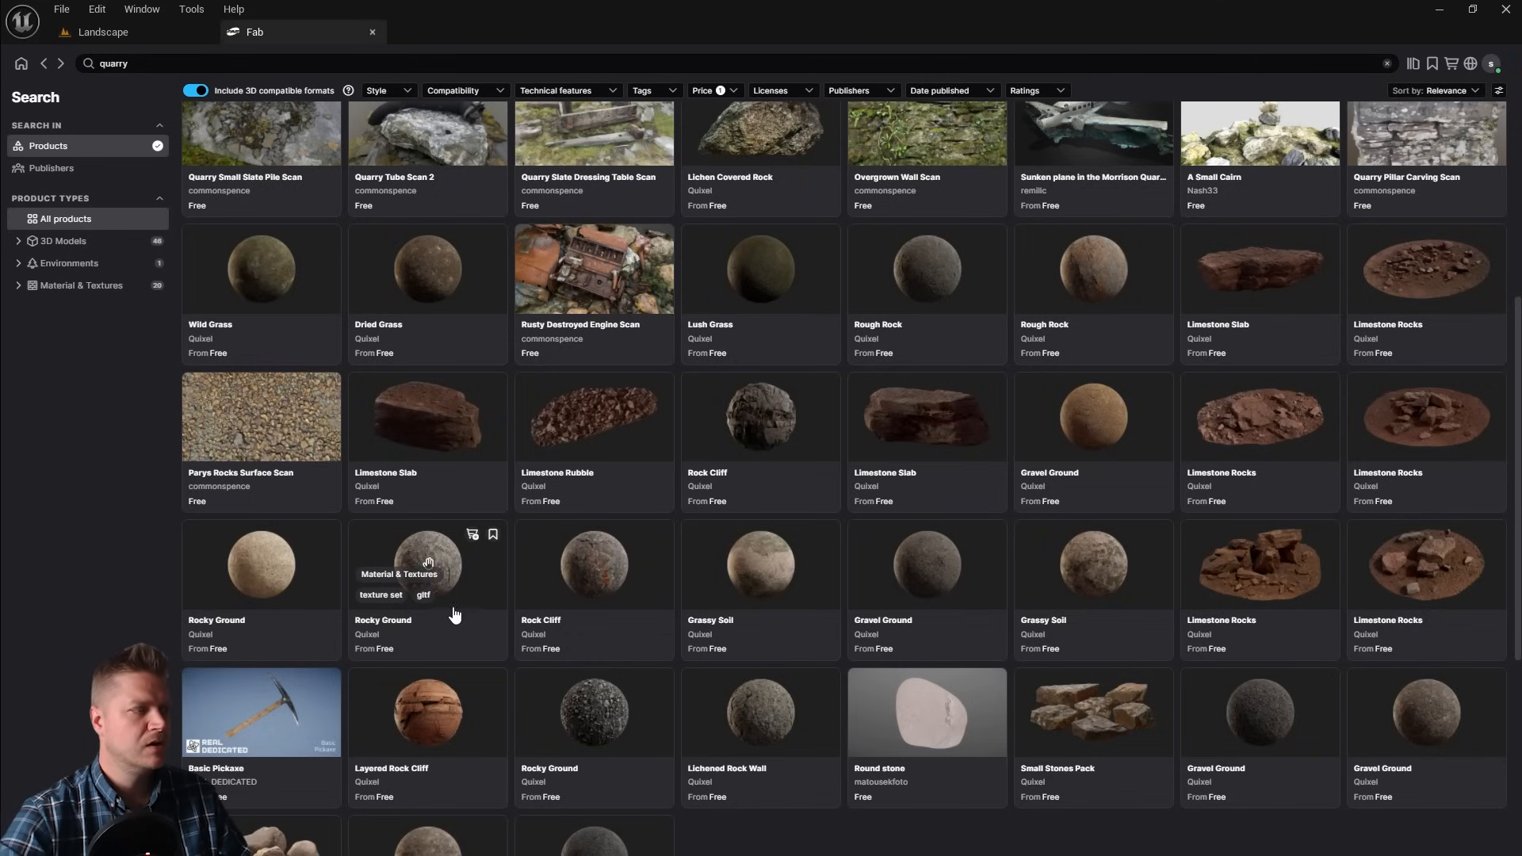
# - Add the Quixel Rocky Ground texture set to the project from its Fab page
pyautogui.click(427, 564)
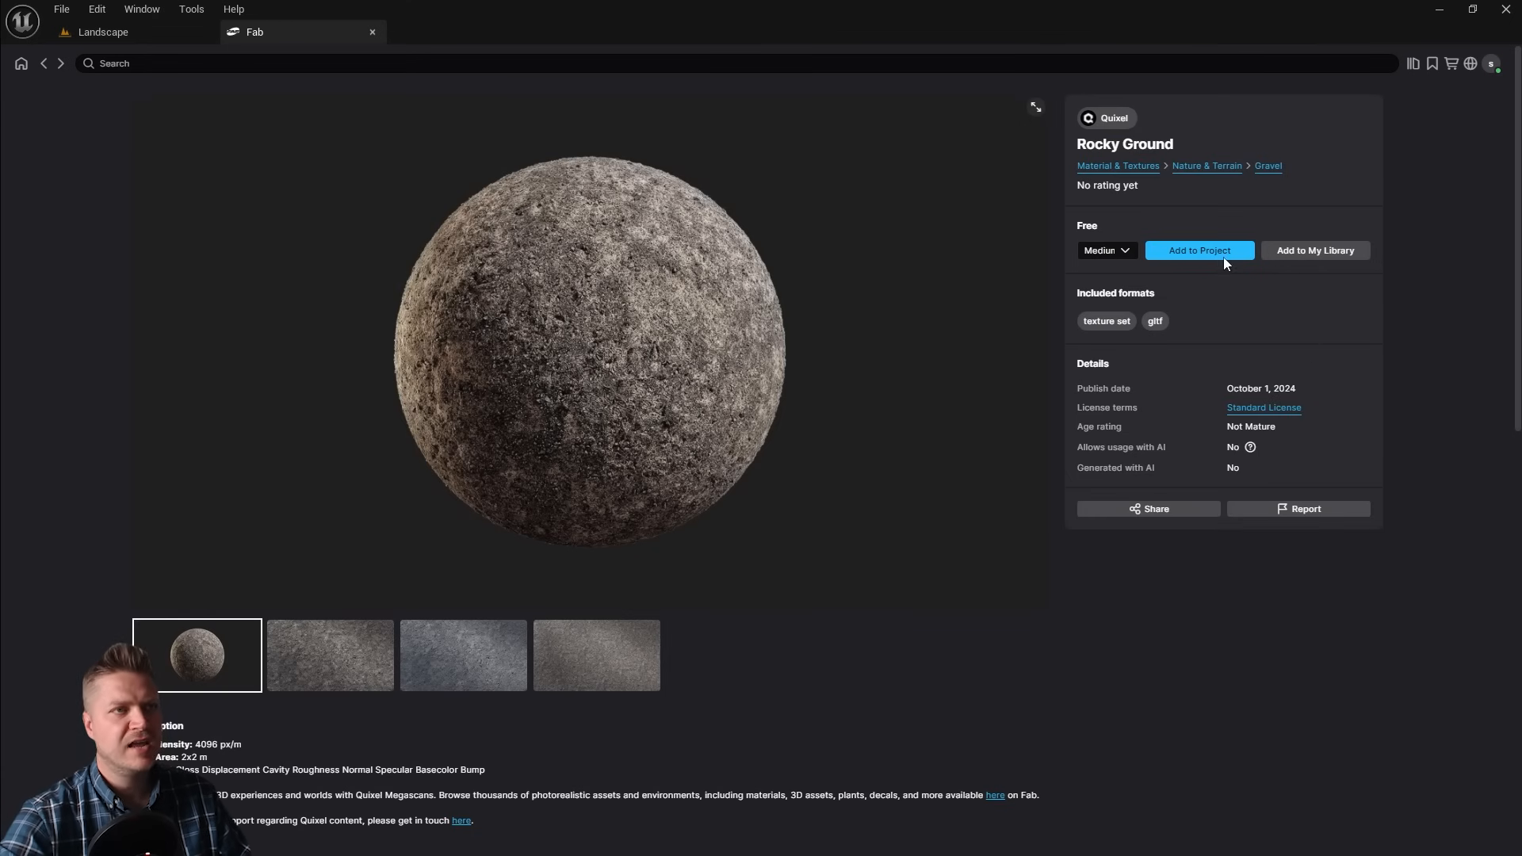
pyautogui.moveTo(618, 309)
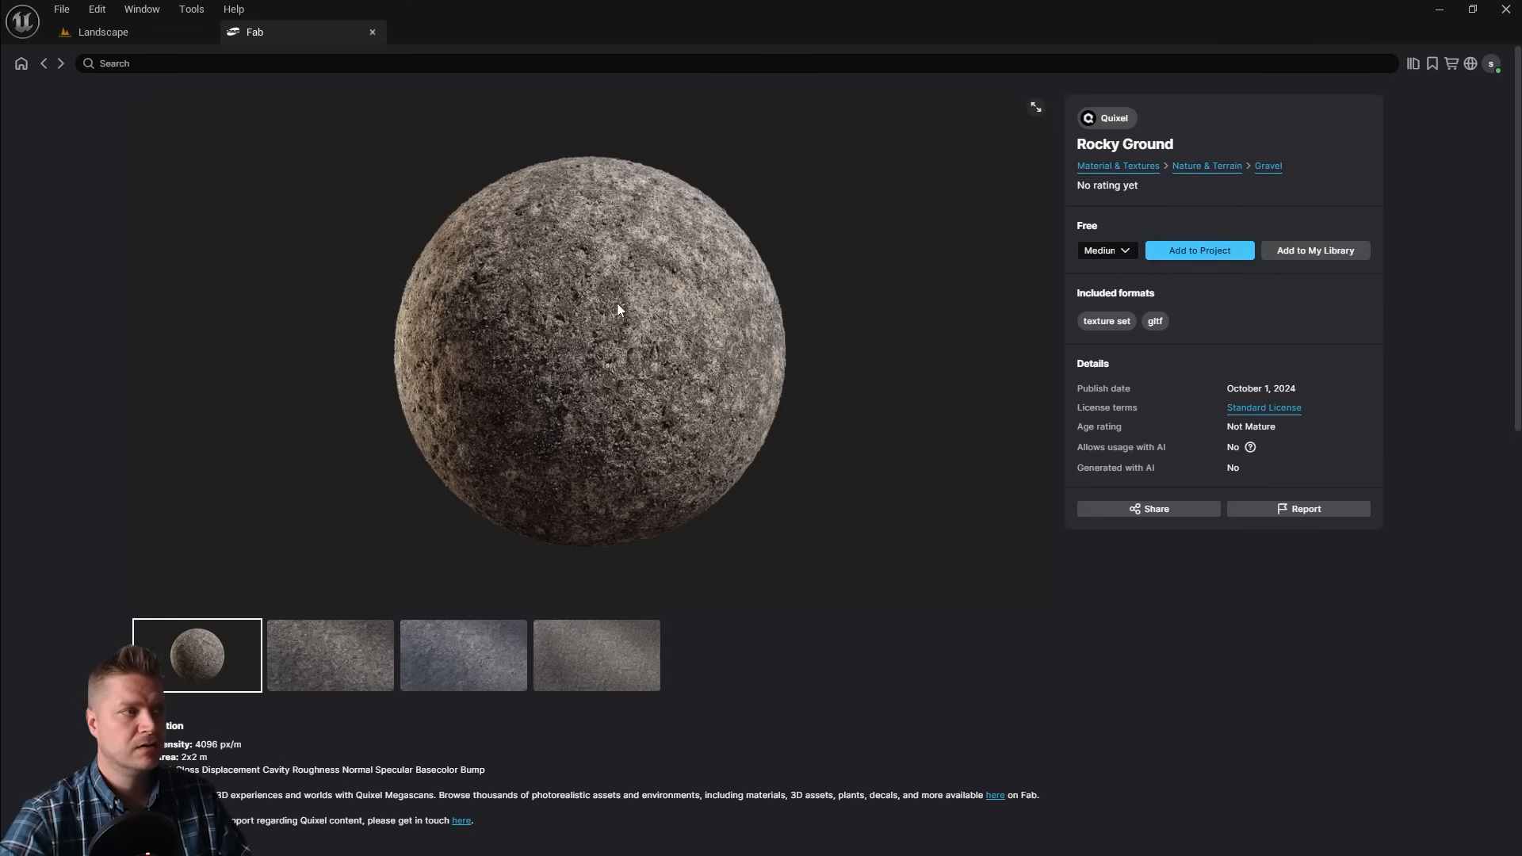
pyautogui.scroll(-3)
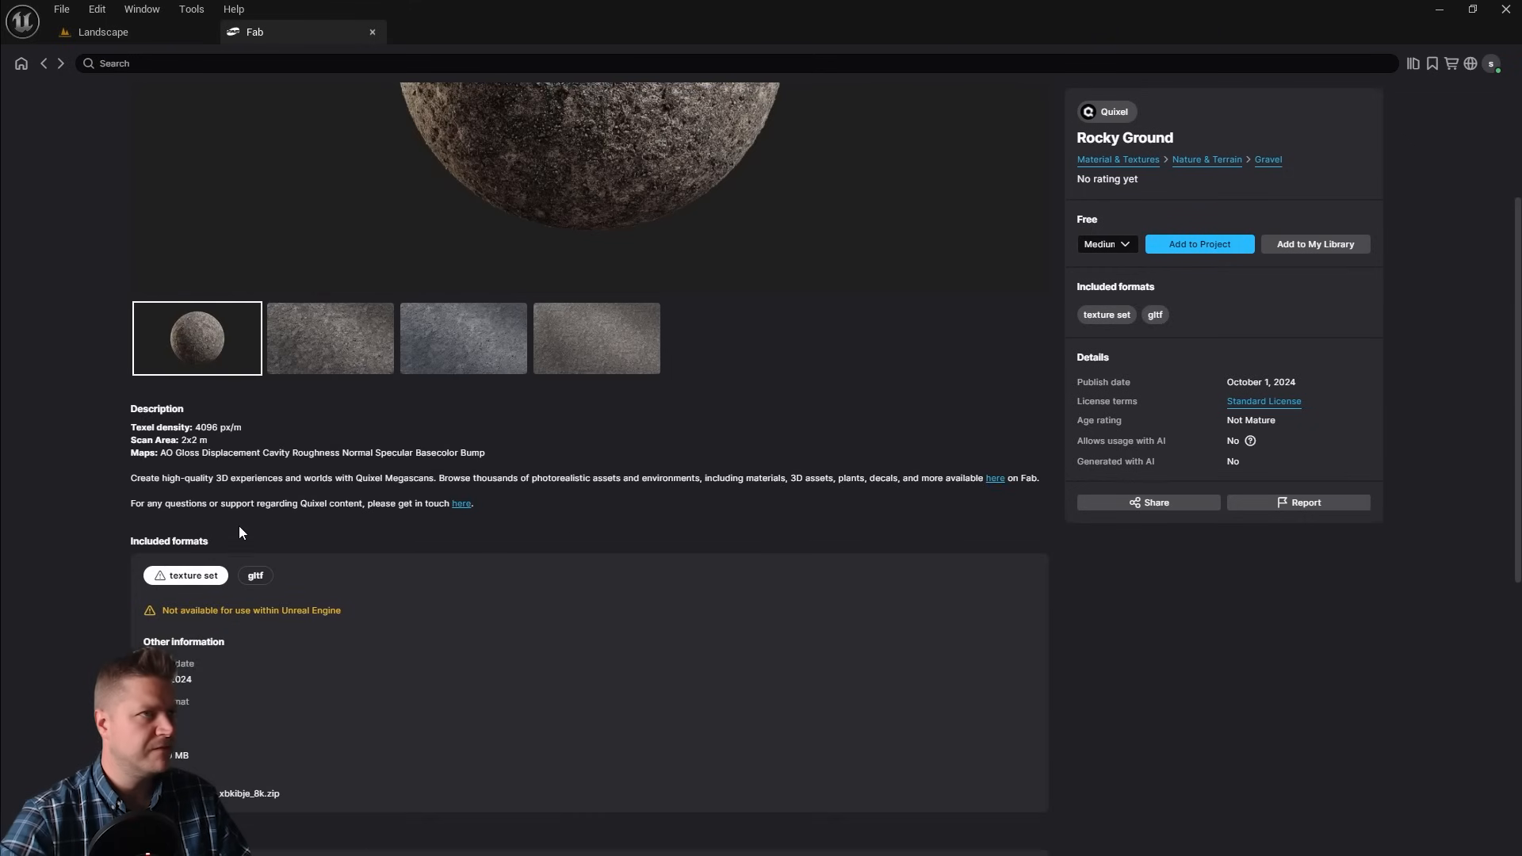
pyautogui.scroll(3)
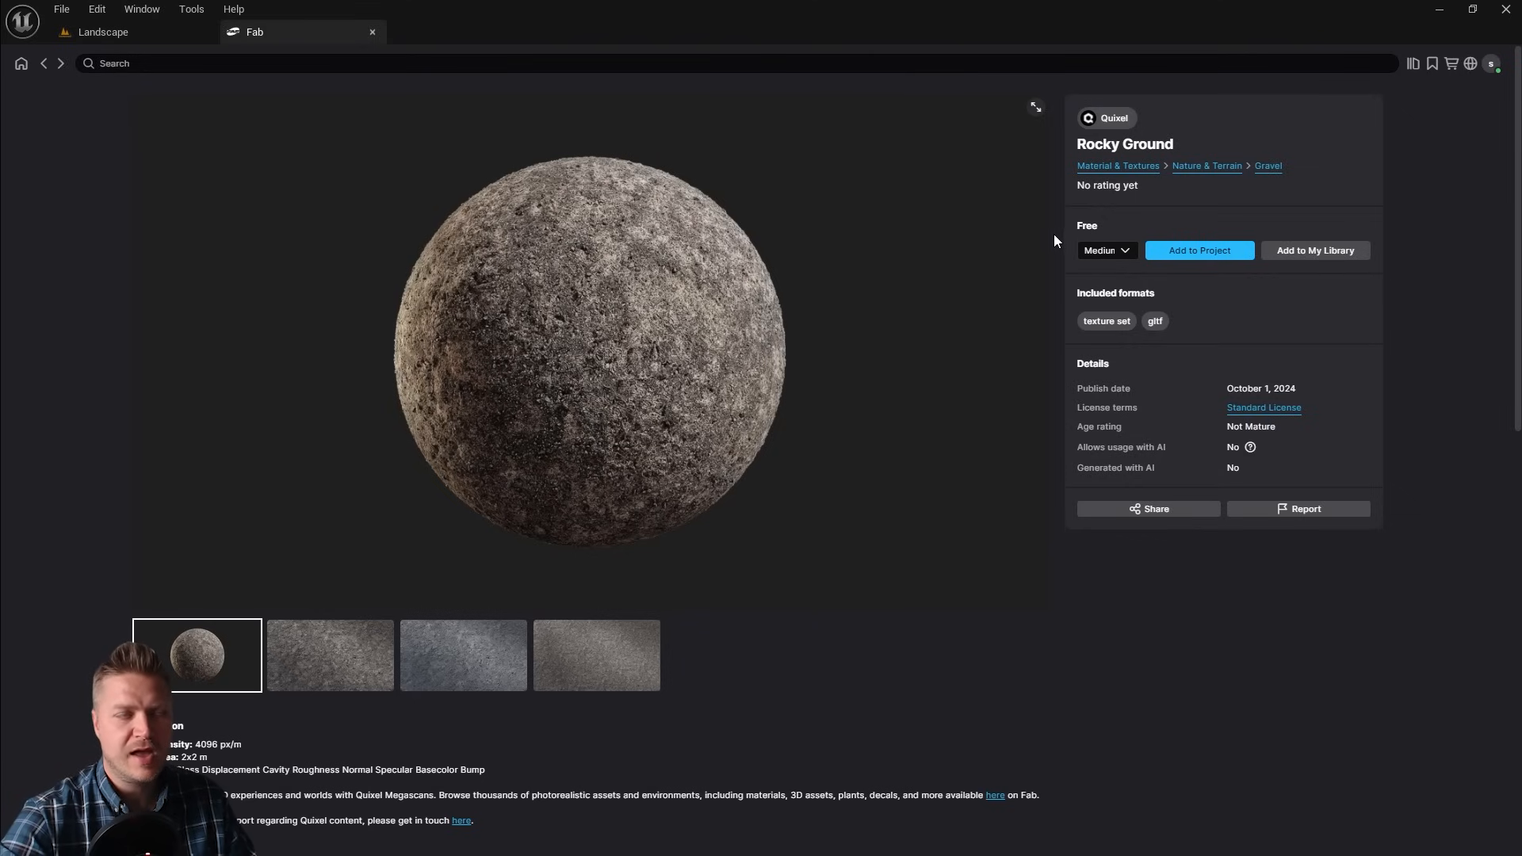
pyautogui.moveTo(1209, 269)
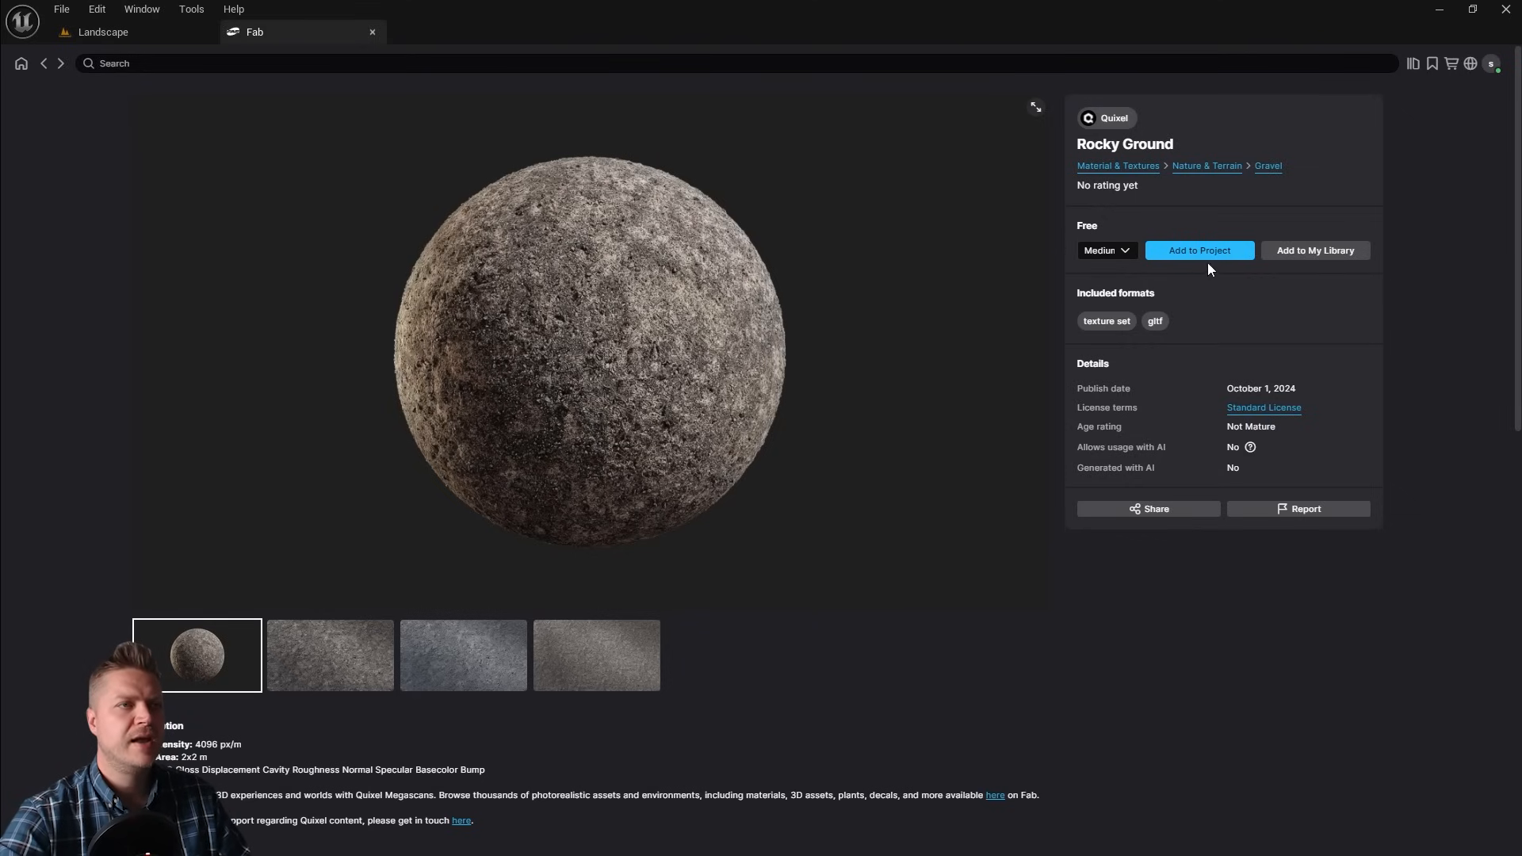
pyautogui.click(1199, 250)
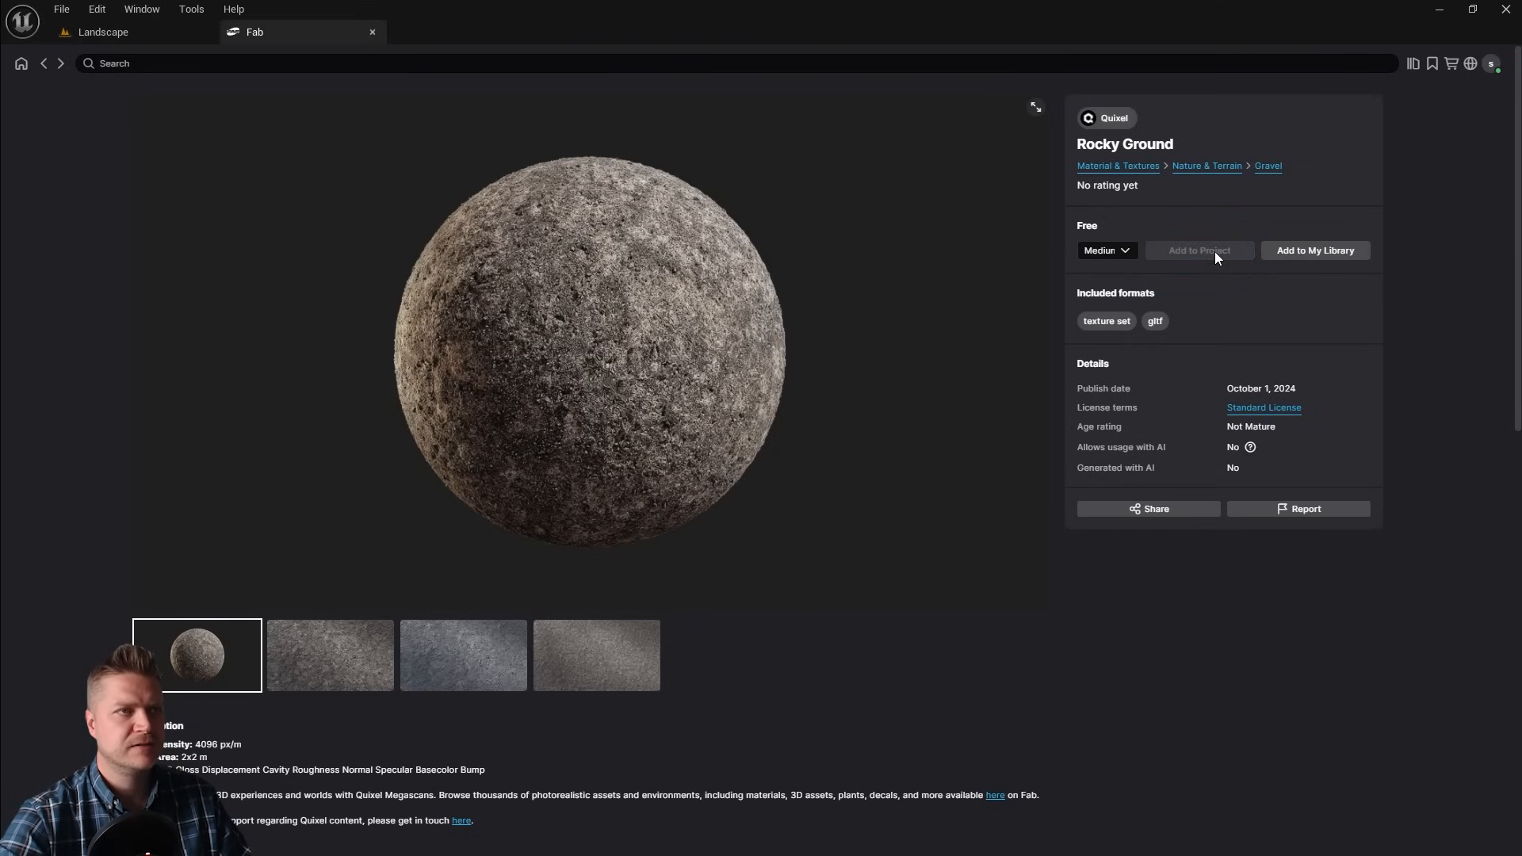
pyautogui.click(1198, 250)
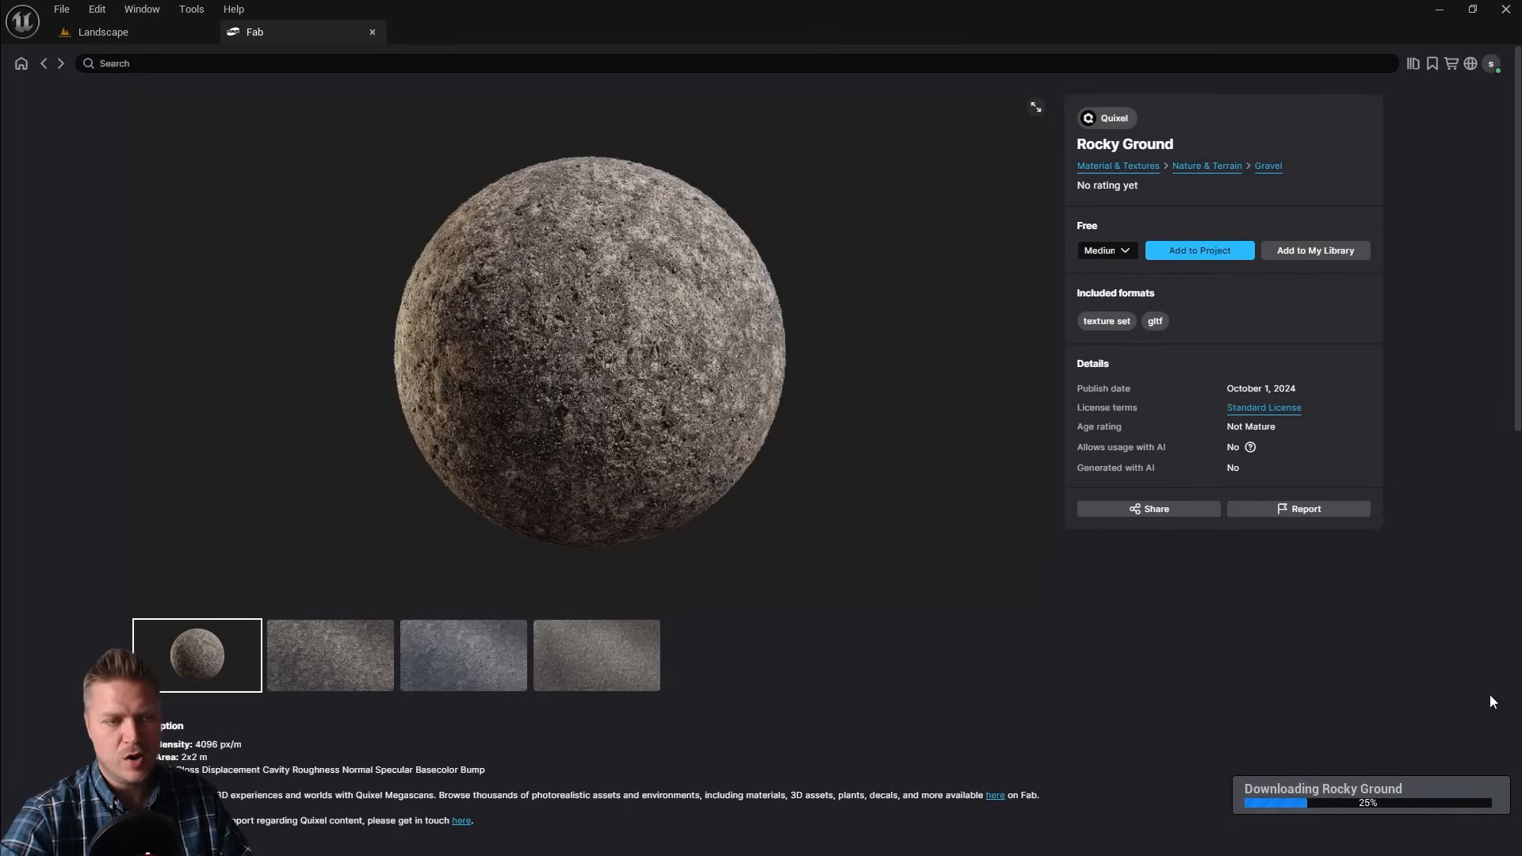
pyautogui.moveTo(1241, 622)
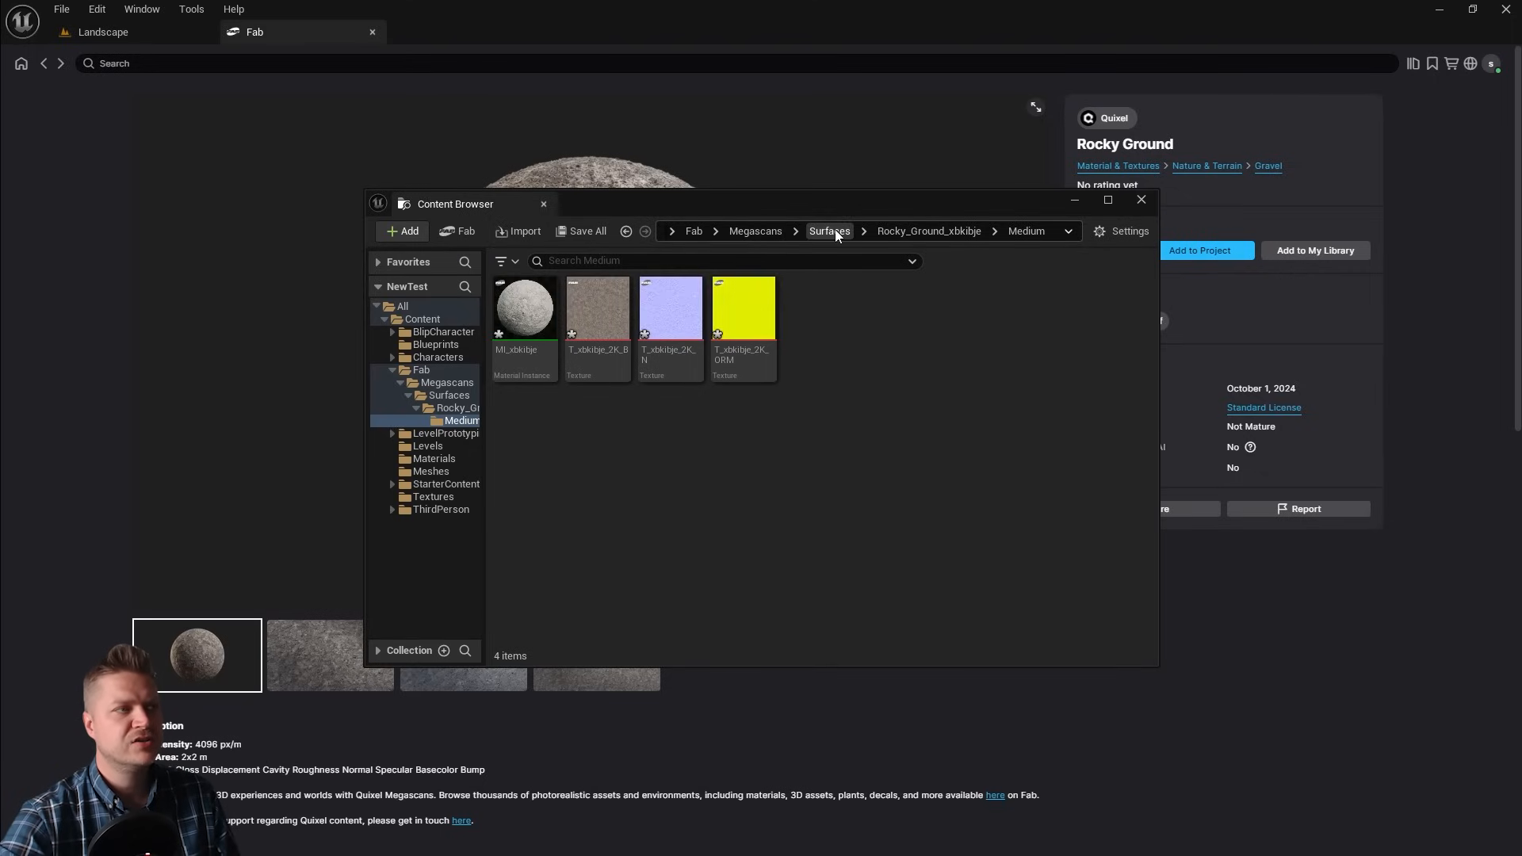
pyautogui.moveTo(928, 232)
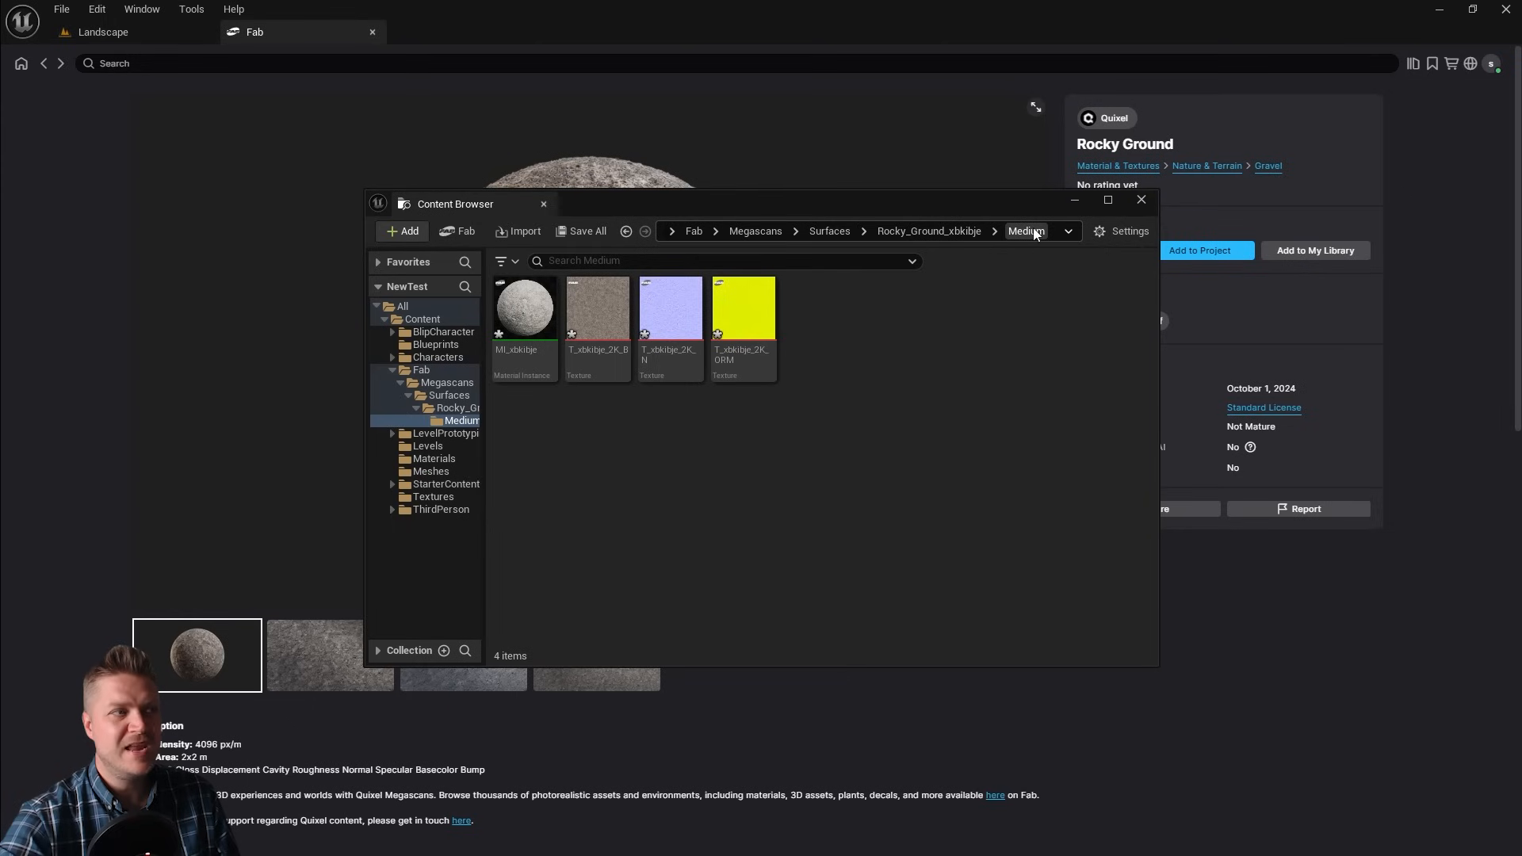
# - Rename the imported Rocky Ground base colour and ORM textures to T_RockyGround variants
pyautogui.click(598, 308)
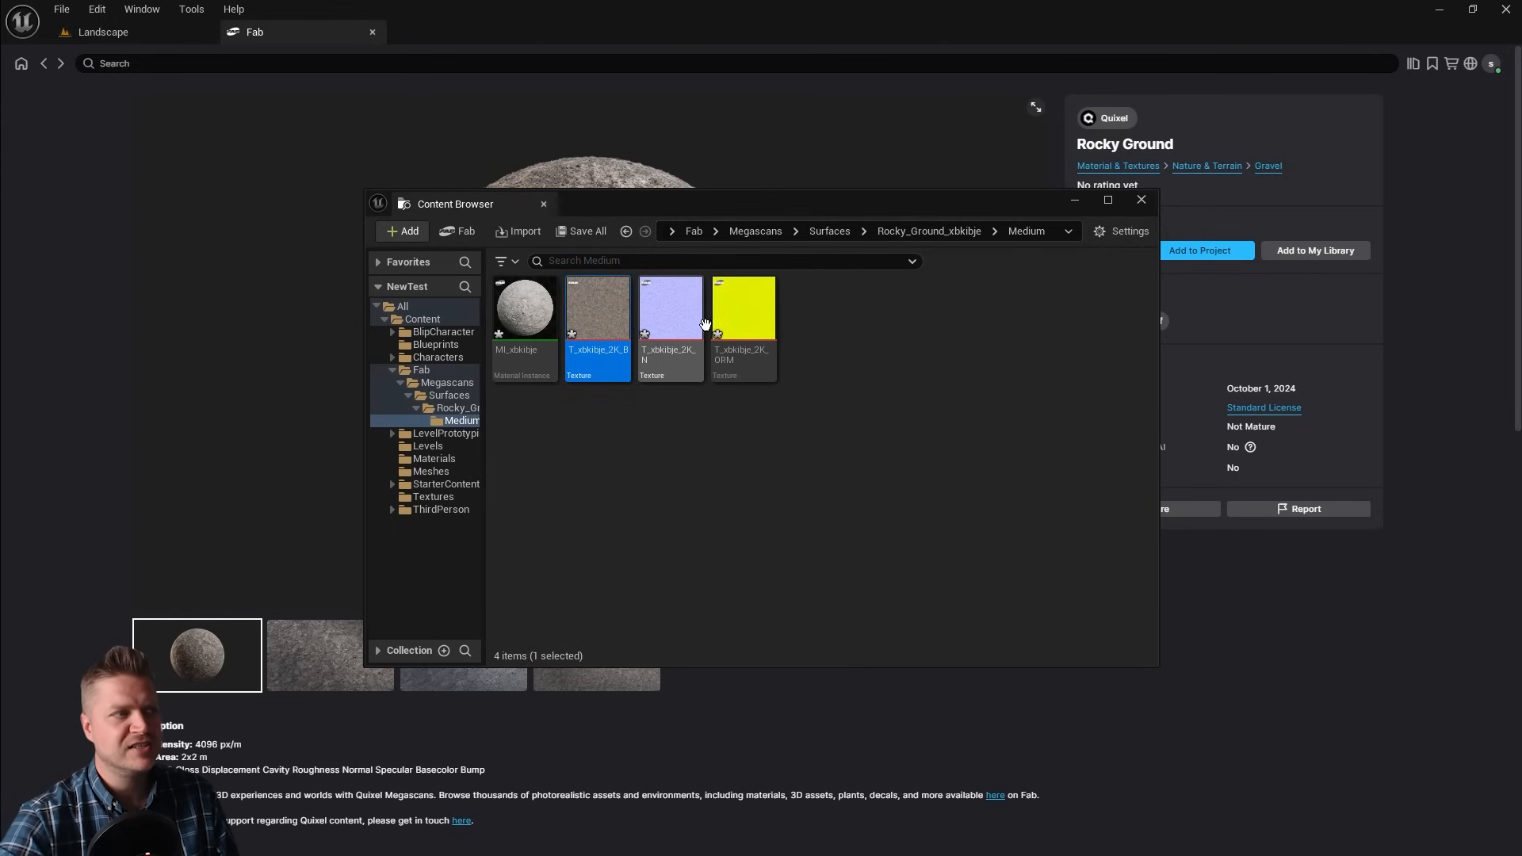
pyautogui.click(742, 309)
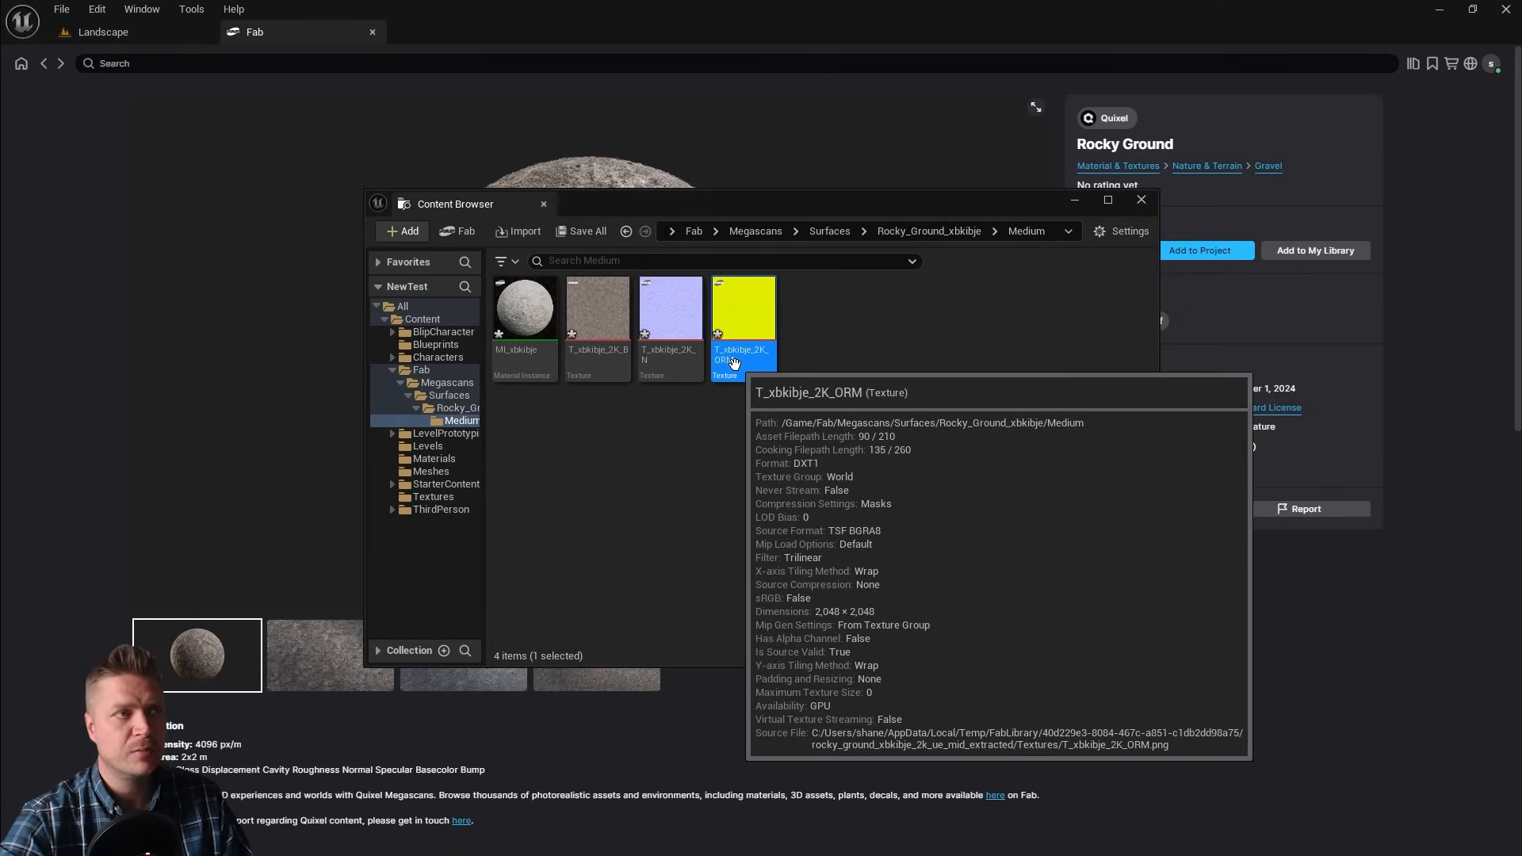
pyautogui.click(598, 309)
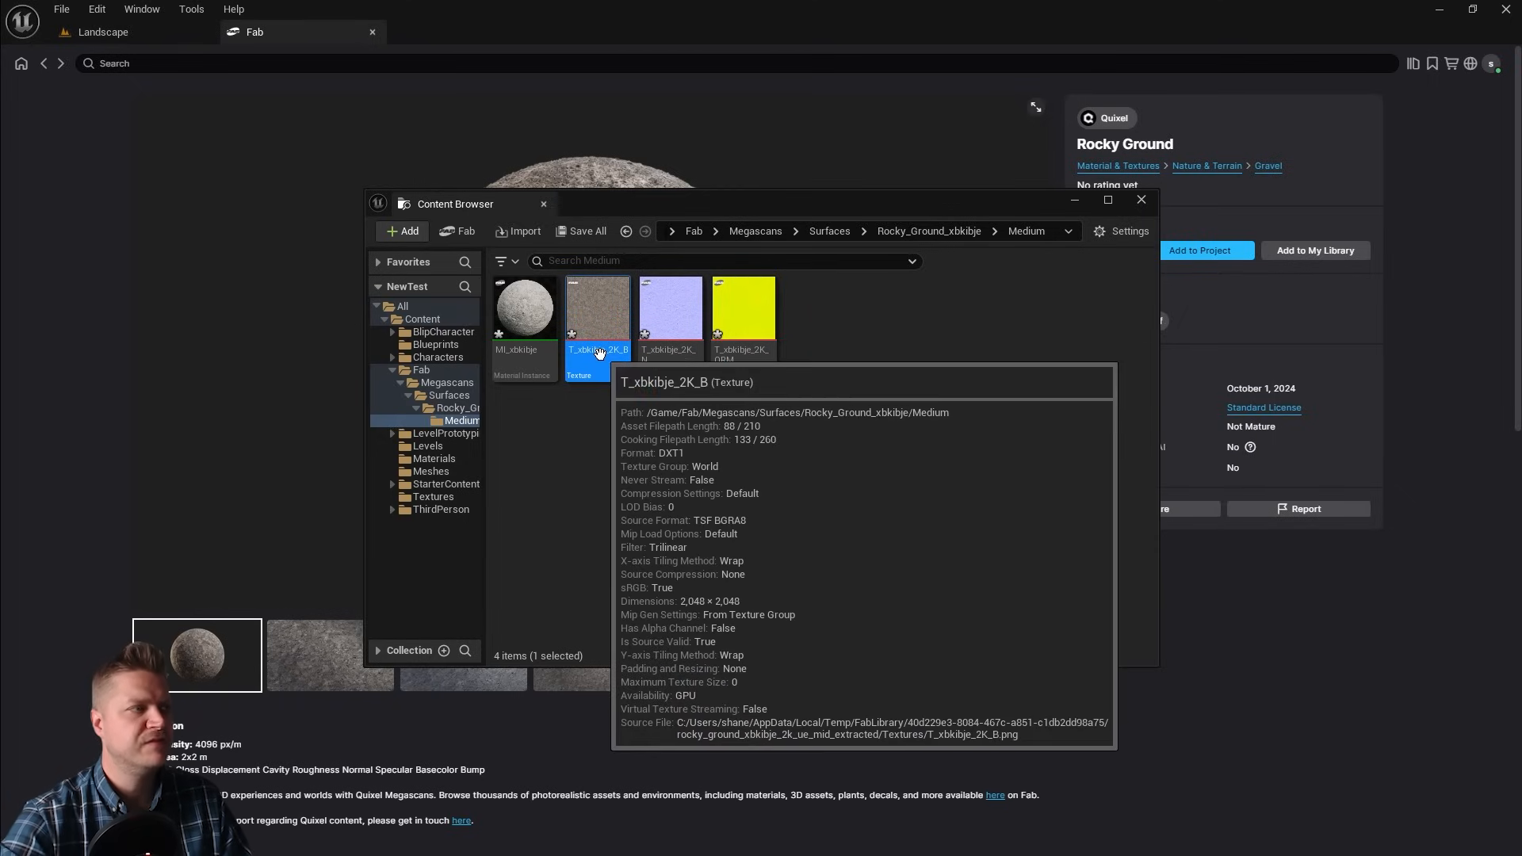
pyautogui.rightClick(598, 315)
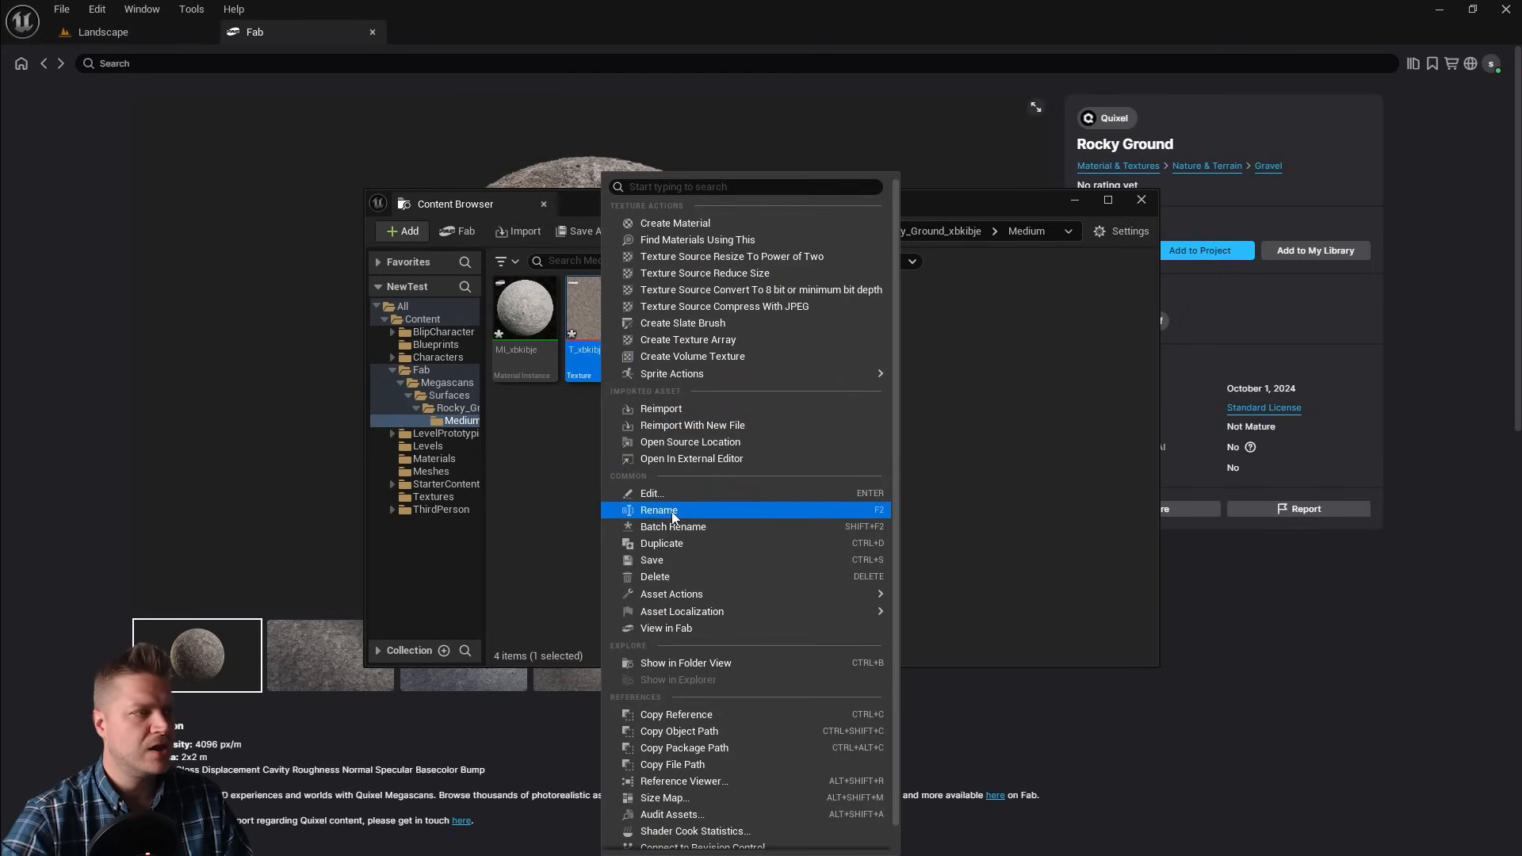
pyautogui.click(658, 509)
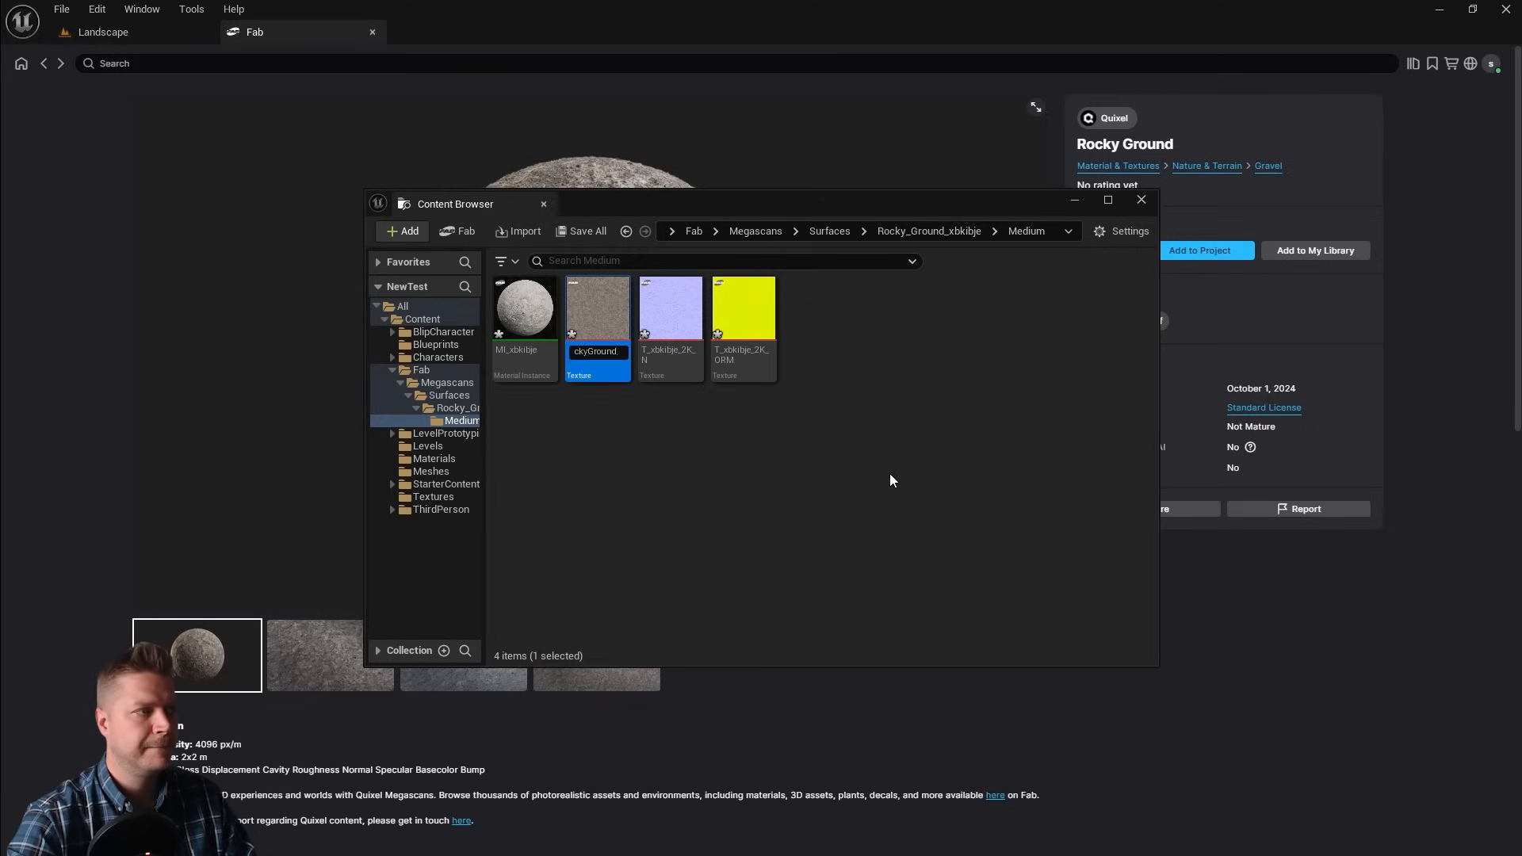
pyautogui.doubleClick(596, 350)
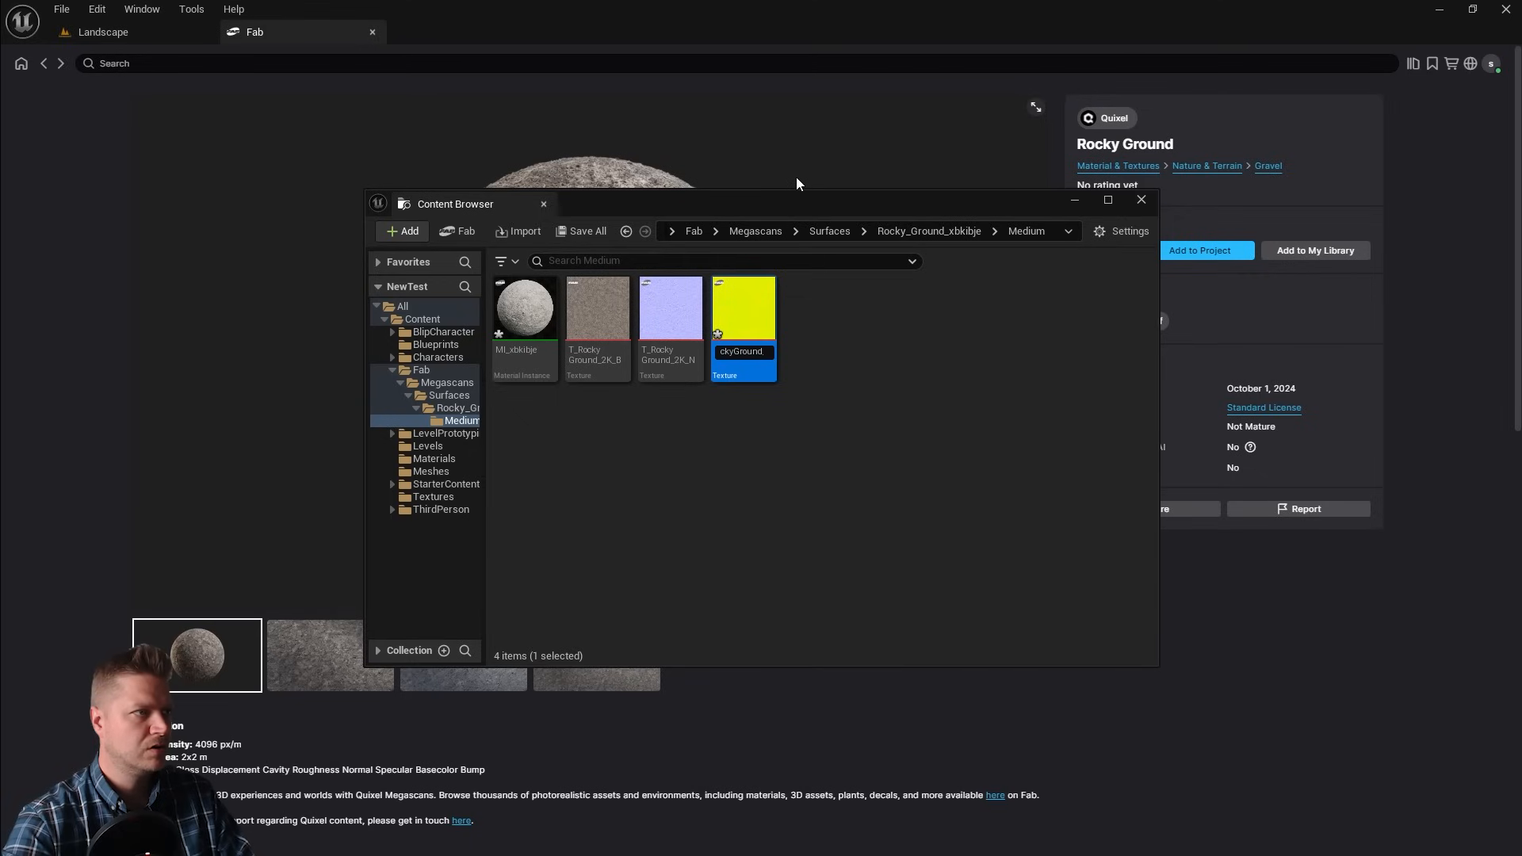
pyautogui.click(596, 309)
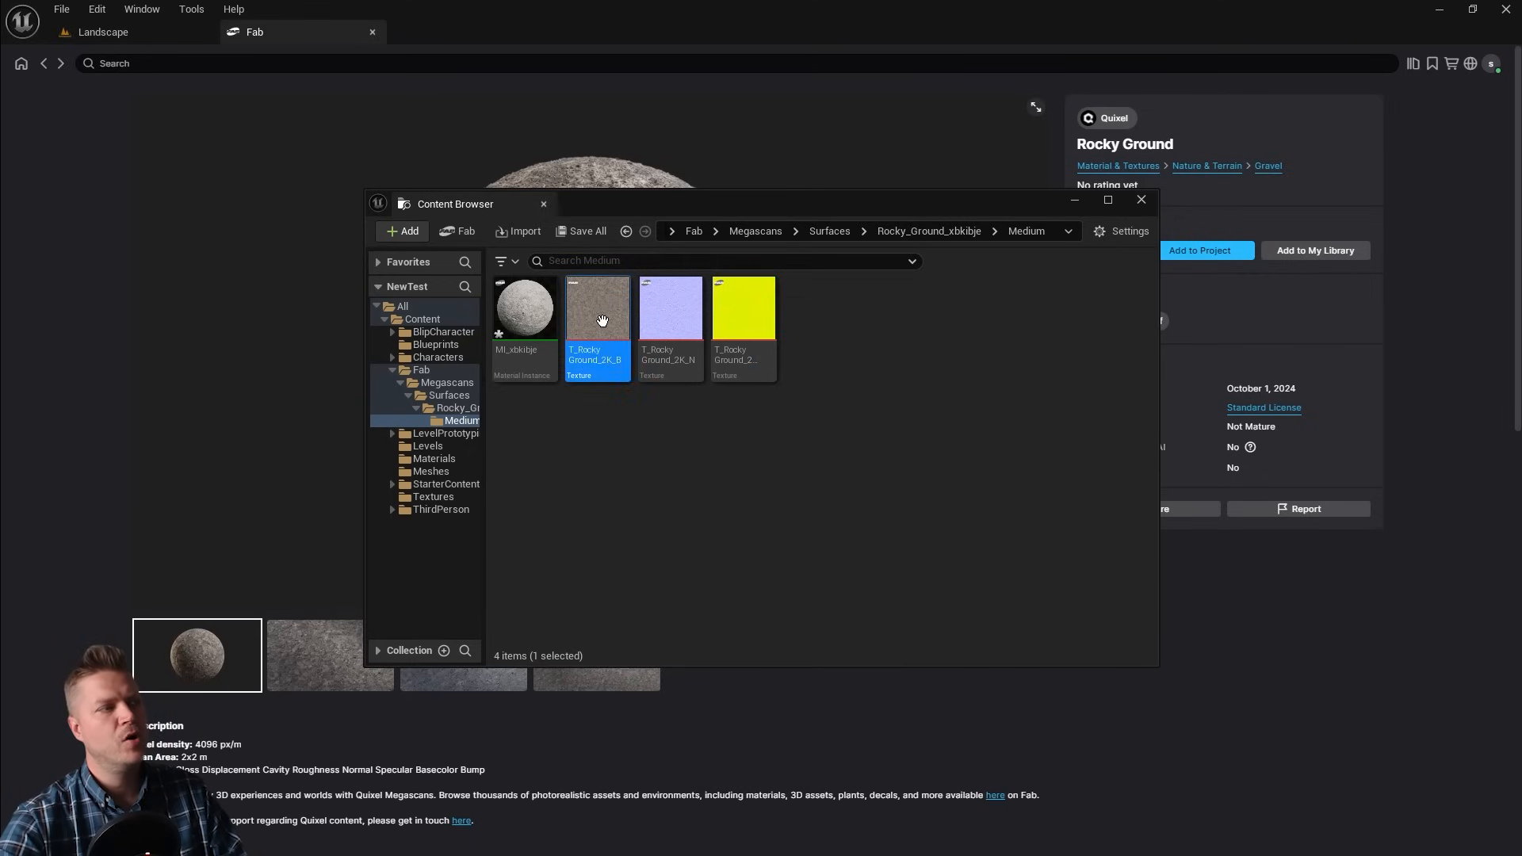
pyautogui.click(742, 309)
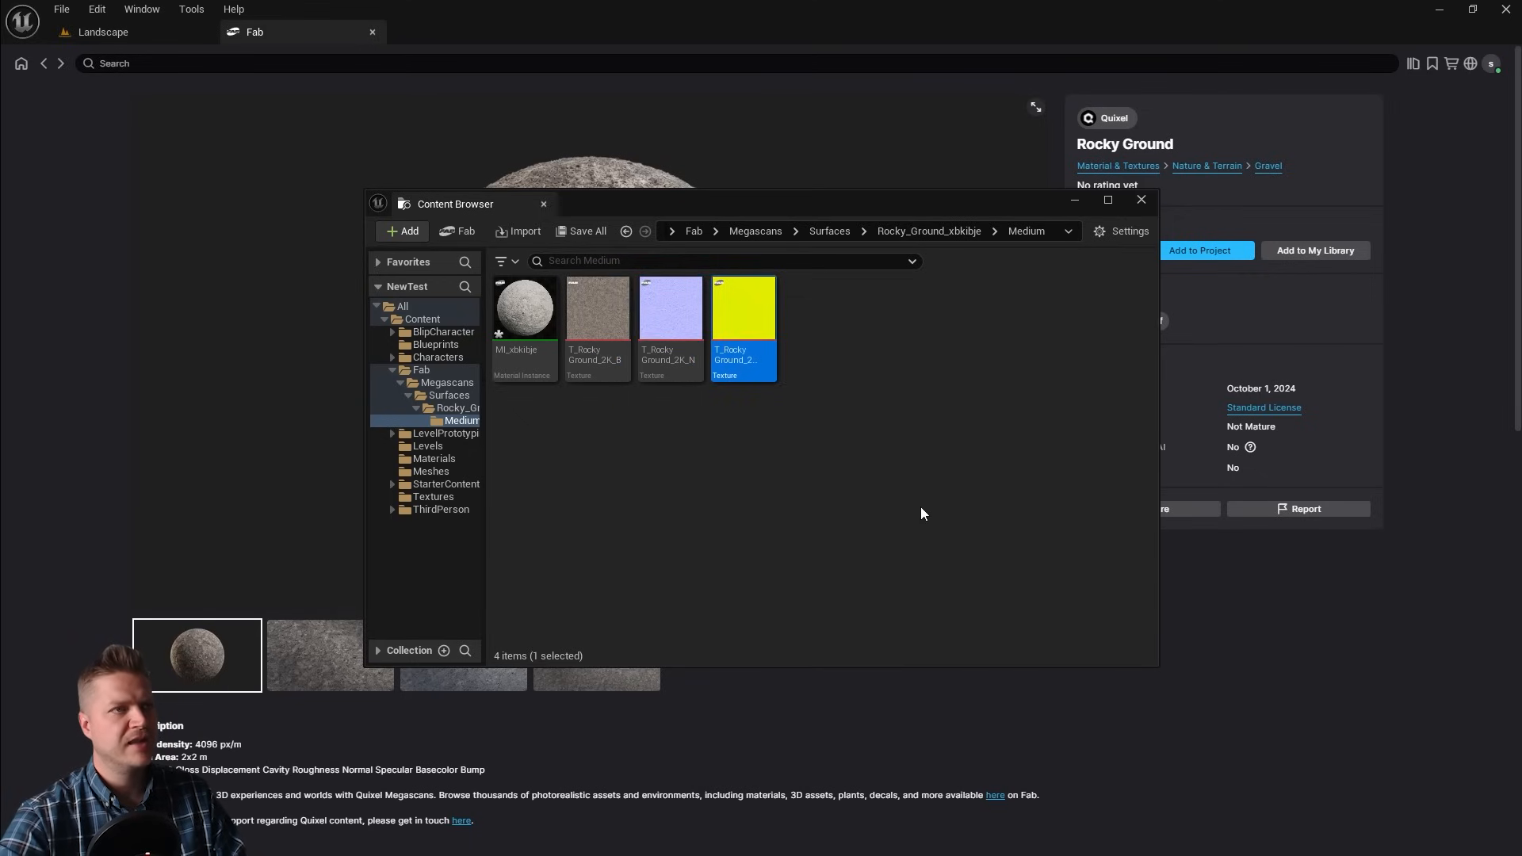
pyautogui.moveTo(599, 307)
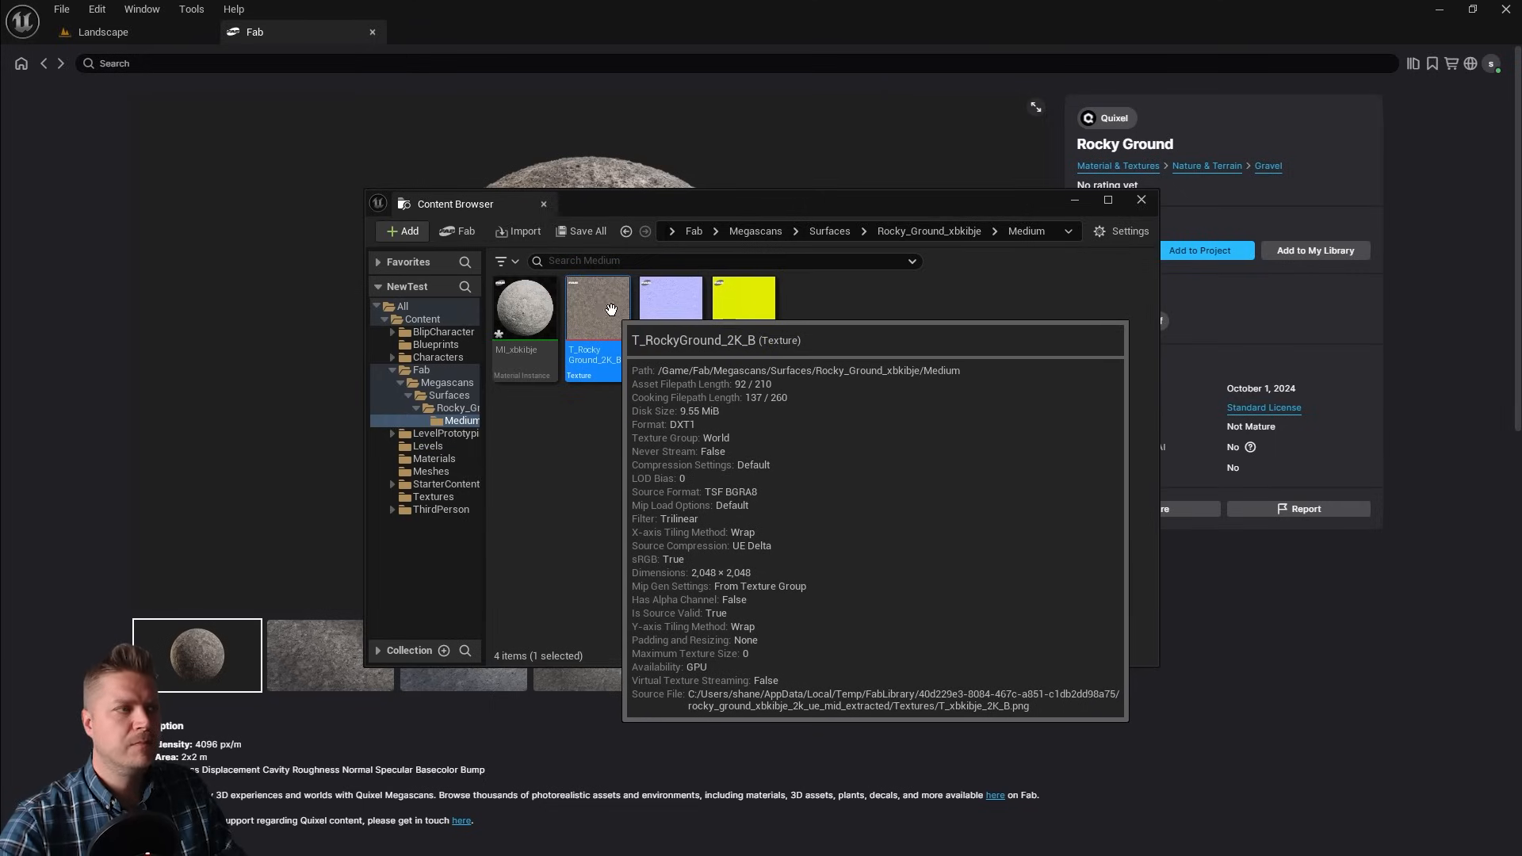
pyautogui.moveTo(620, 316)
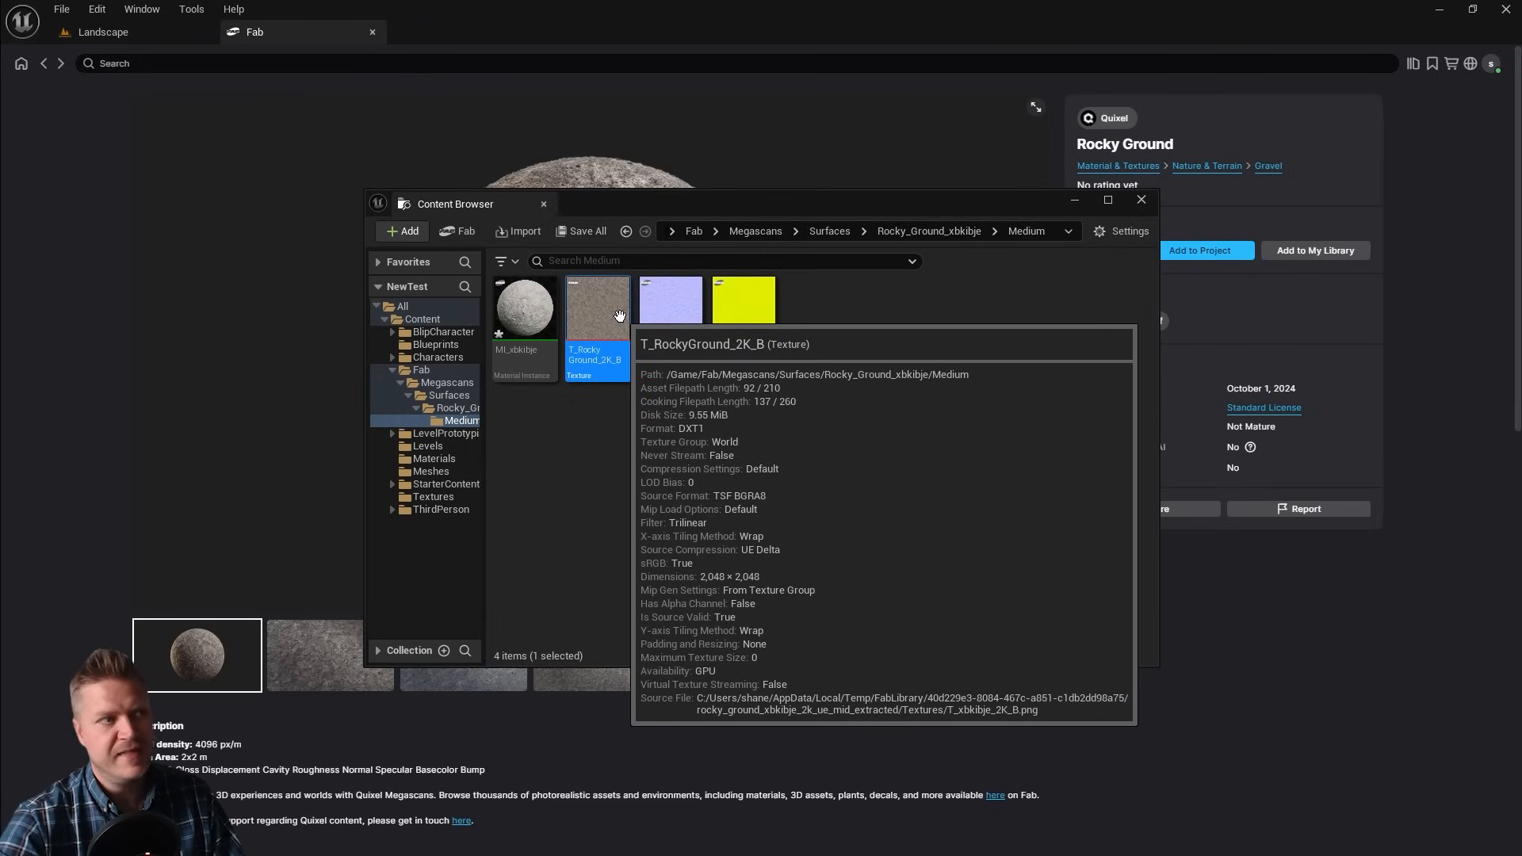
pyautogui.moveTo(669, 322)
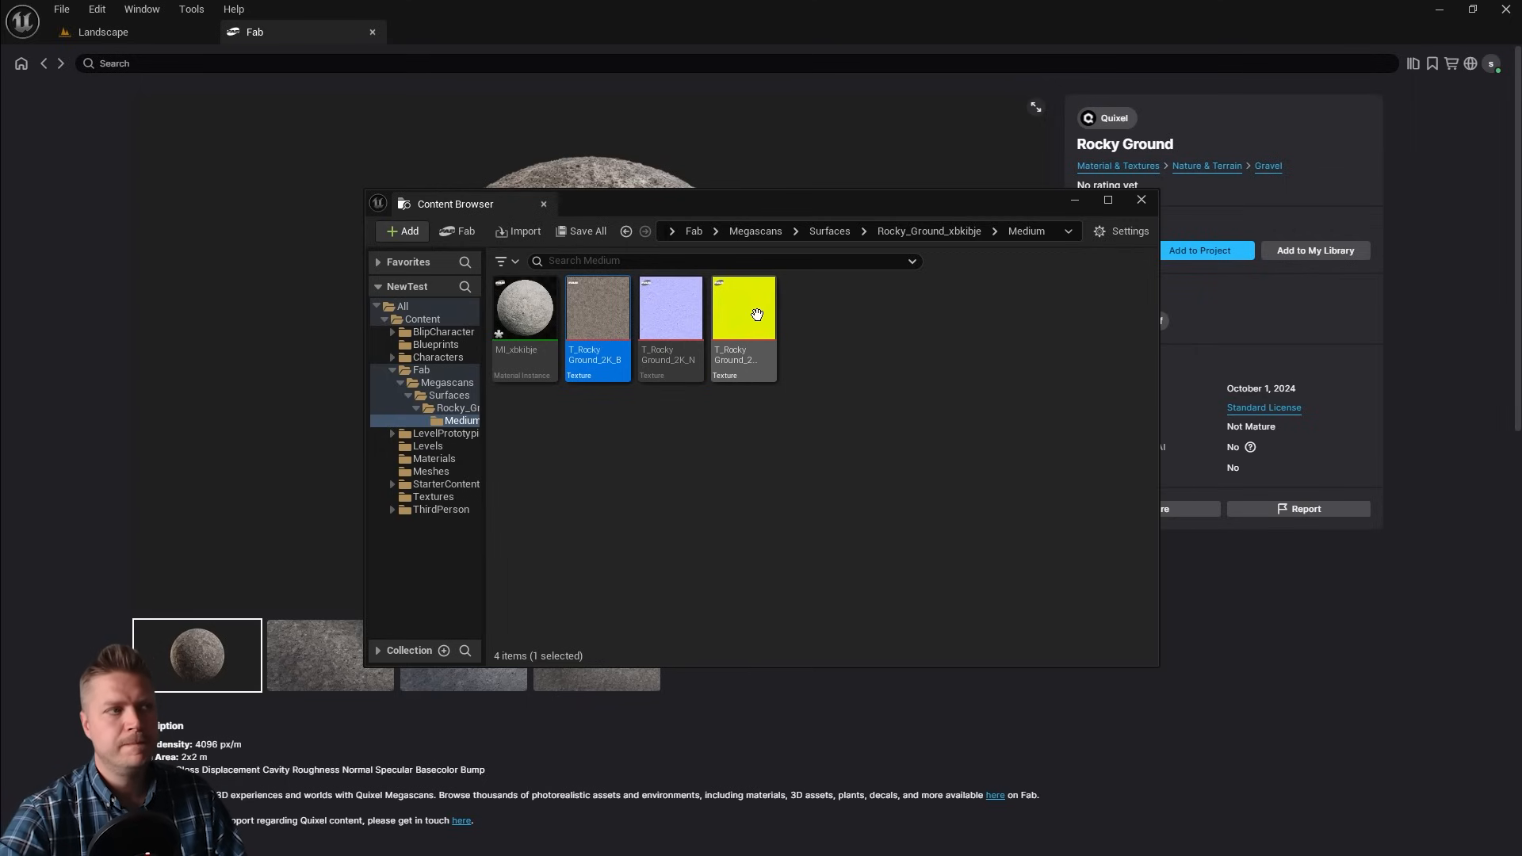
pyautogui.moveTo(745, 311)
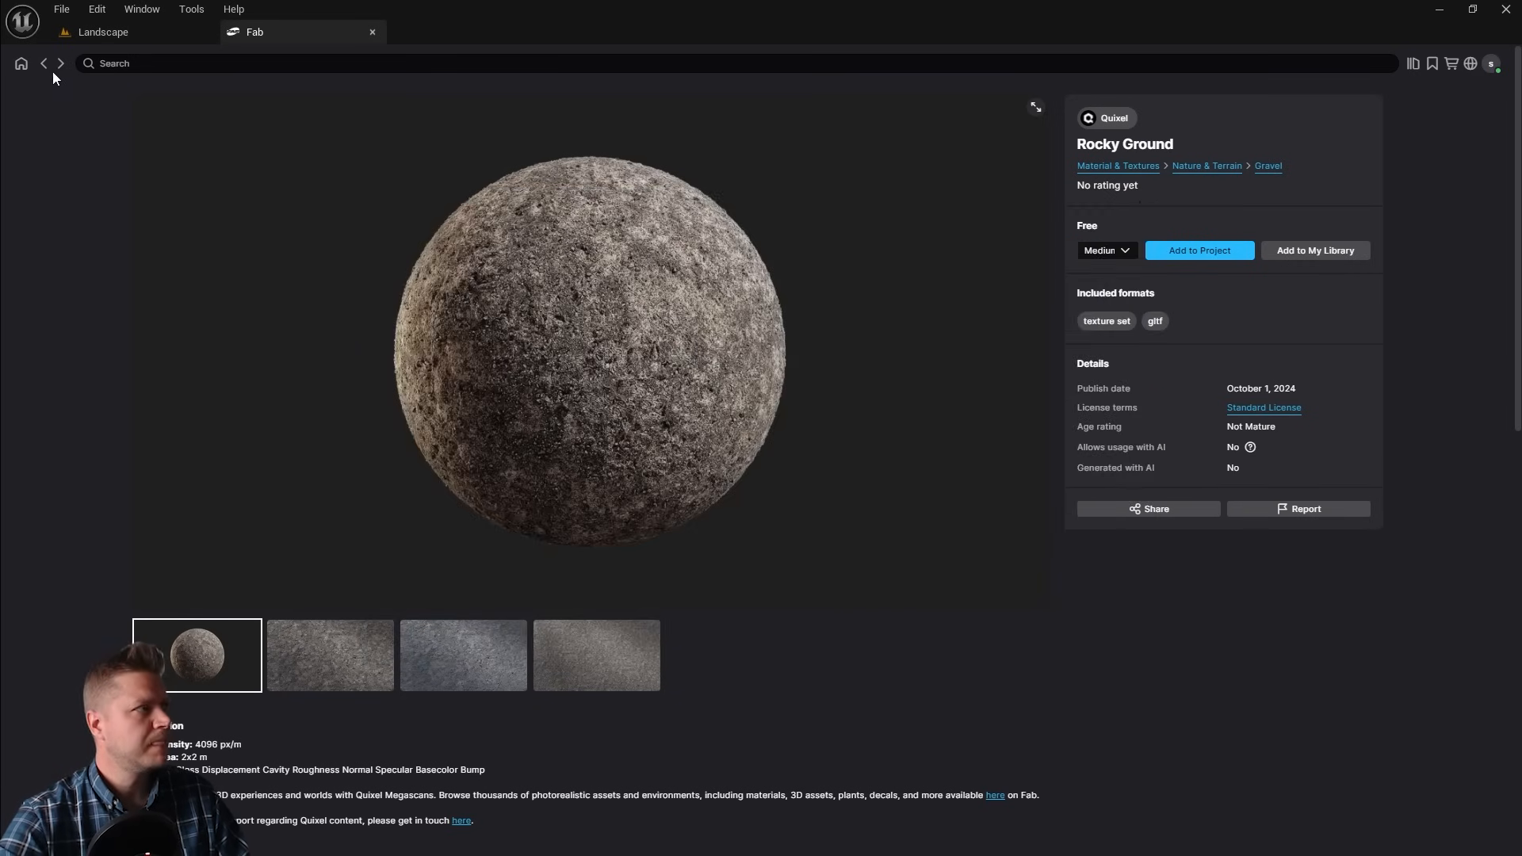
# - Return to the free quarry results and scroll to the Gravel Ground tile
pyautogui.click(43, 64)
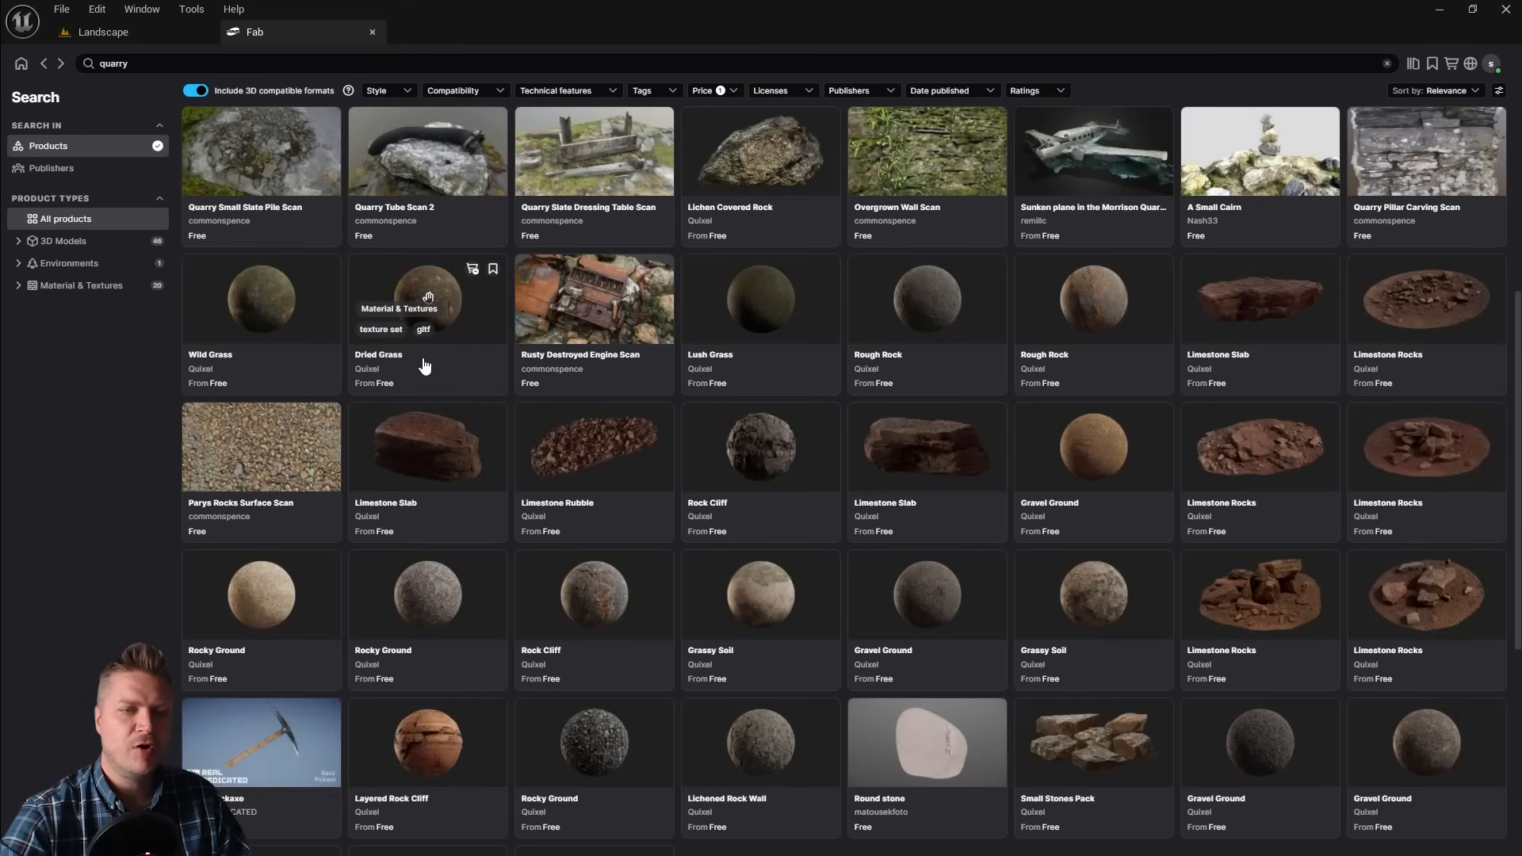
pyautogui.moveTo(594, 298)
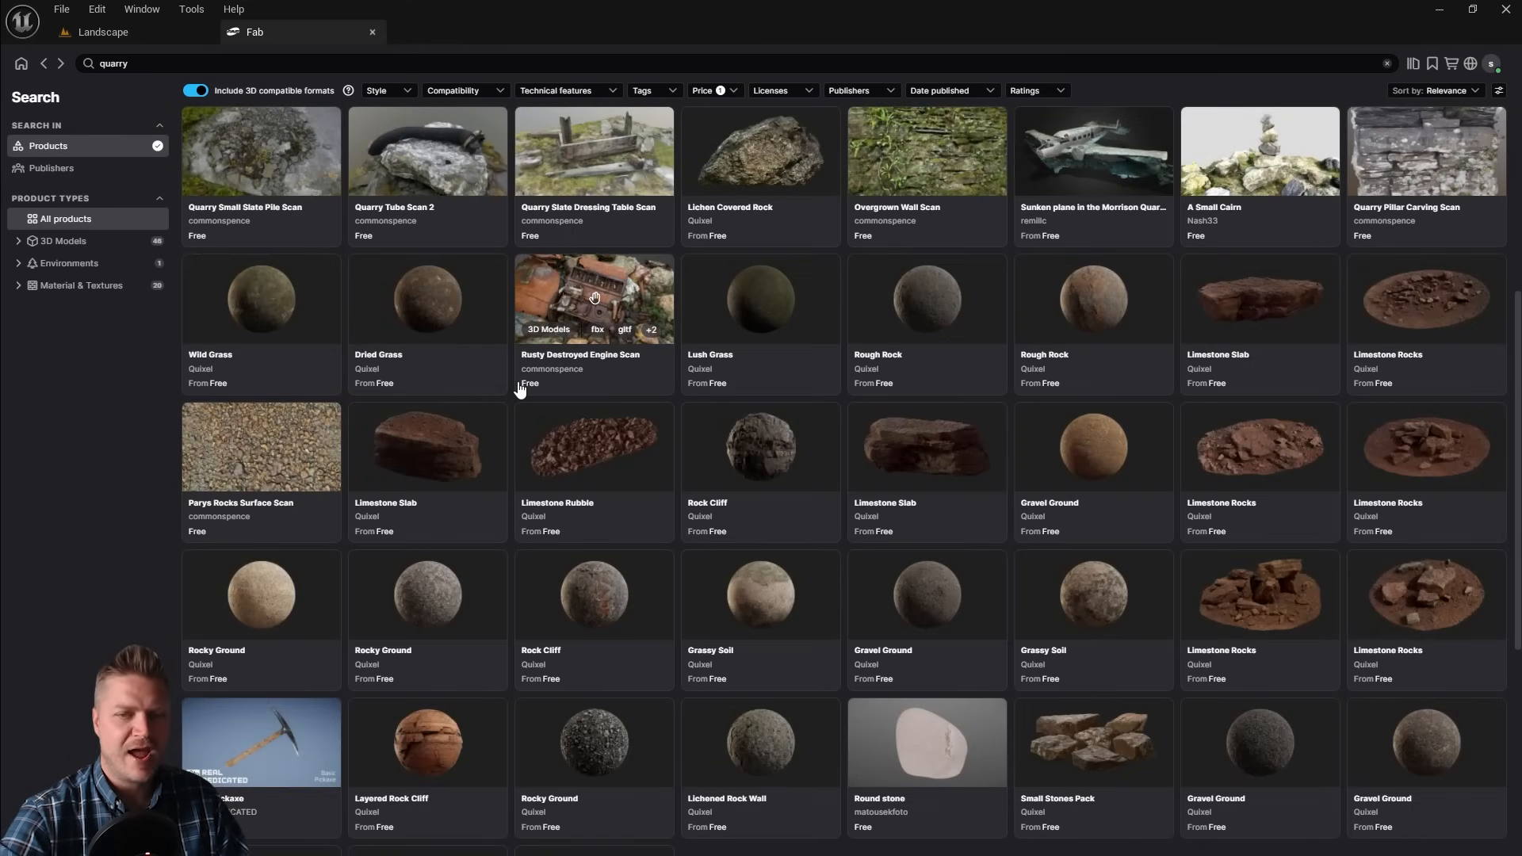
pyautogui.scroll(-3)
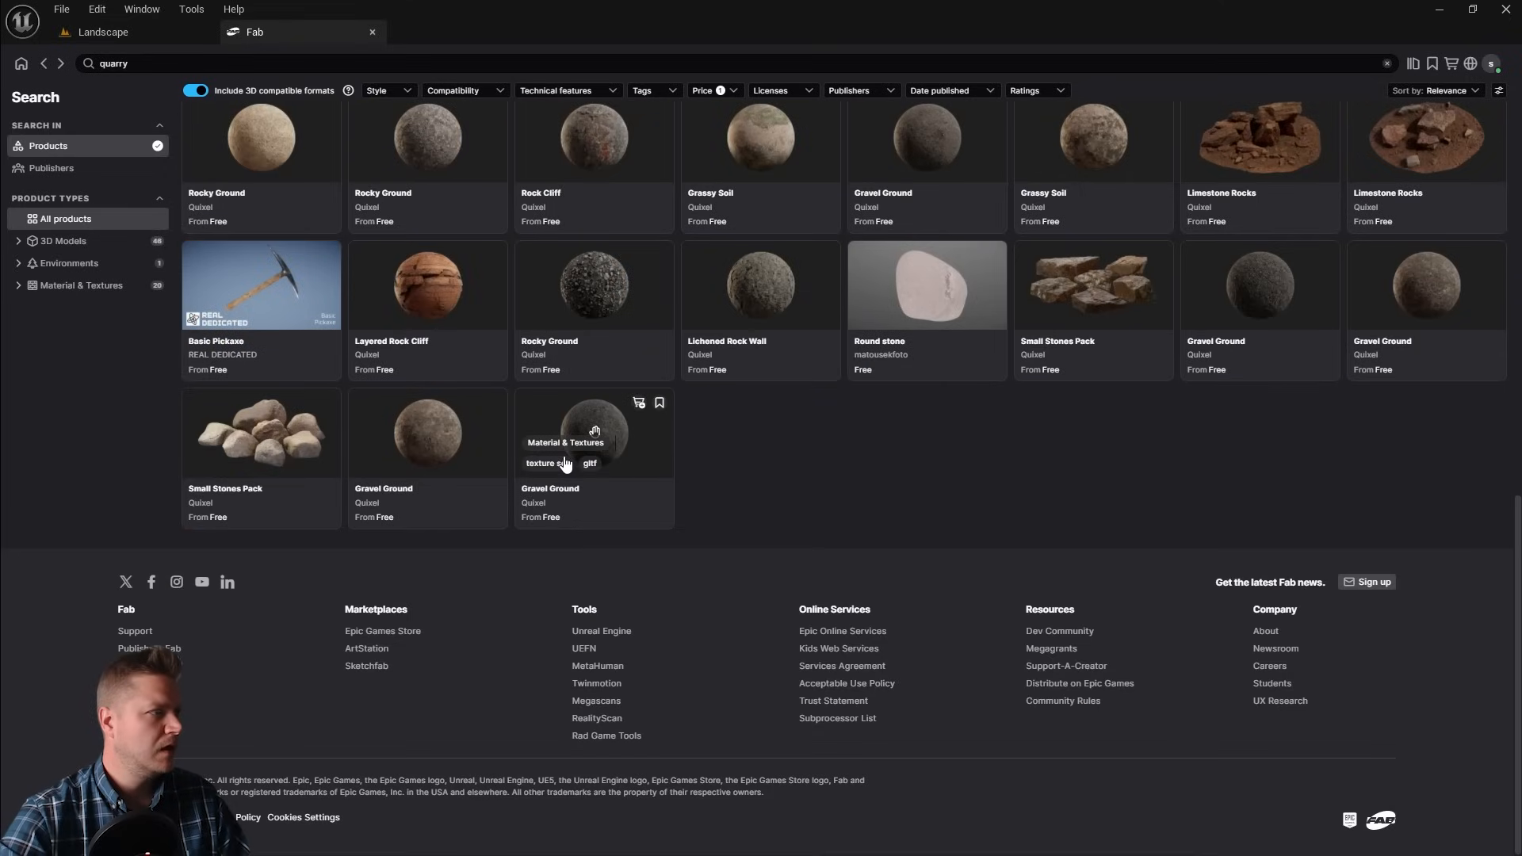
pyautogui.moveTo(684, 457)
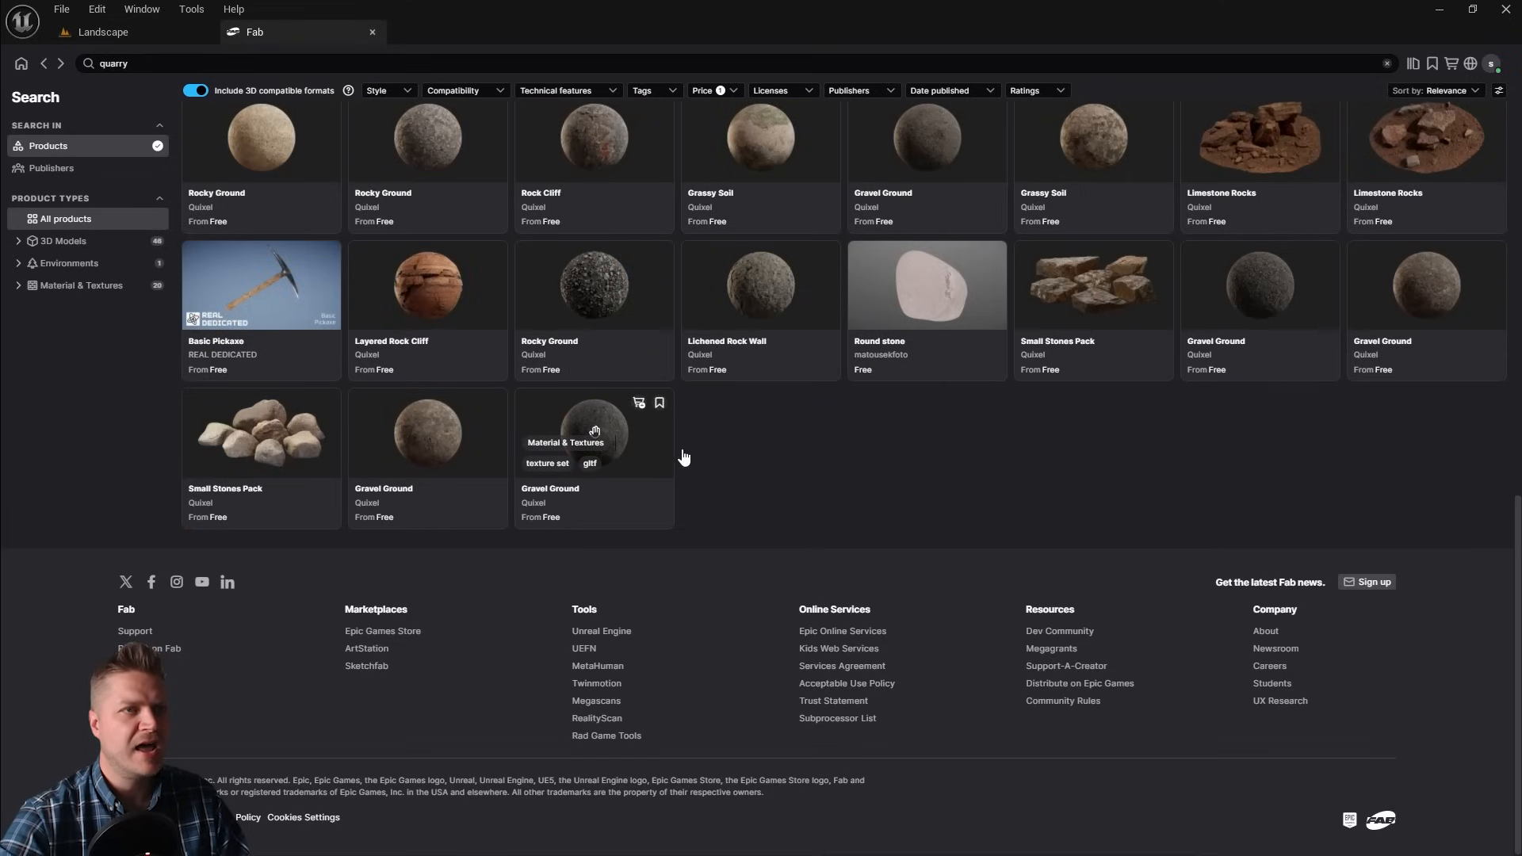
pyautogui.moveTo(1424, 283)
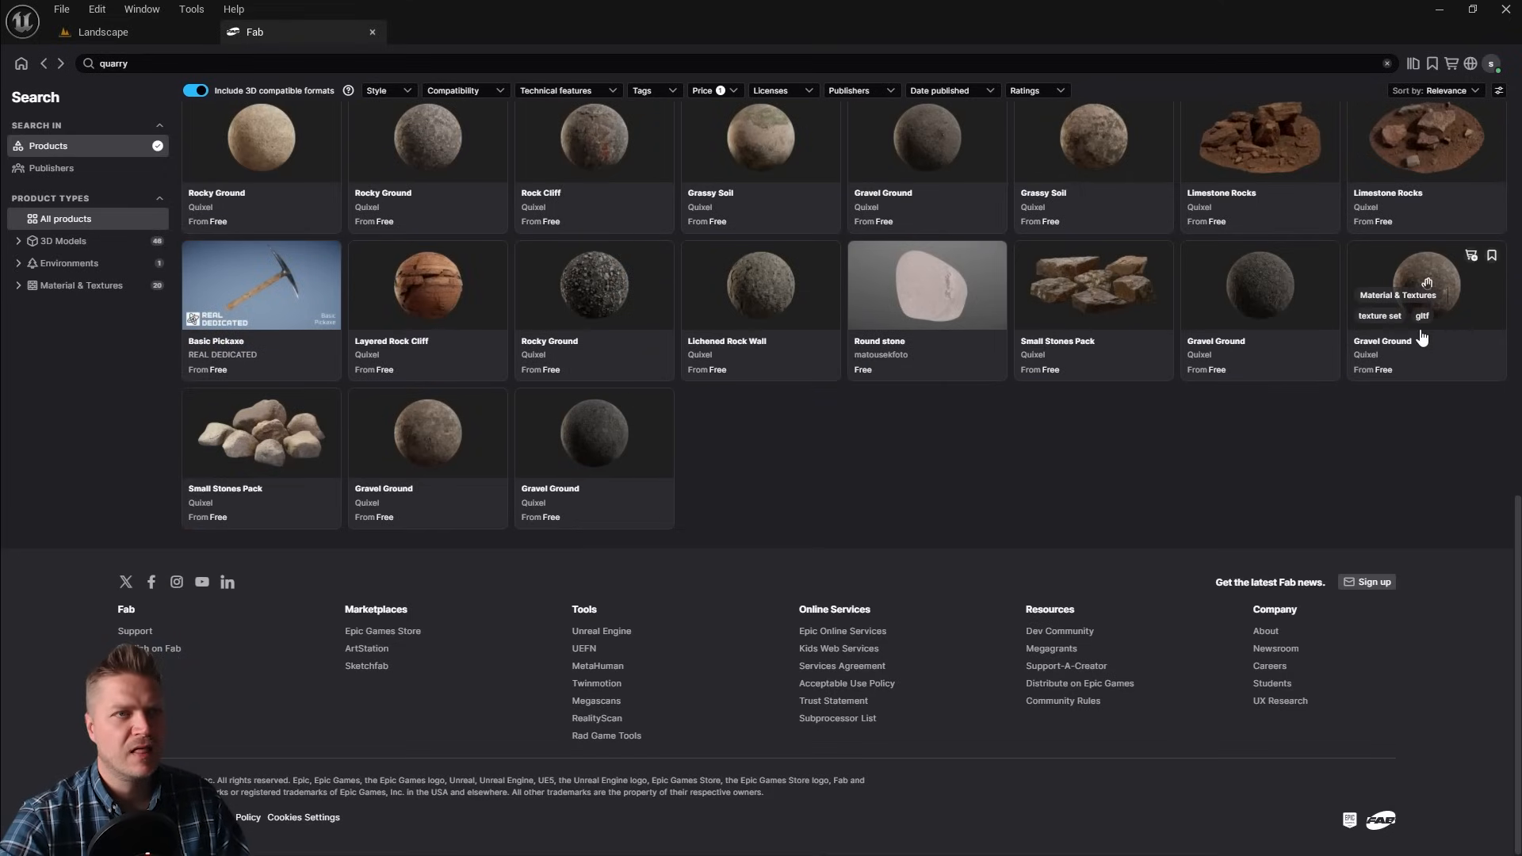
pyautogui.moveTo(431, 421)
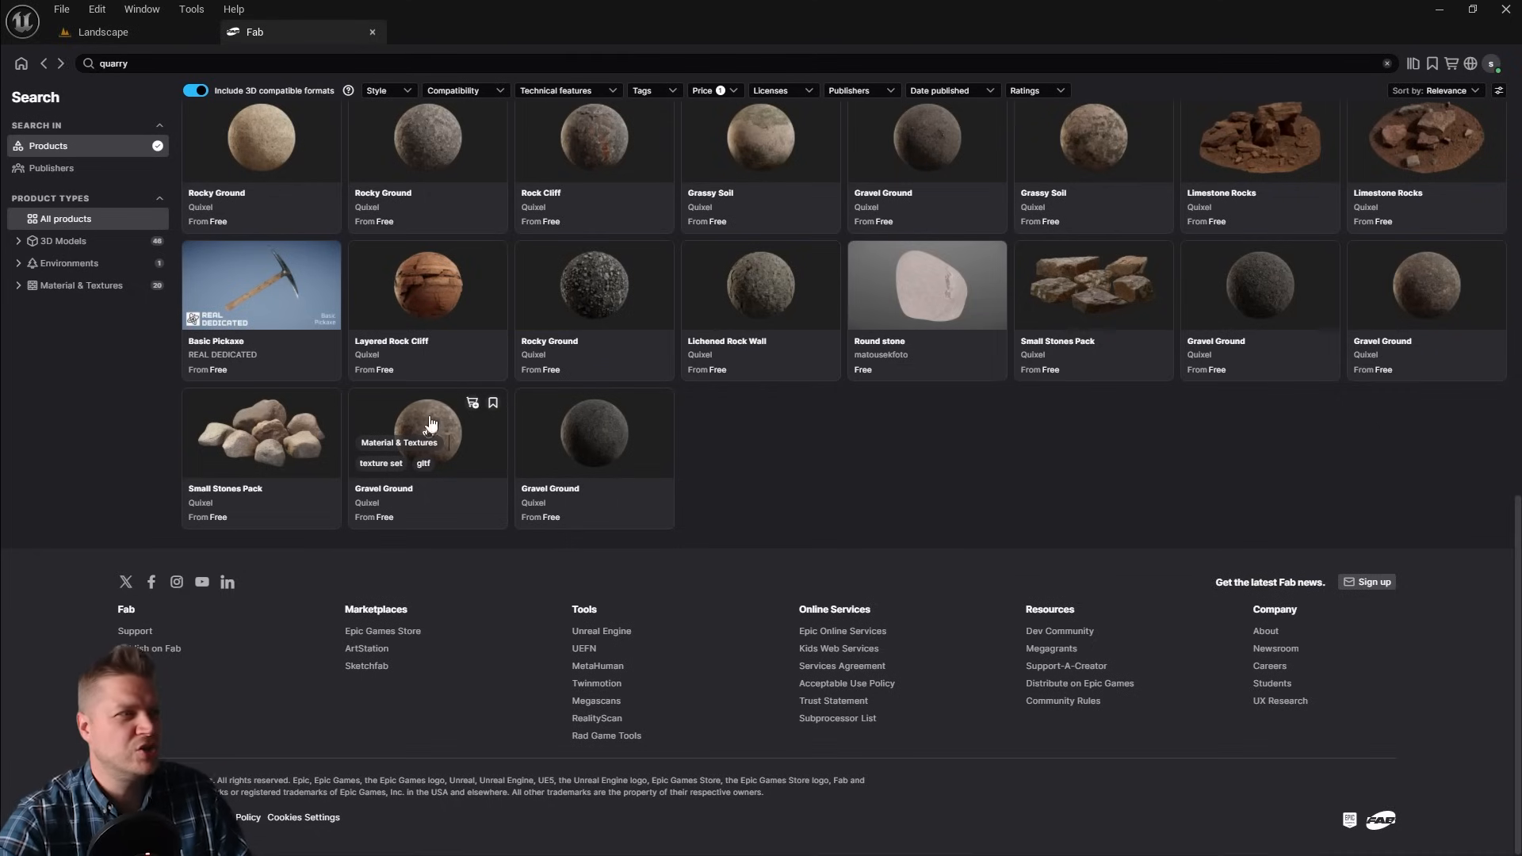
pyautogui.moveTo(1423, 283)
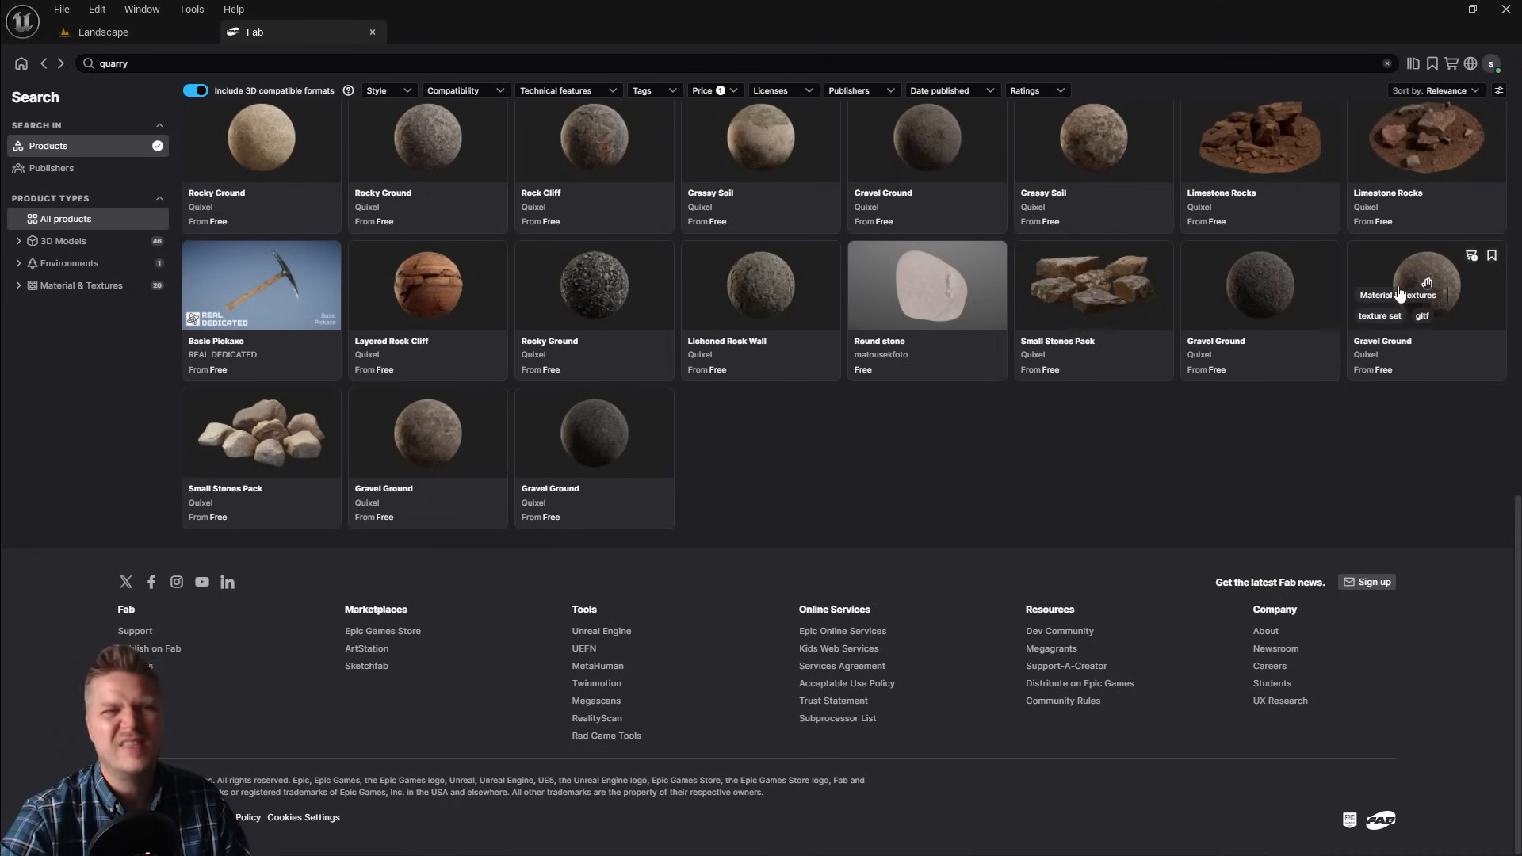
pyautogui.moveTo(1460, 301)
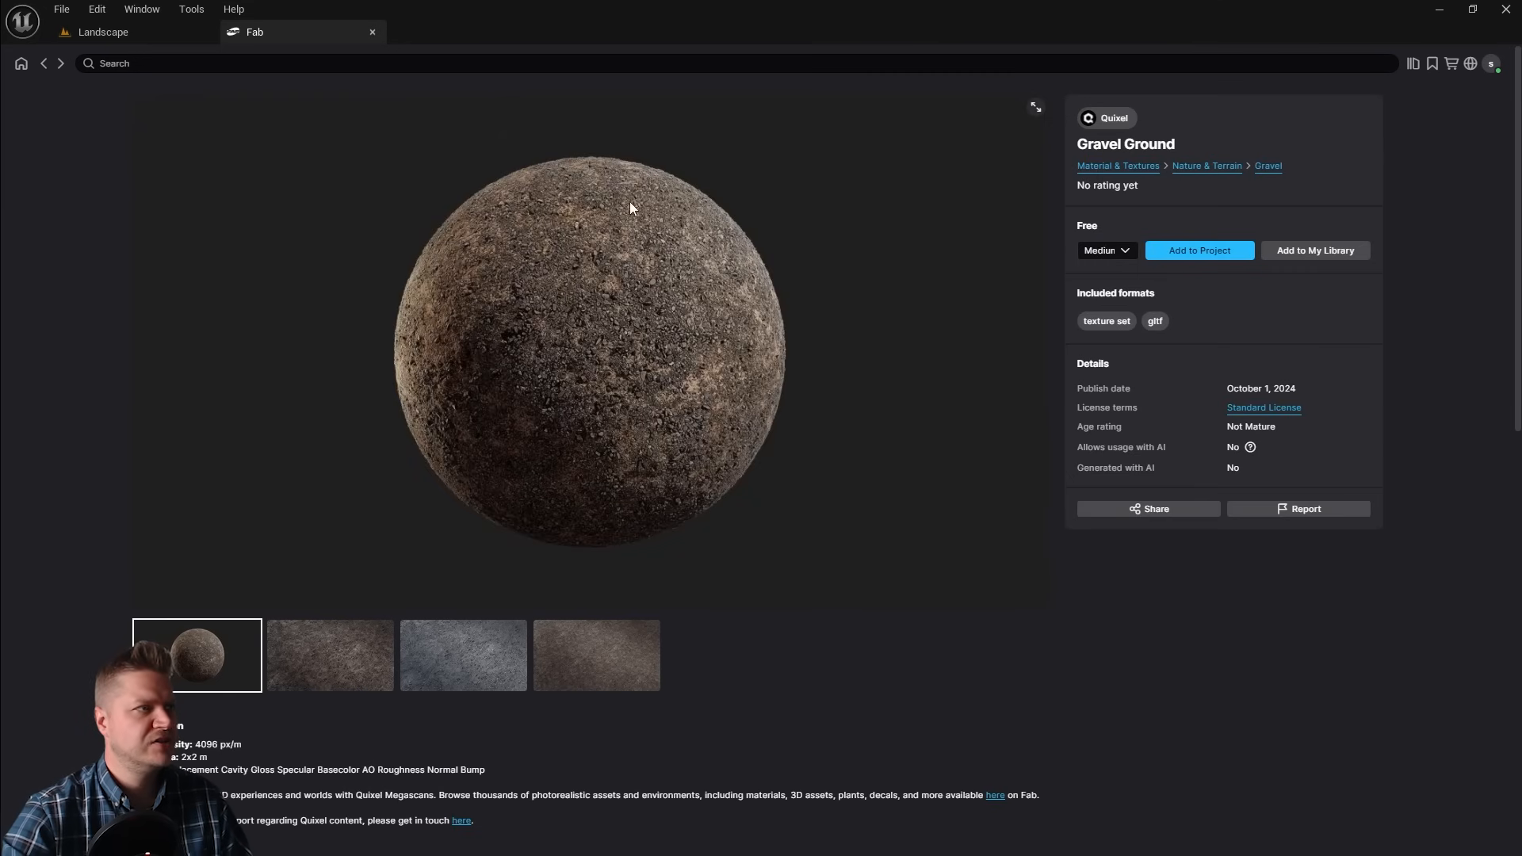
pyautogui.moveTo(544, 311)
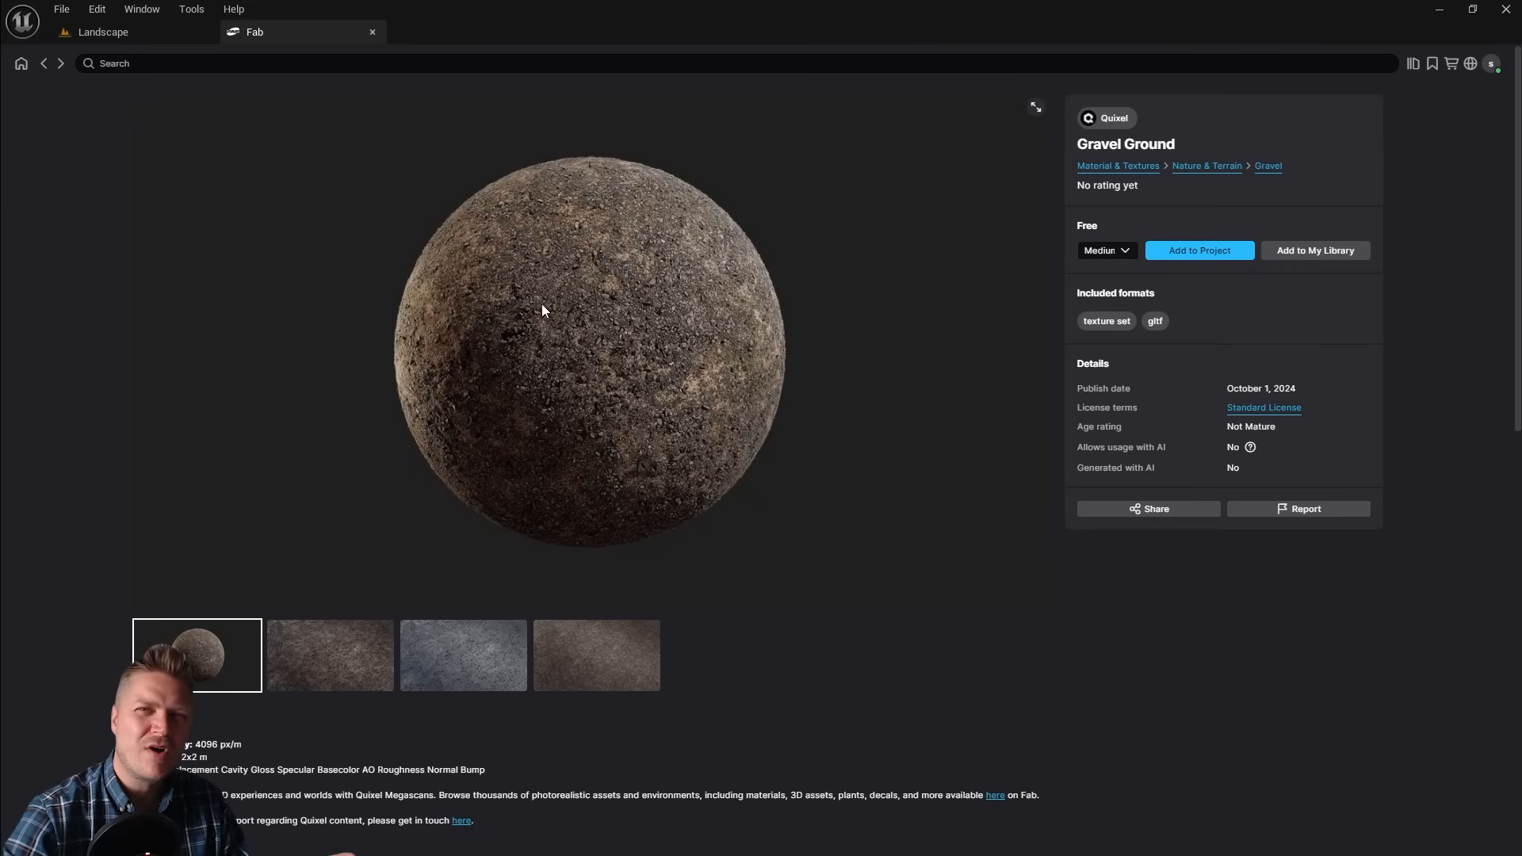
pyautogui.moveTo(1200, 281)
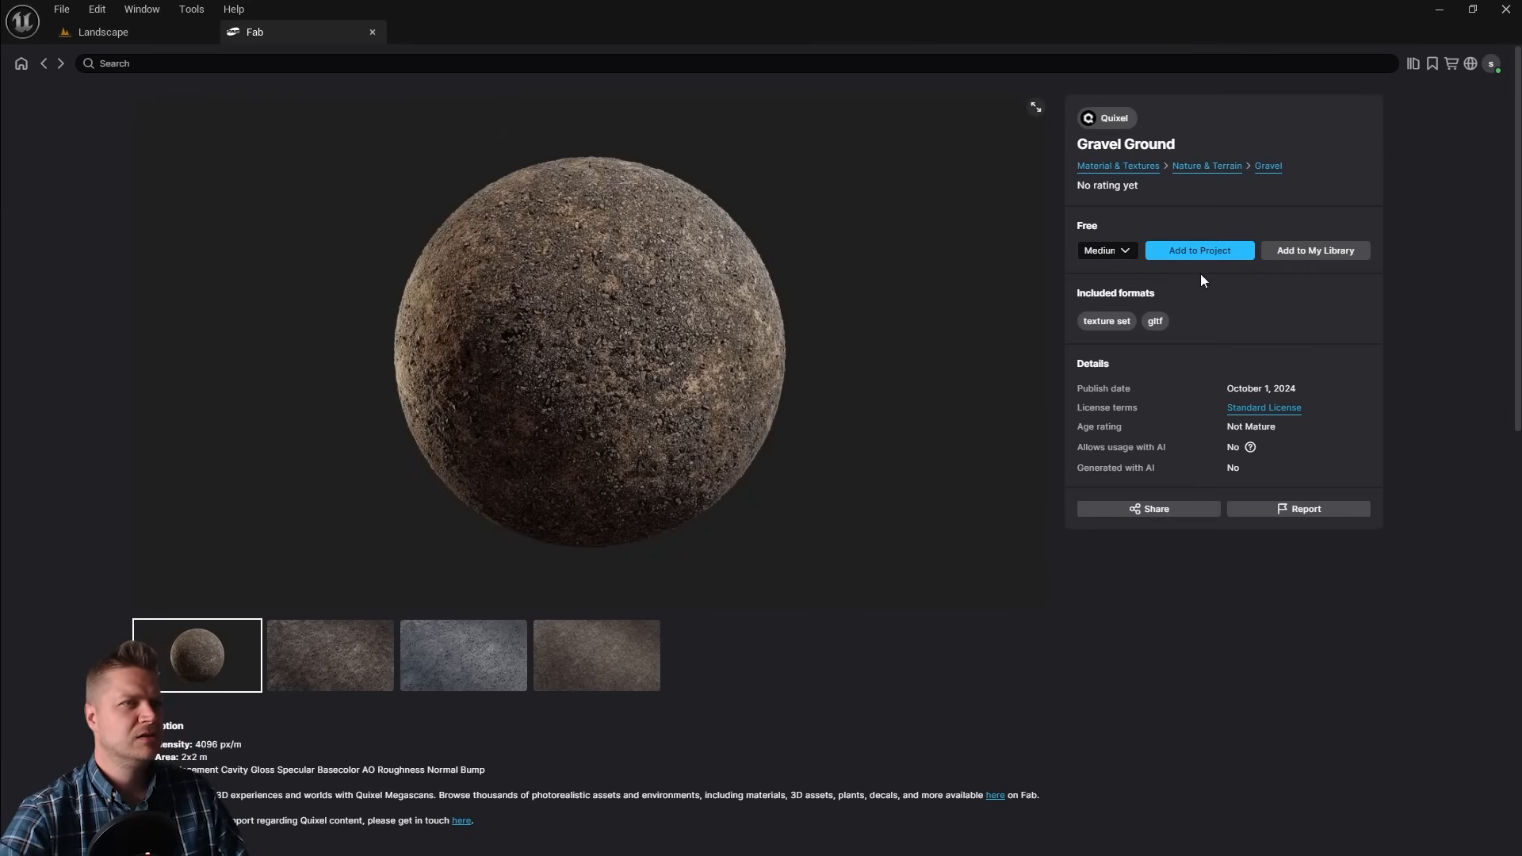
# - Add Gravel Ground to the project and rename its textures to T_Gravel Ground variants
pyautogui.click(1198, 250)
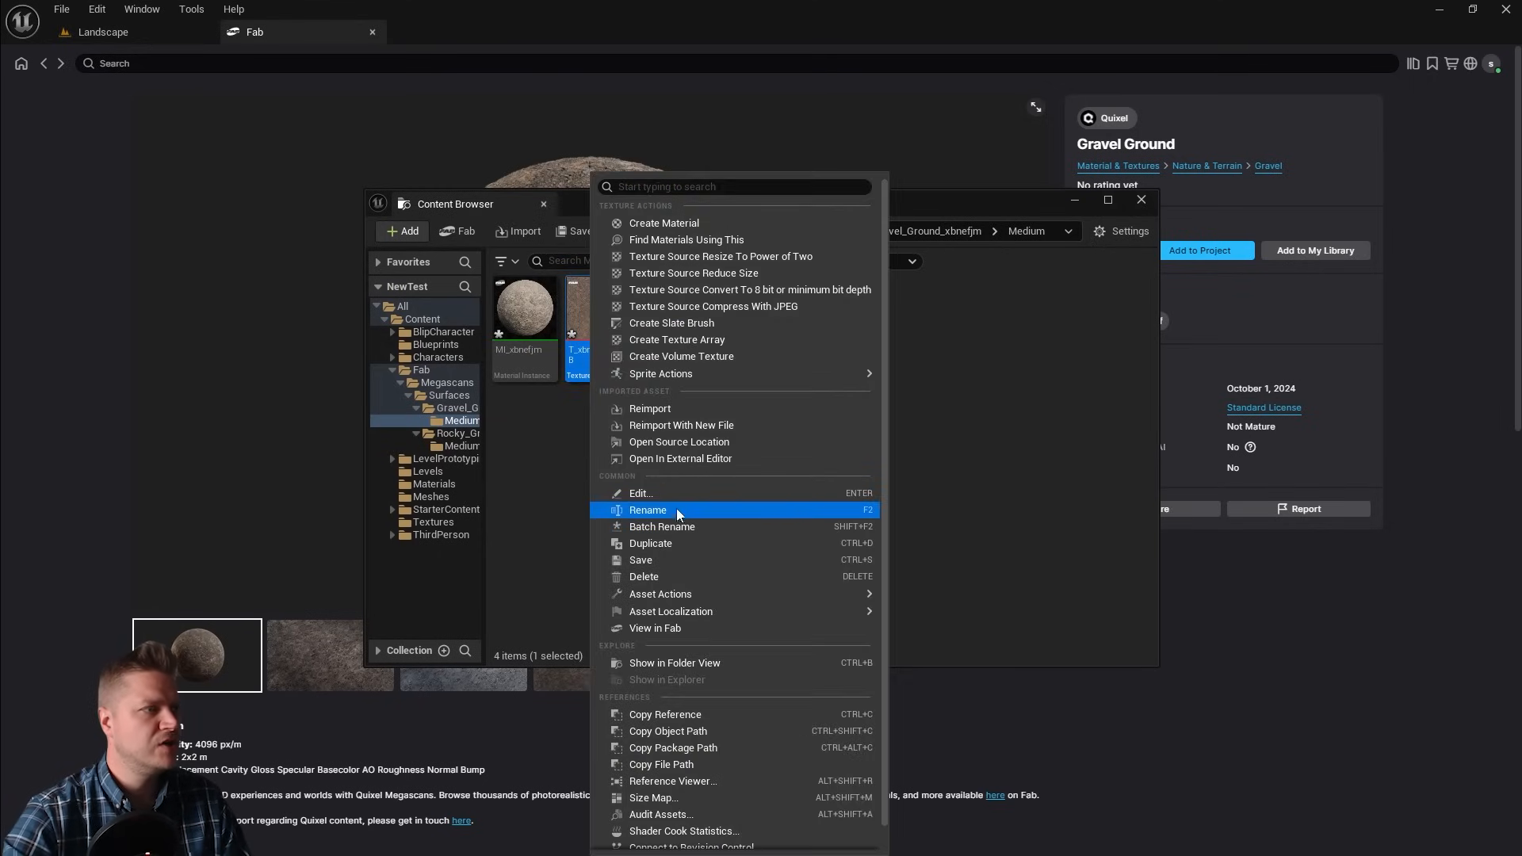
pyautogui.click(647, 509)
pyautogui.write('Gravel Ground')
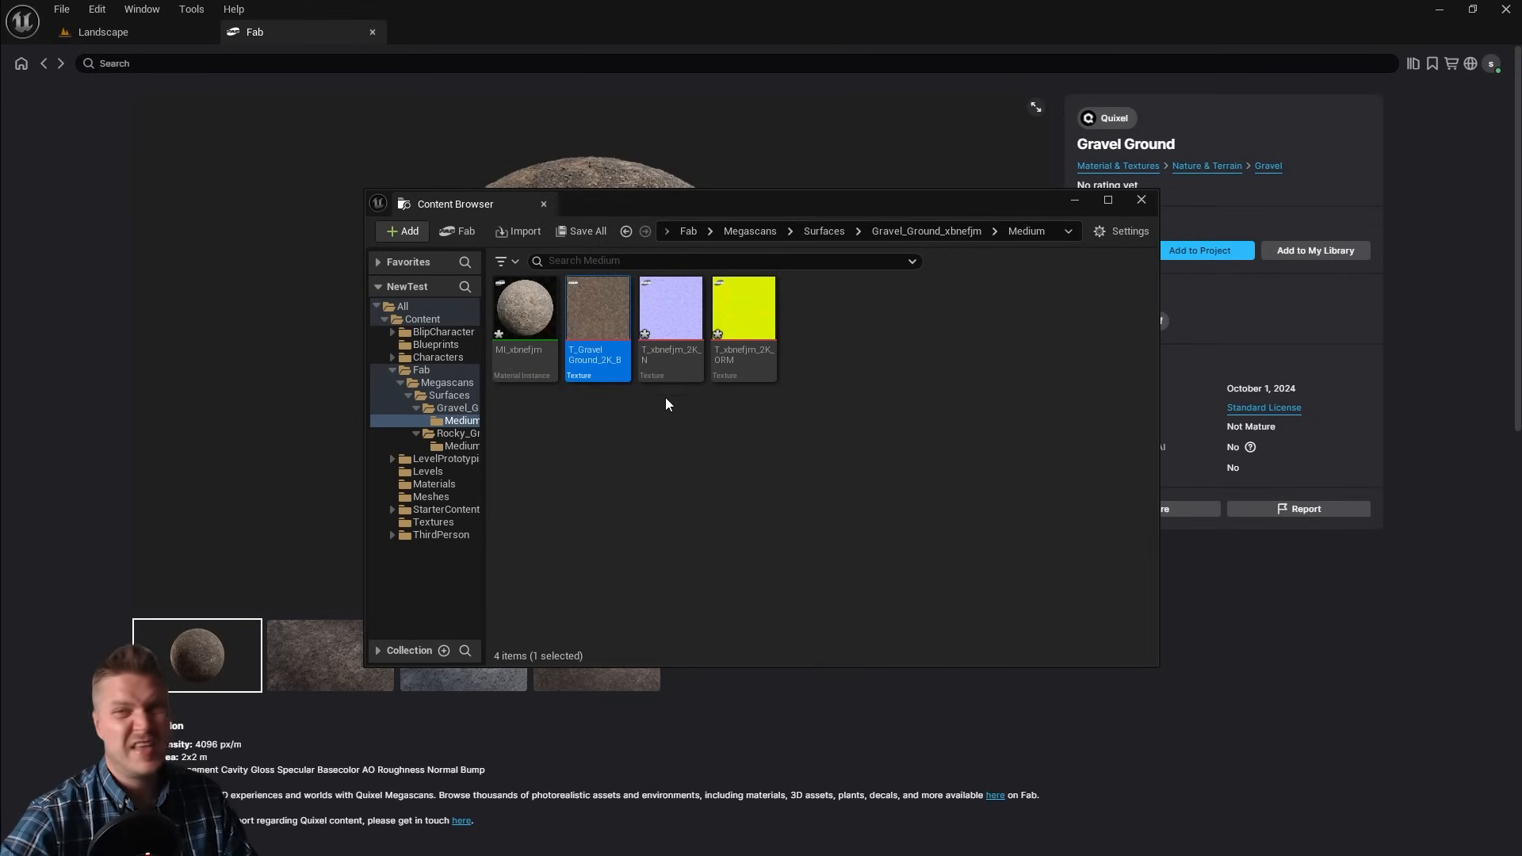
pyautogui.click(742, 309)
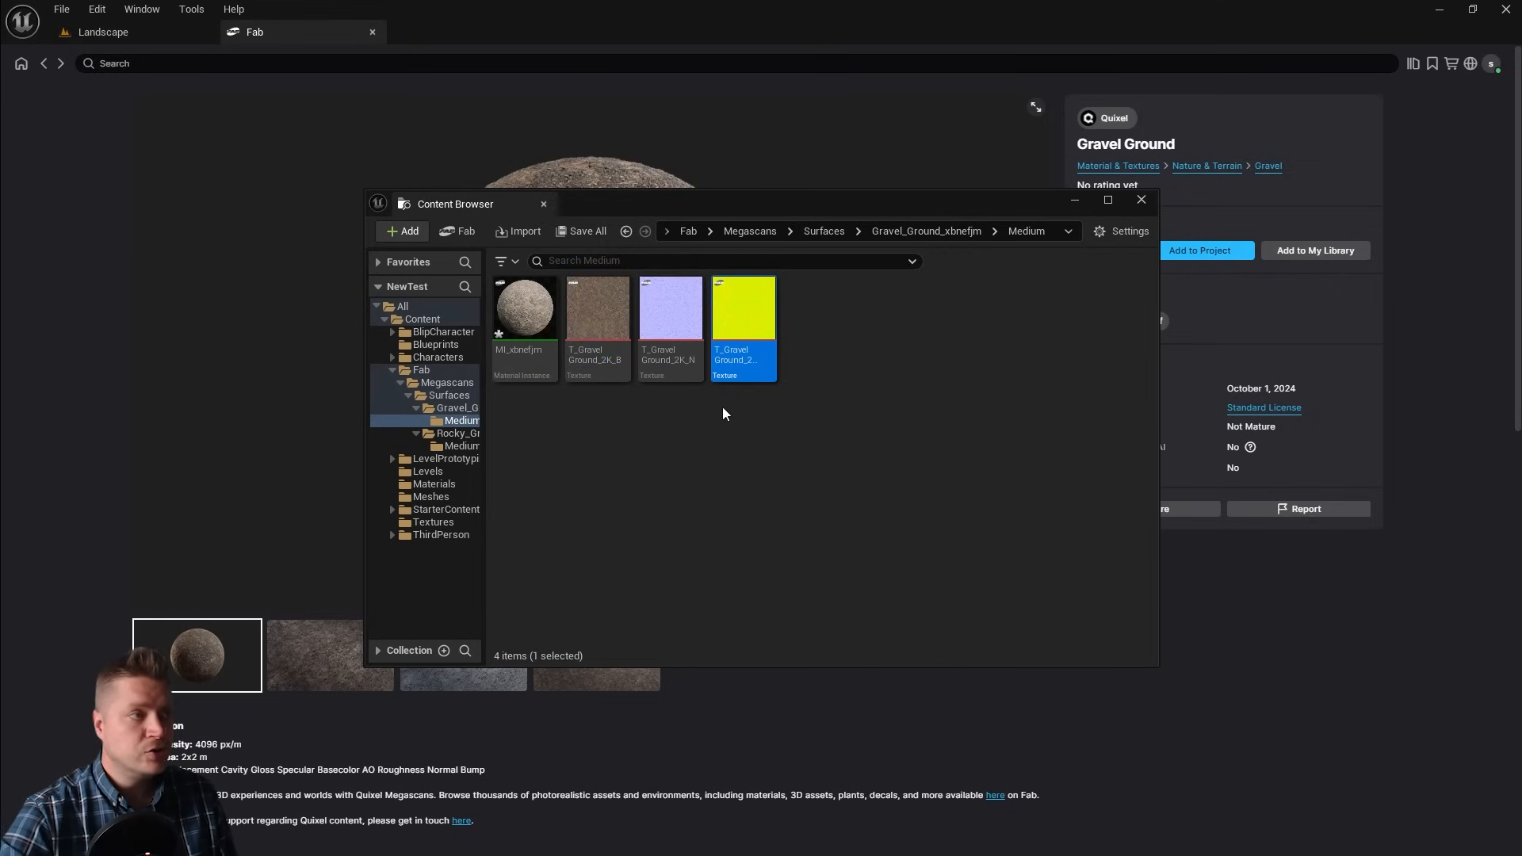
pyautogui.click(669, 308)
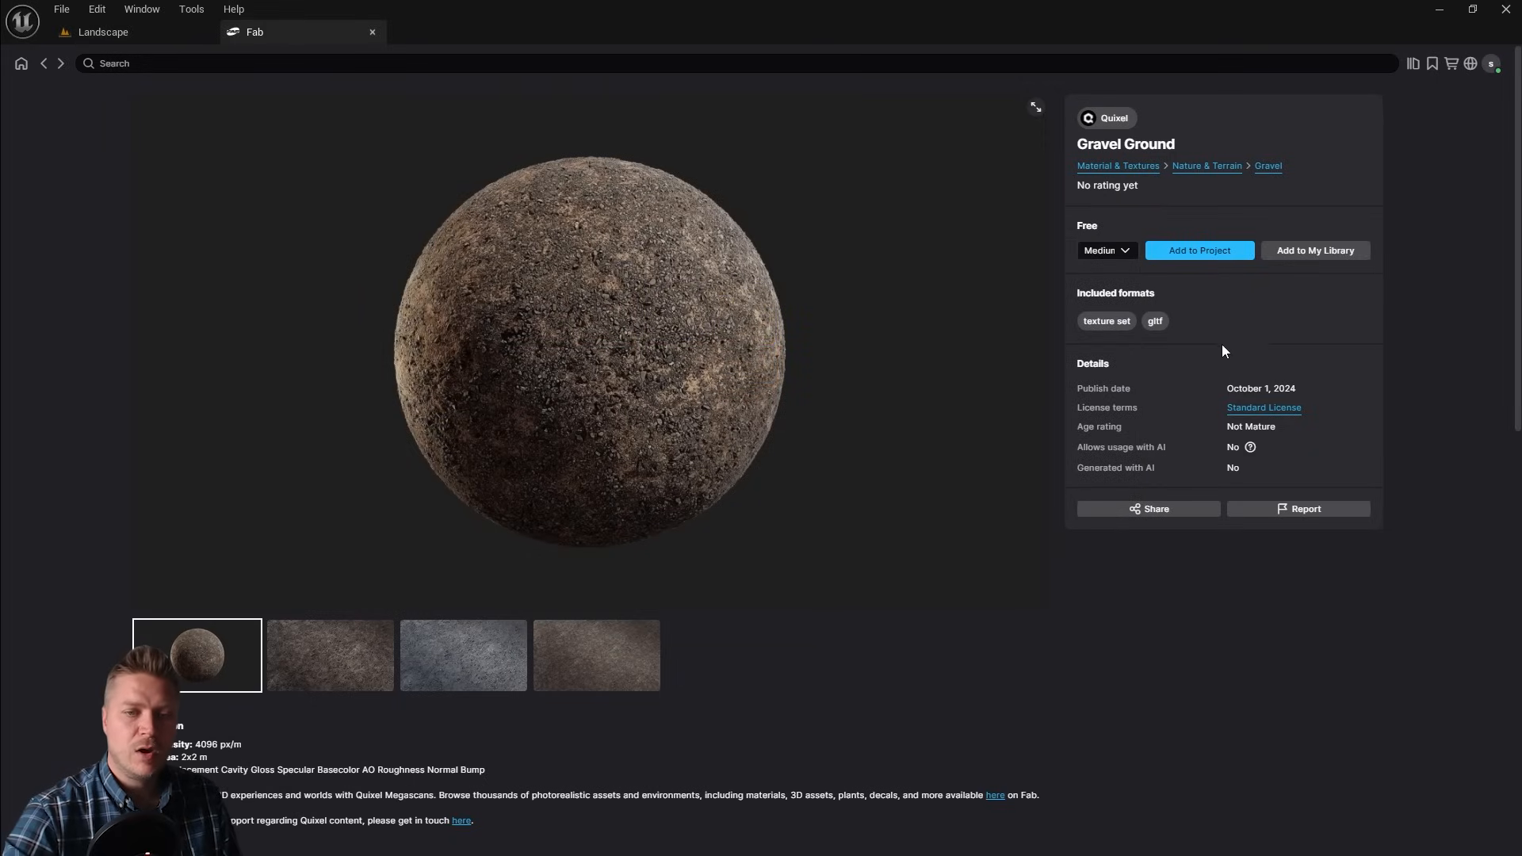
pyautogui.moveTo(287, 18)
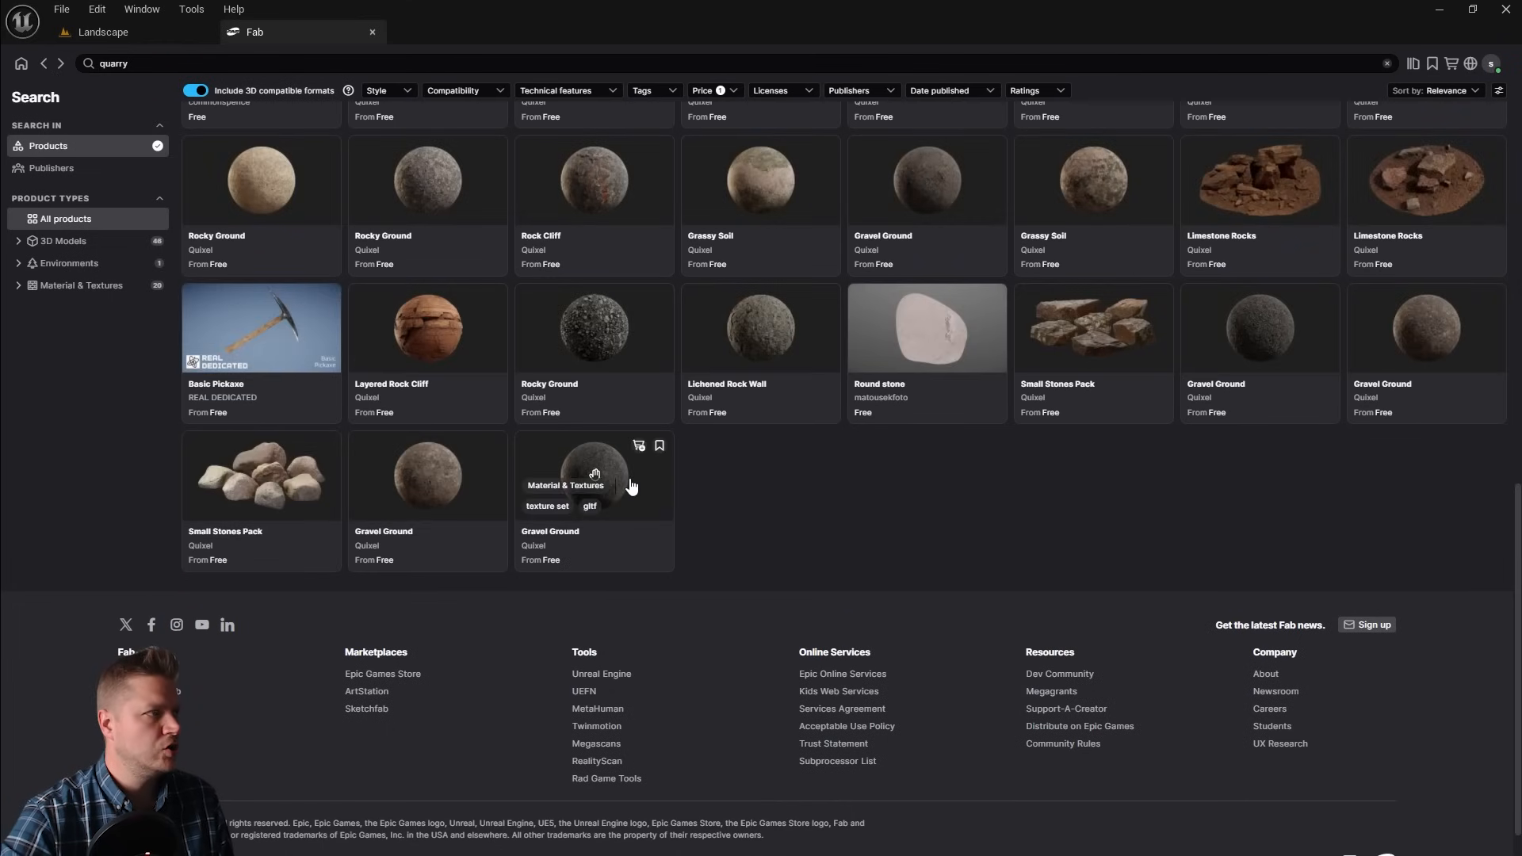
# - Add the Layered Rock Cliff texture set to the project from its Fab page
pyautogui.click(426, 326)
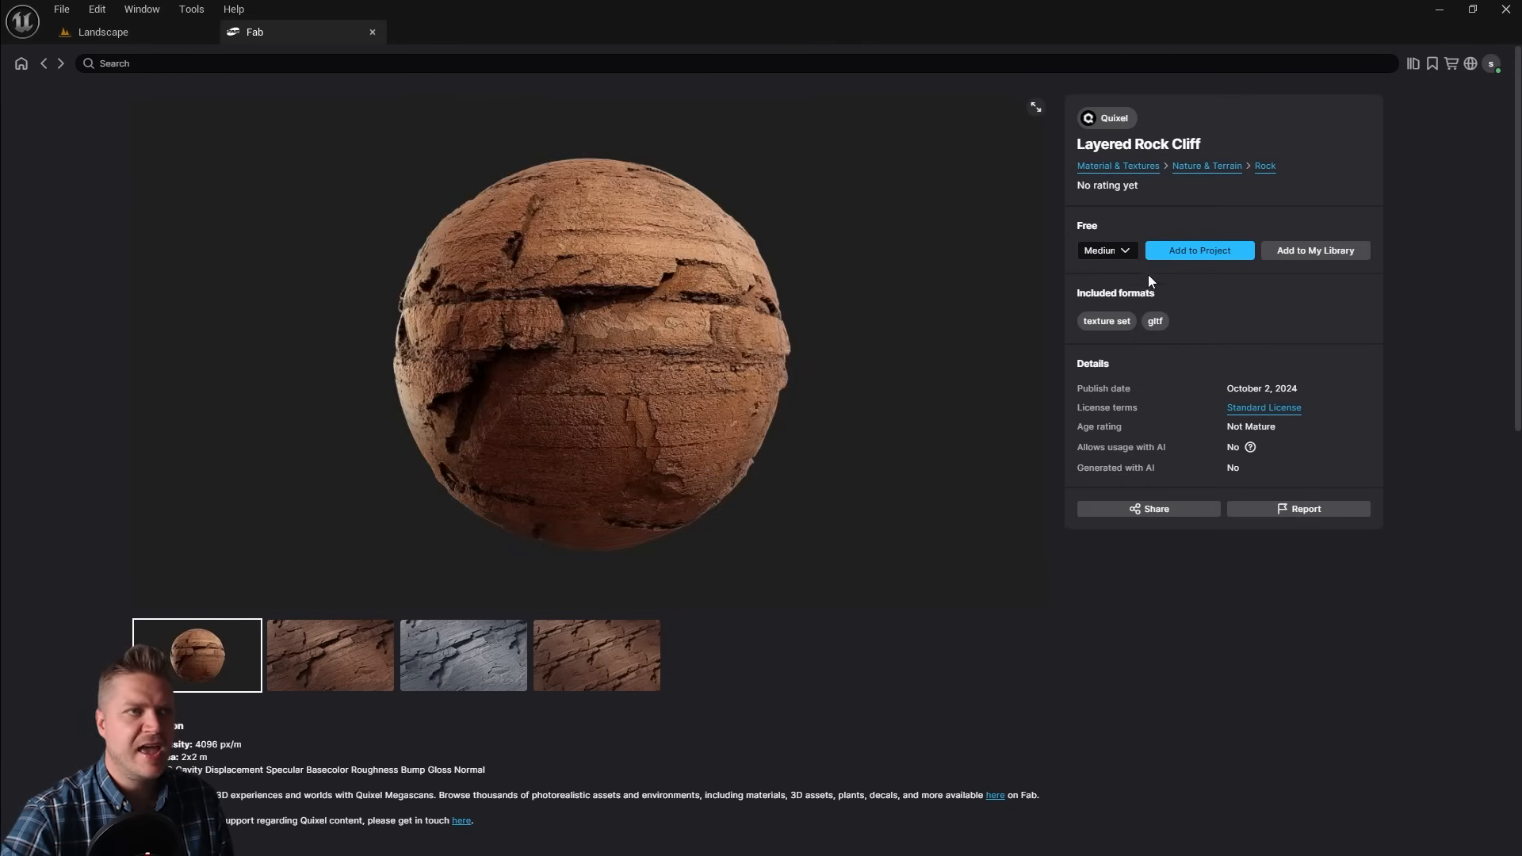
pyautogui.click(1198, 250)
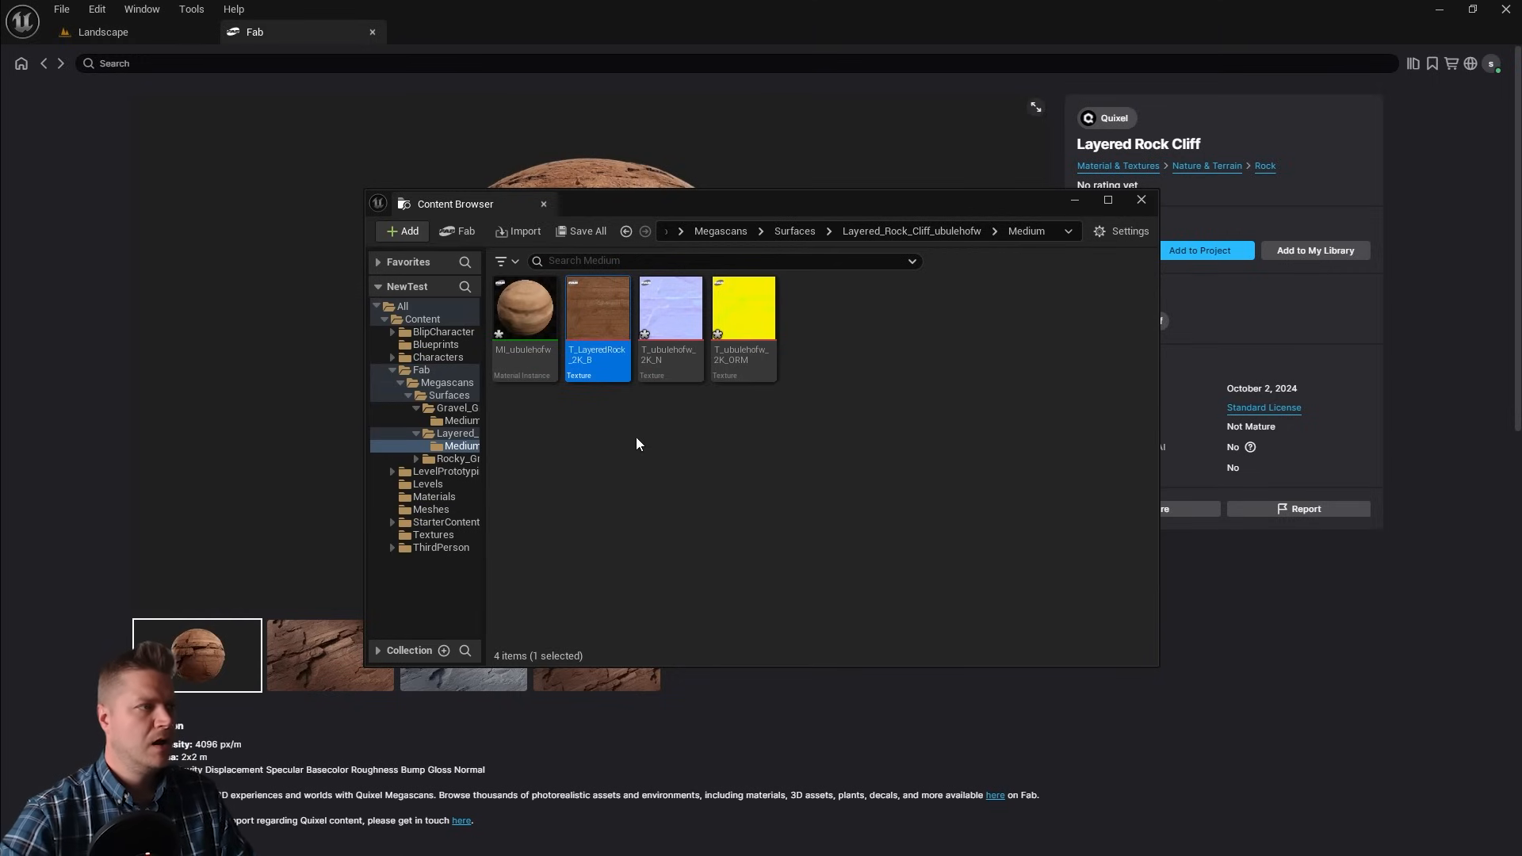
# - Finish renaming the Layered Rock Cliff textures, close the asset browser and return to the Landscape level
pyautogui.click(742, 309)
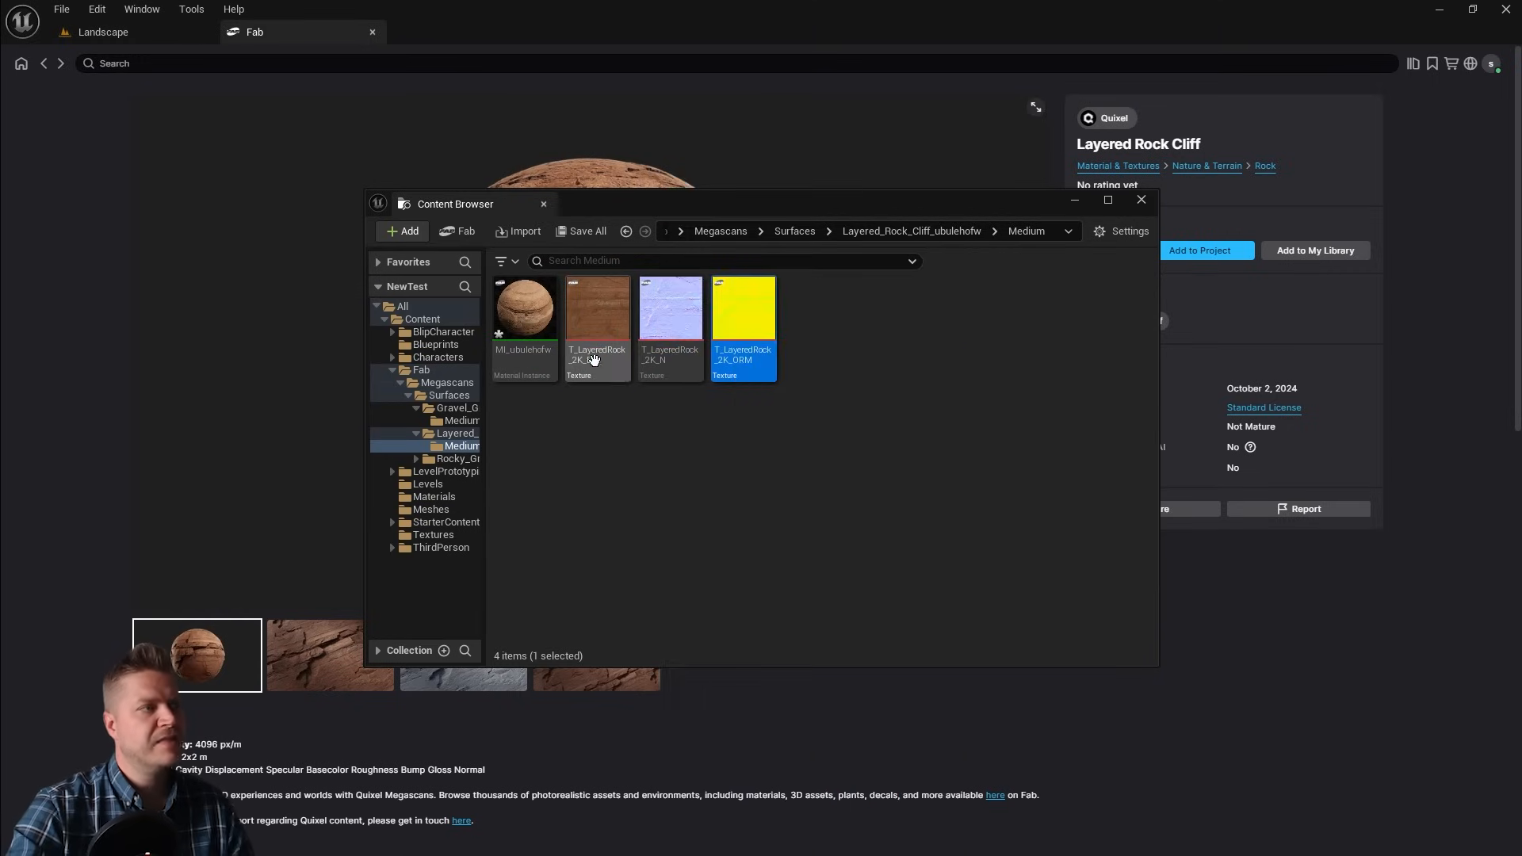
pyautogui.moveTo(1142, 199)
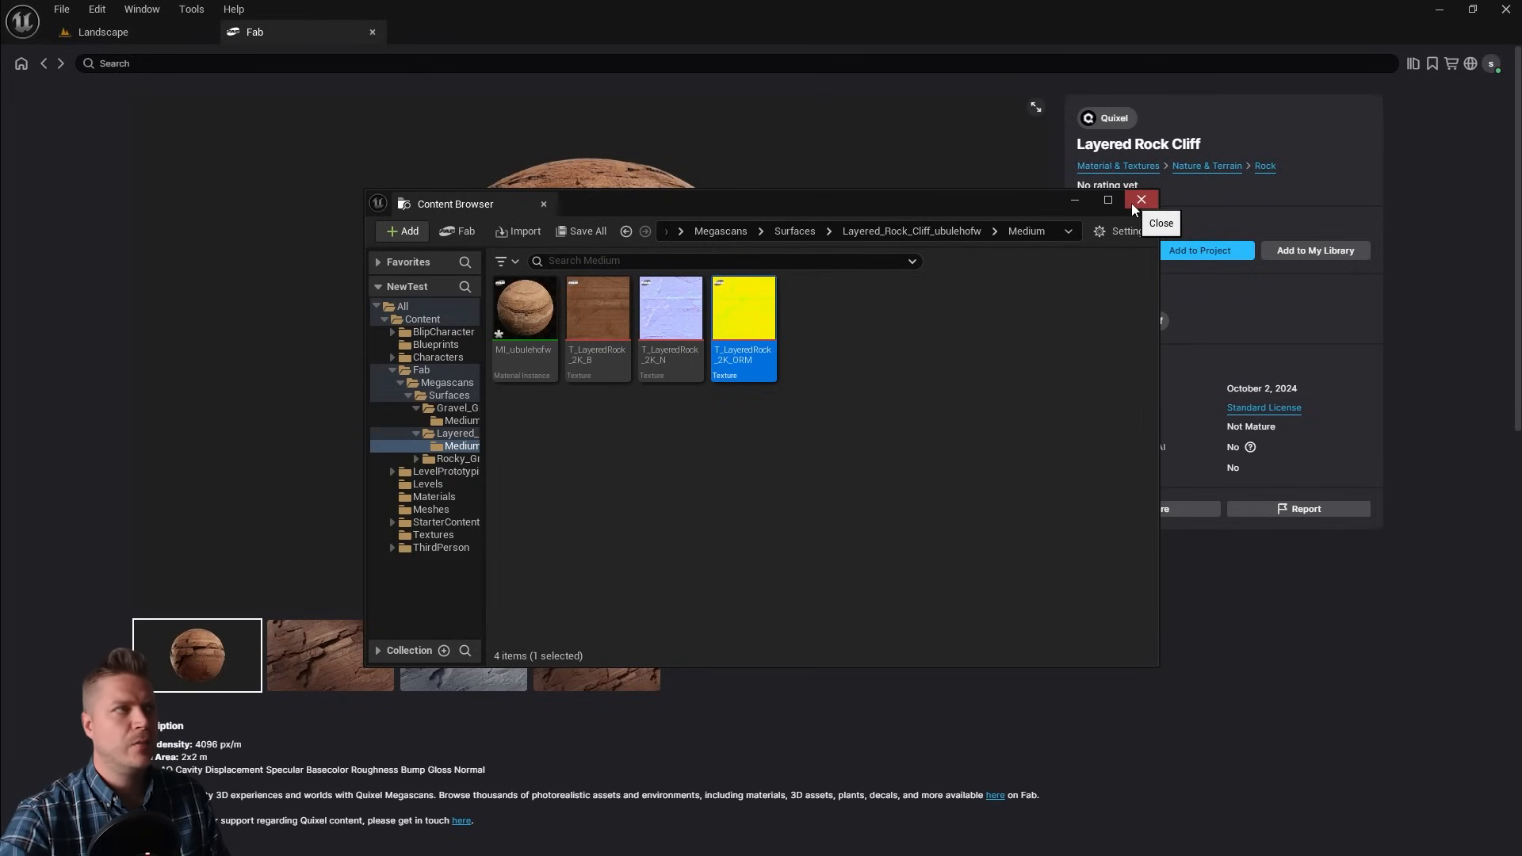
pyautogui.click(1141, 200)
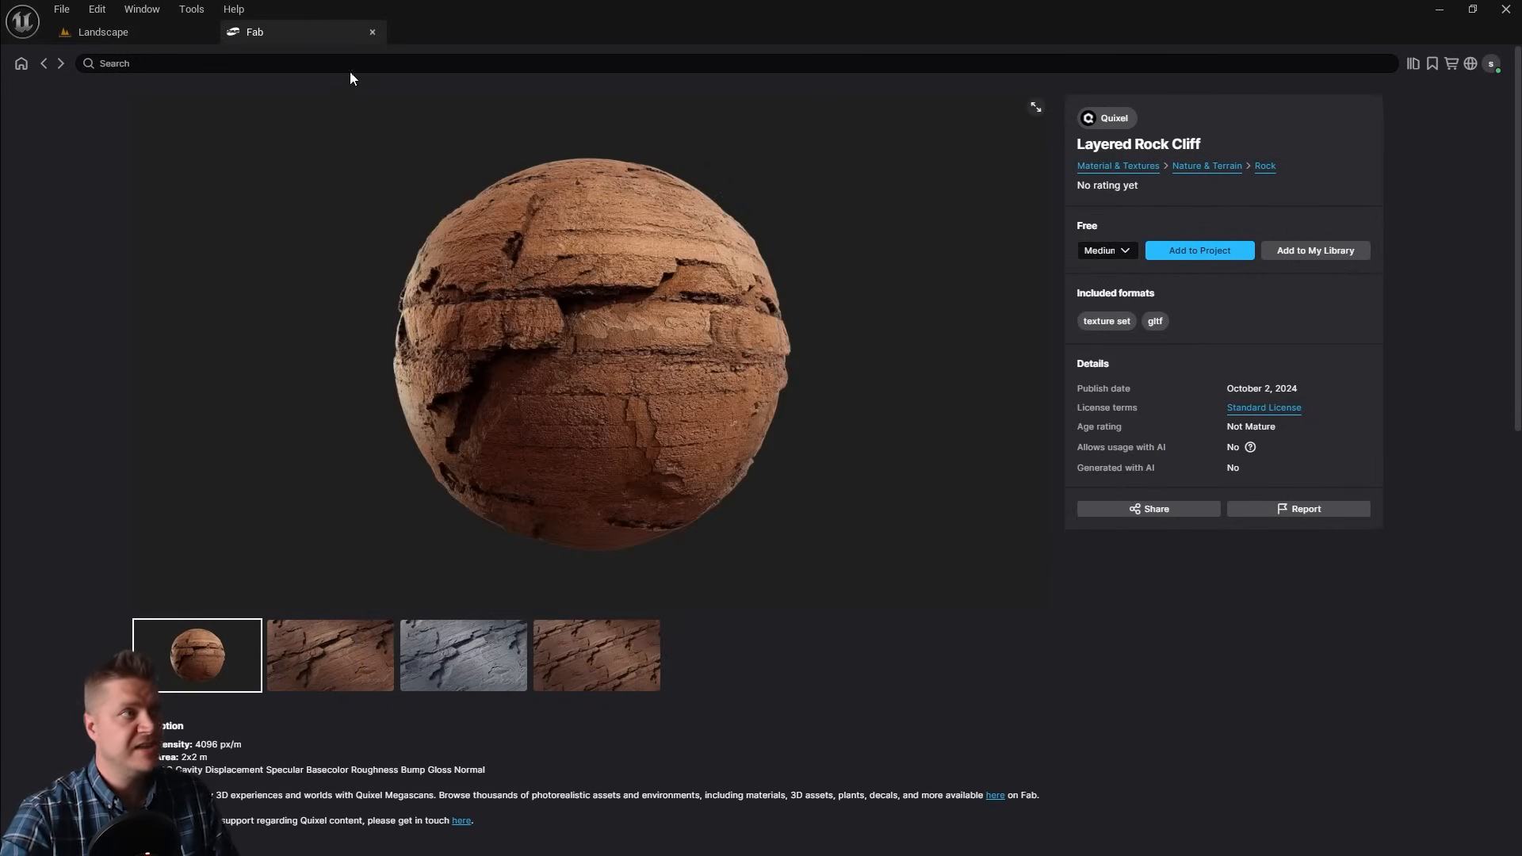
pyautogui.click(103, 32)
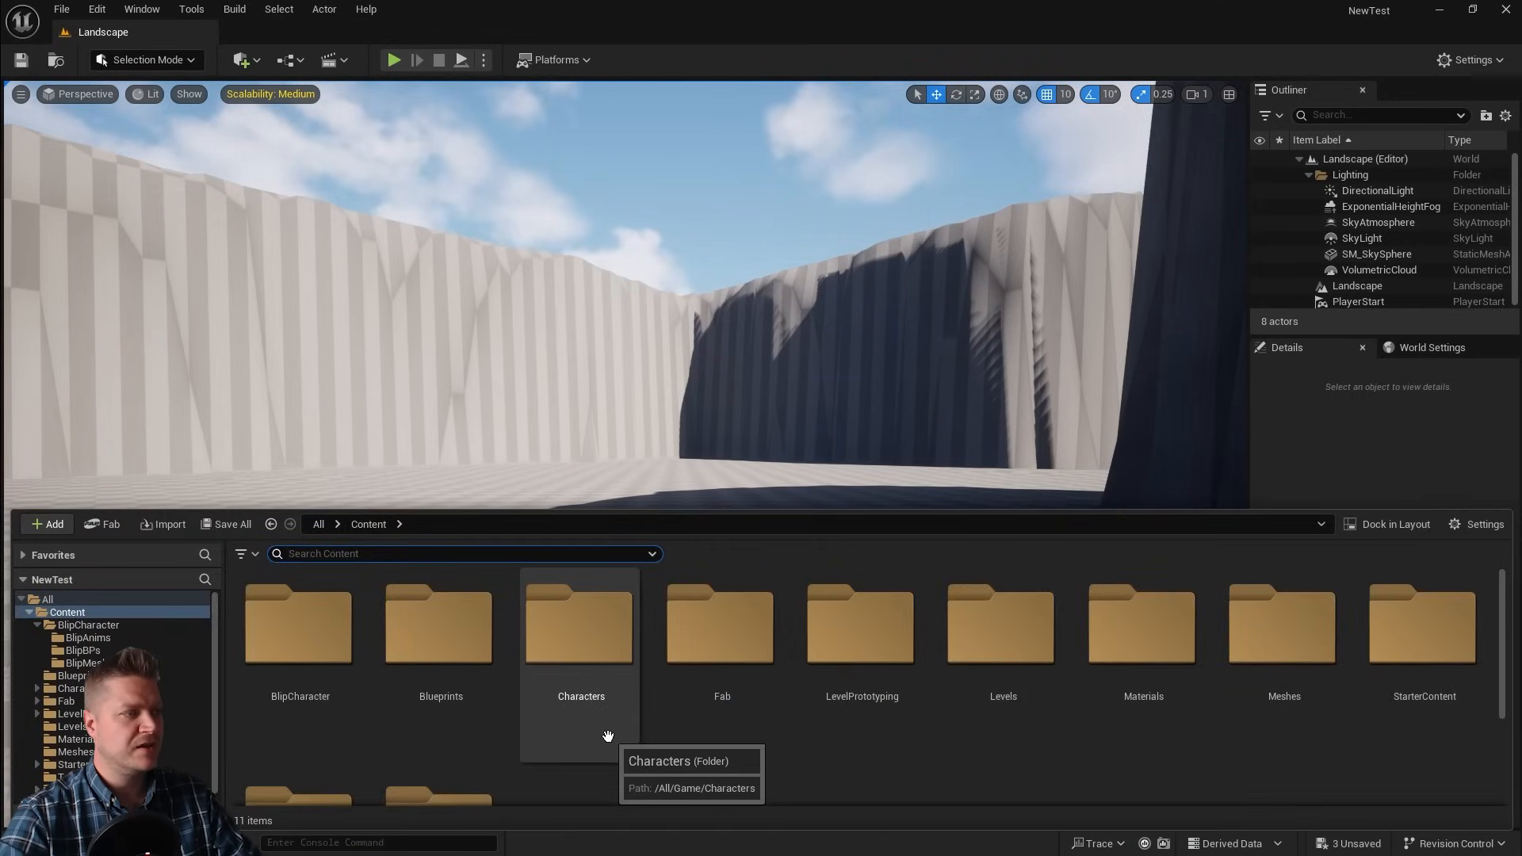
pyautogui.moveTo(721, 637)
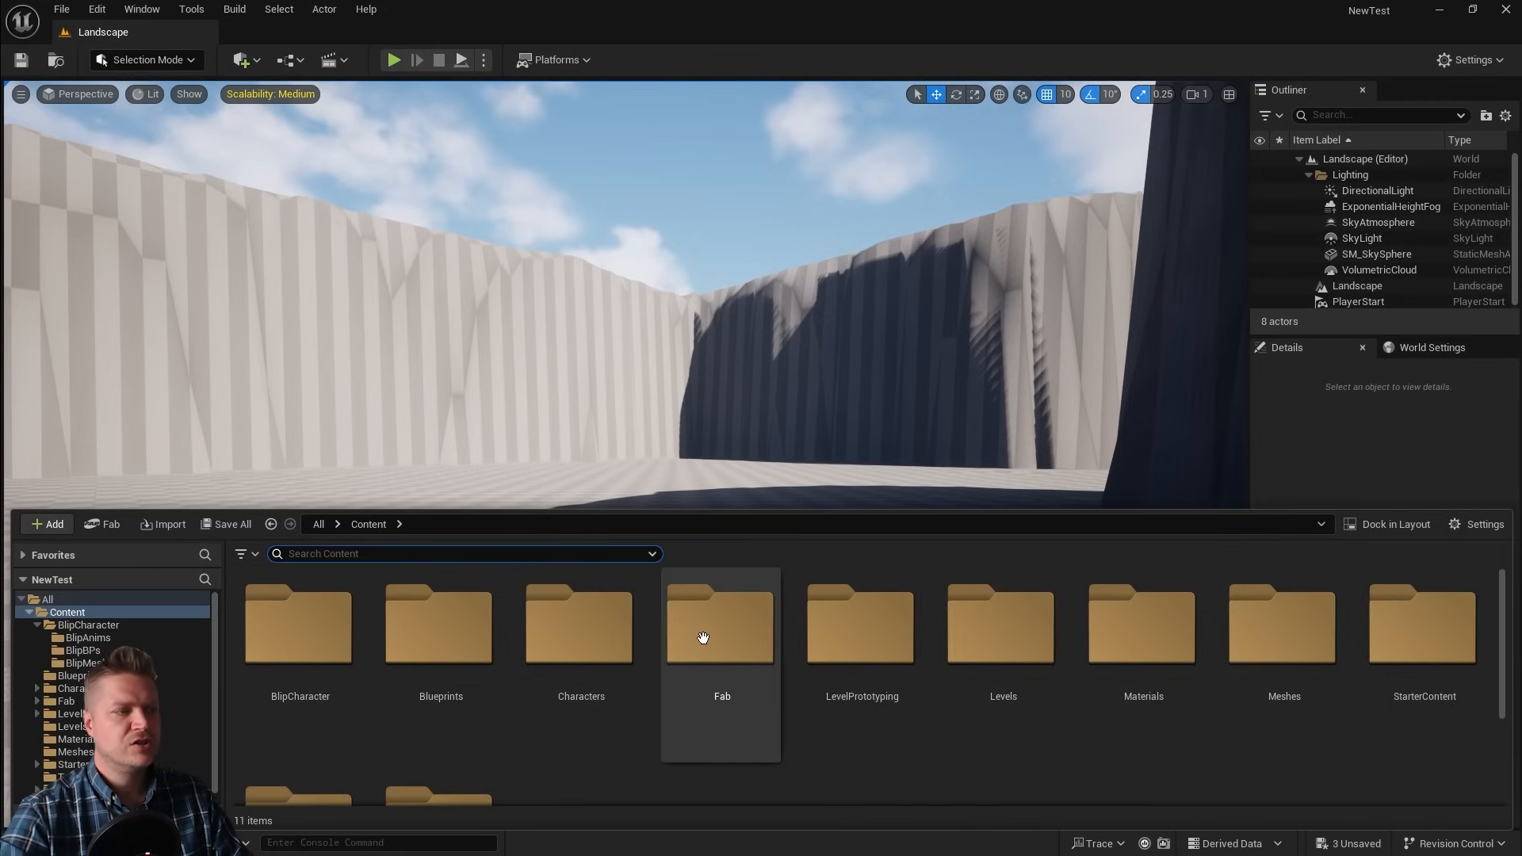
# - Navigate into Fab > Megascans in the Content Browser and select the Rocky_Ground folder
pyautogui.click(721, 626)
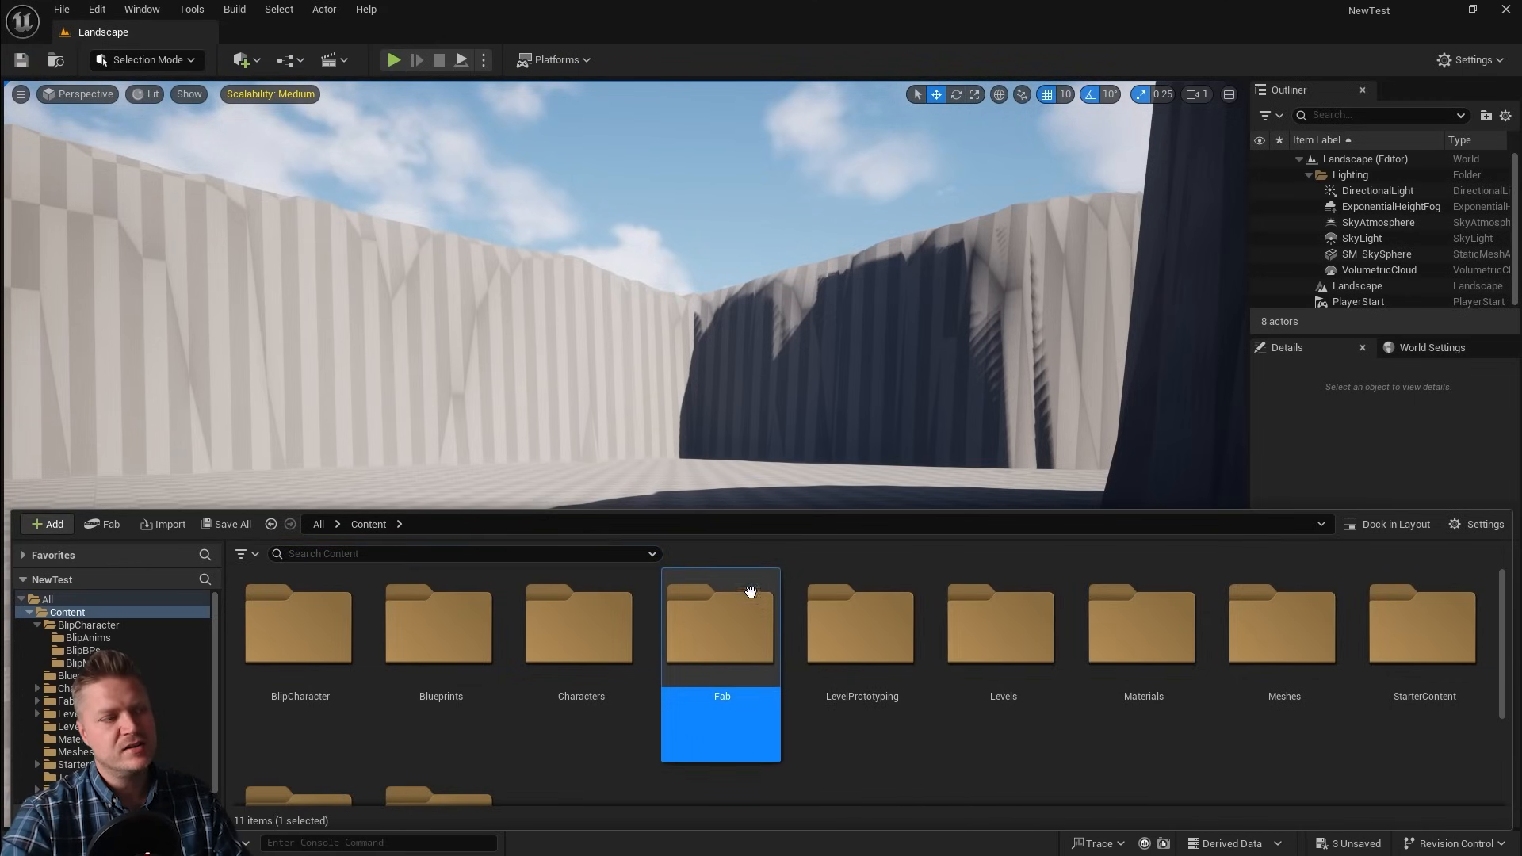
pyautogui.doubleClick(721, 624)
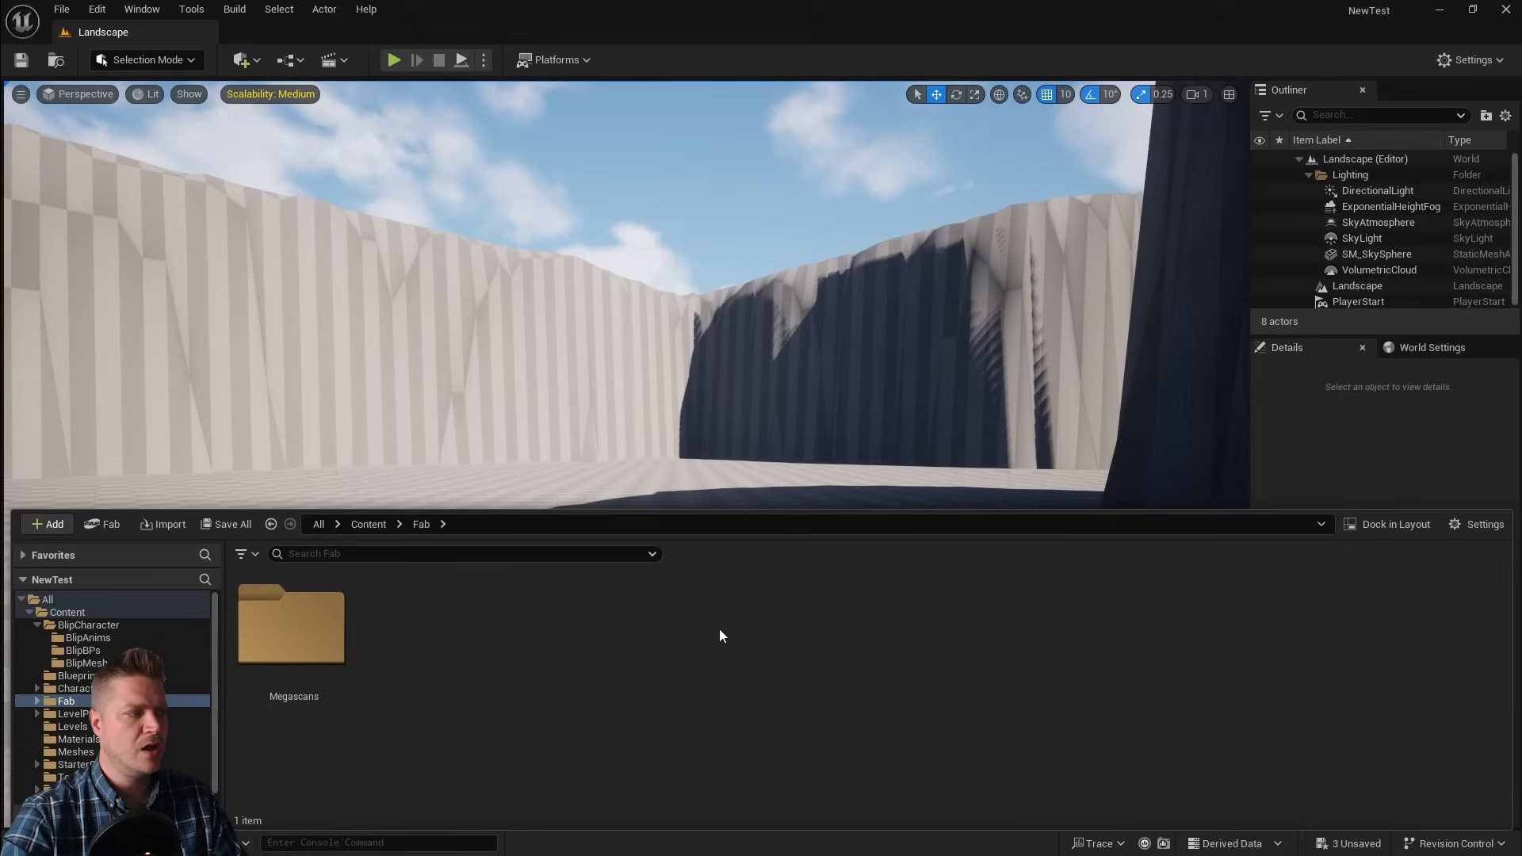
pyautogui.click(292, 626)
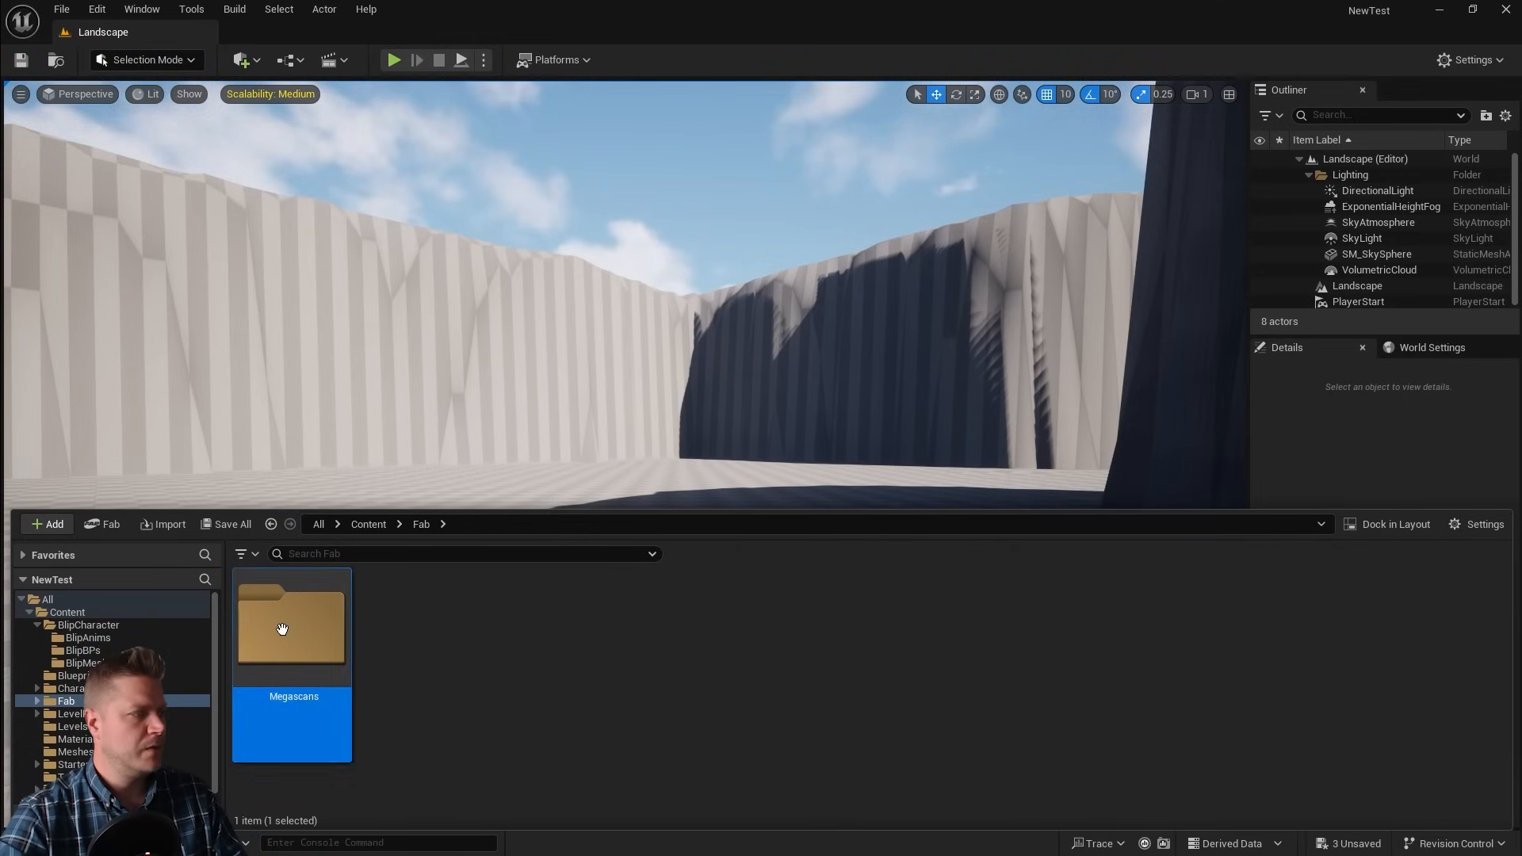
pyautogui.doubleClick(291, 626)
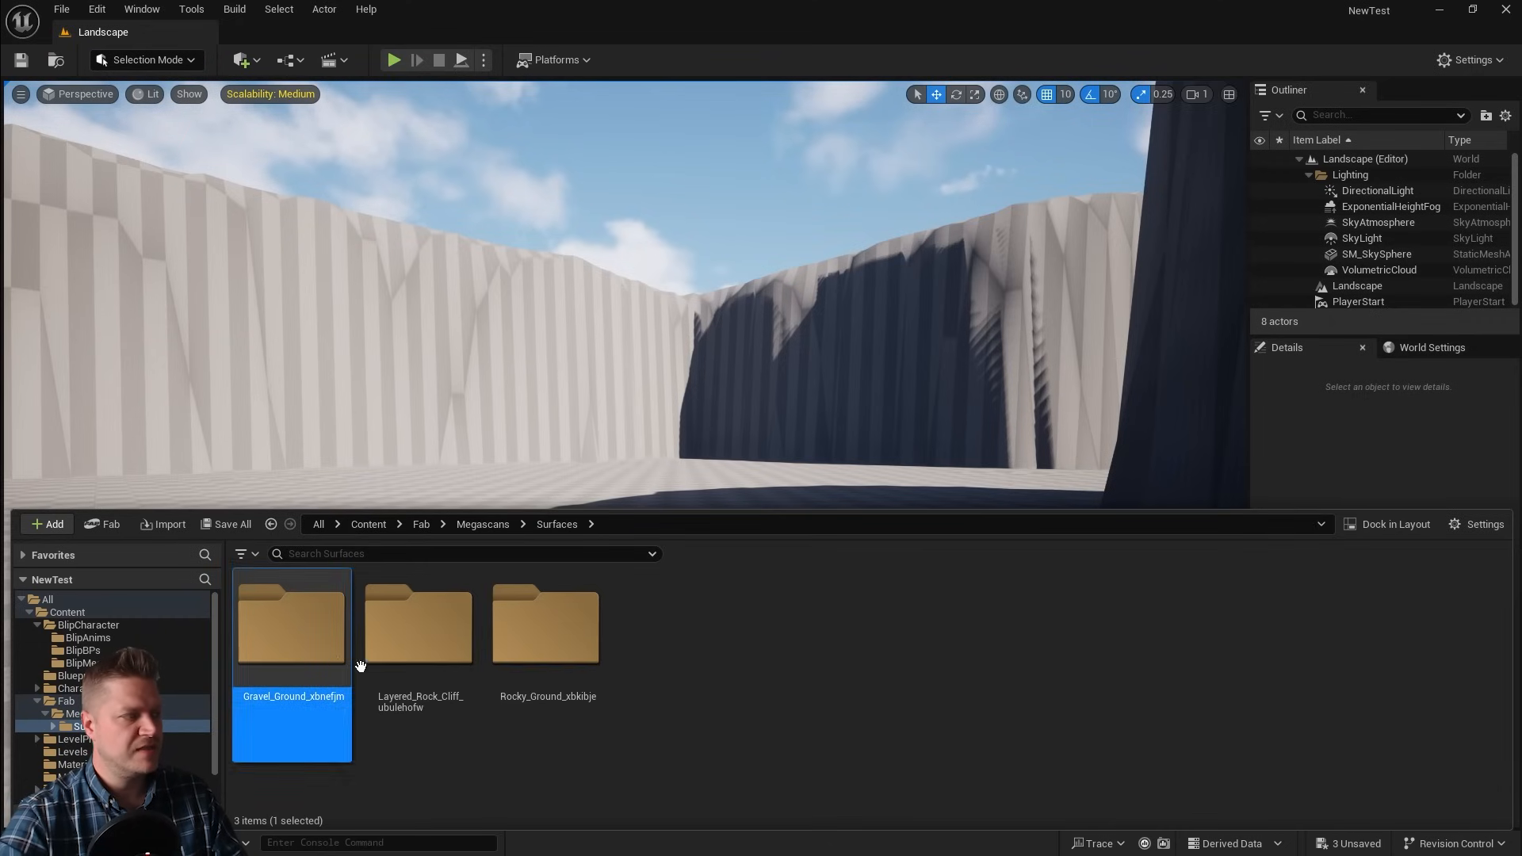
pyautogui.click(545, 626)
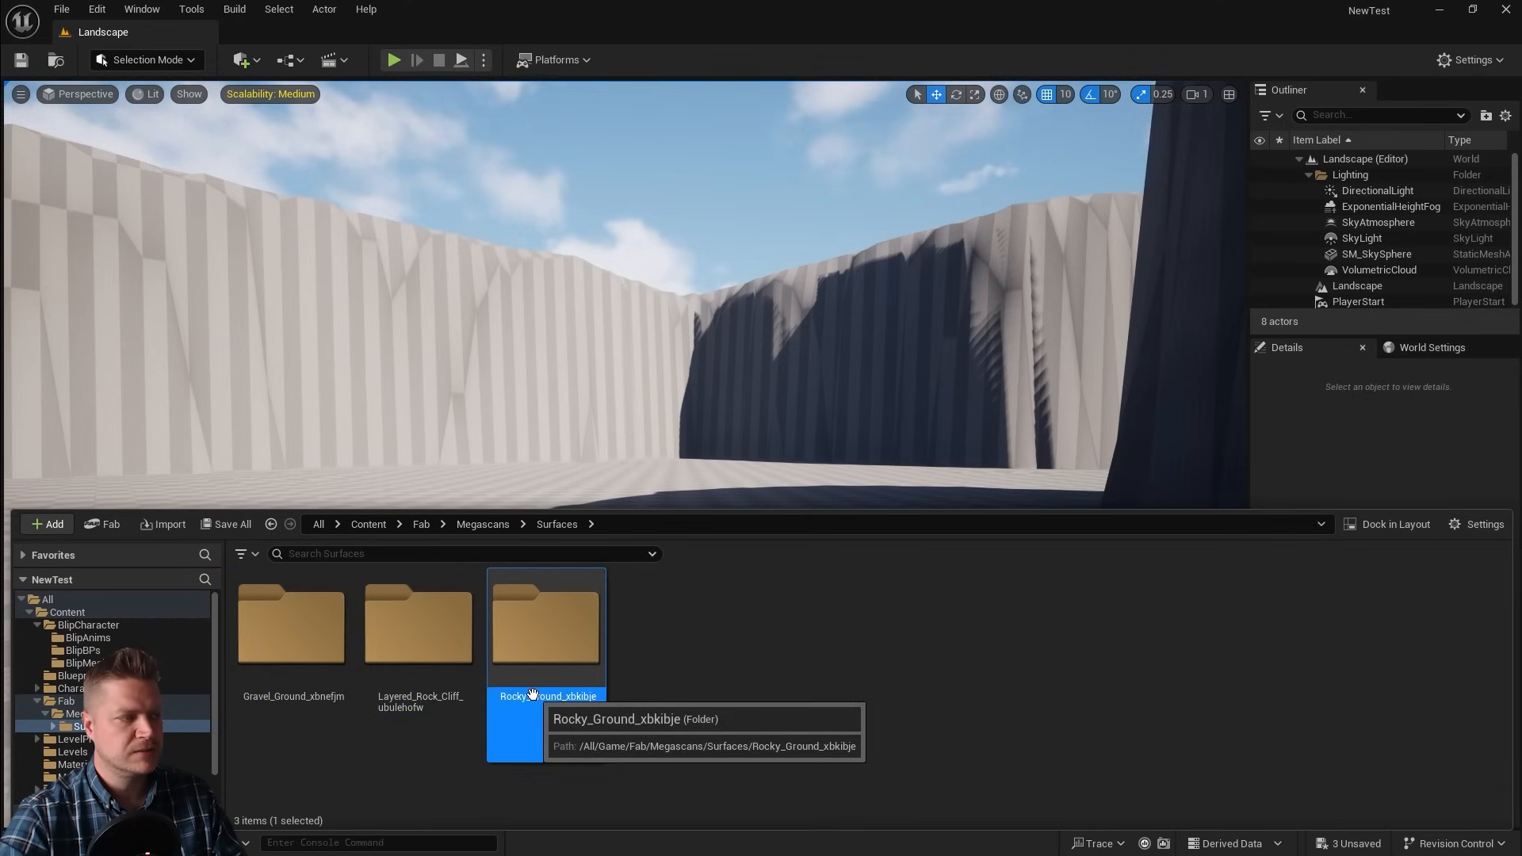